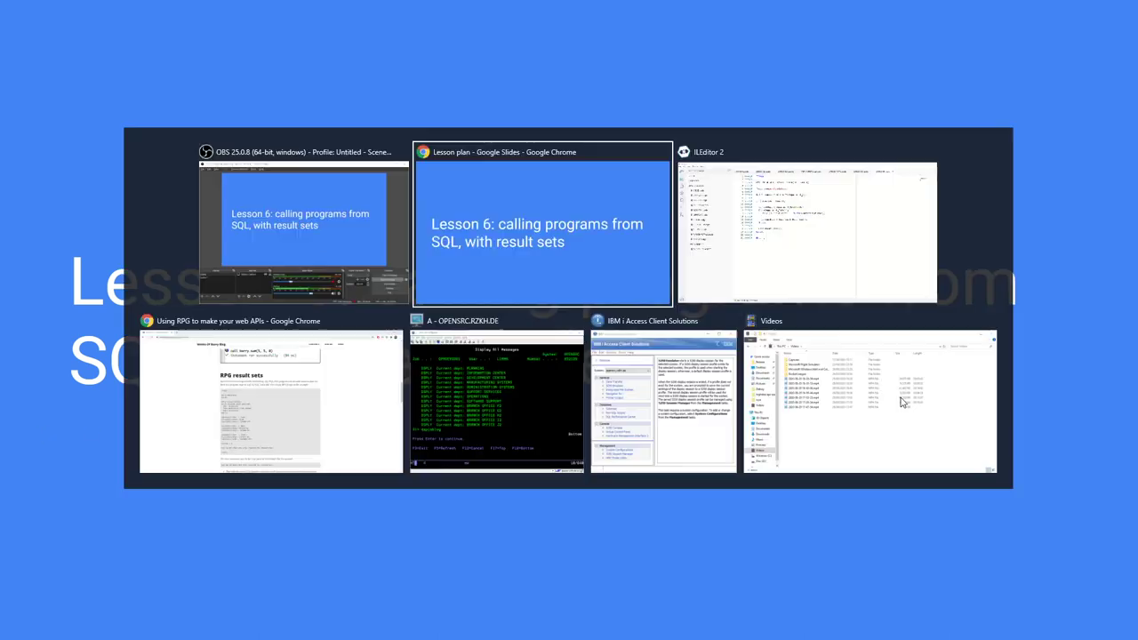
Step: Switch to ILEditor 2 and start creating a new member in barry/qrpglesrc beside LESSON5
left_click(542, 222)
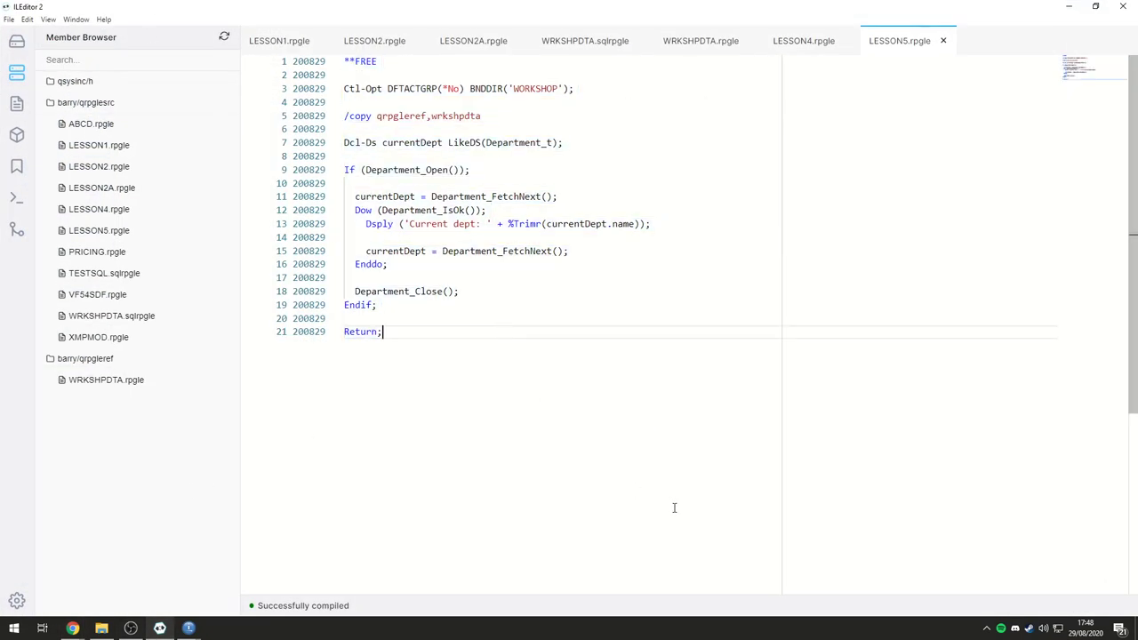
double_click(391, 251)
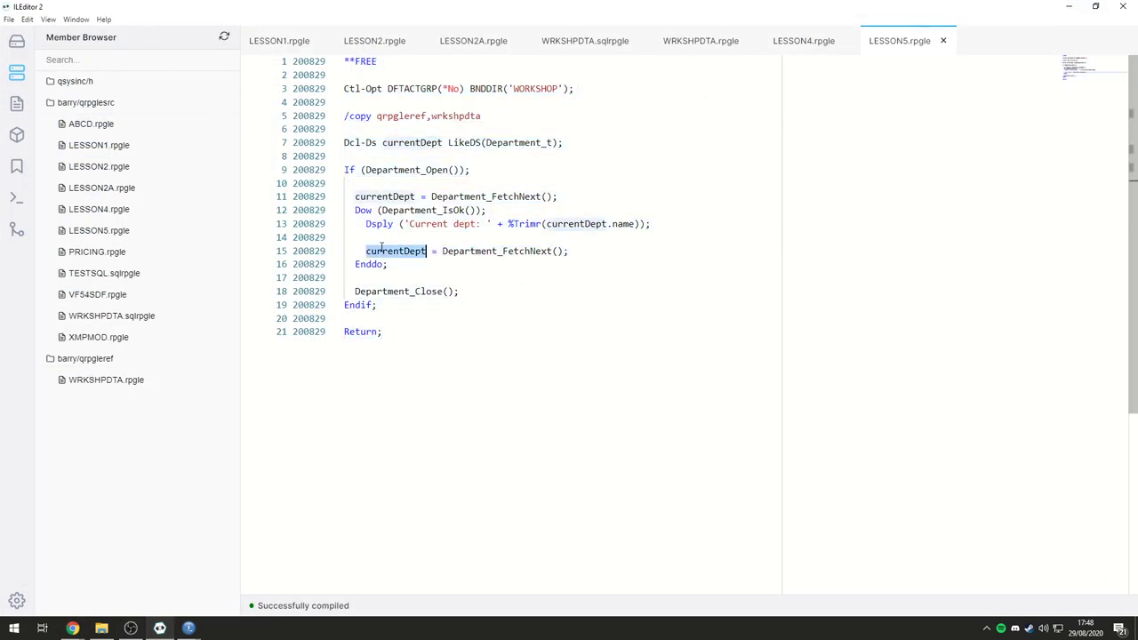
key("ctrl+a")
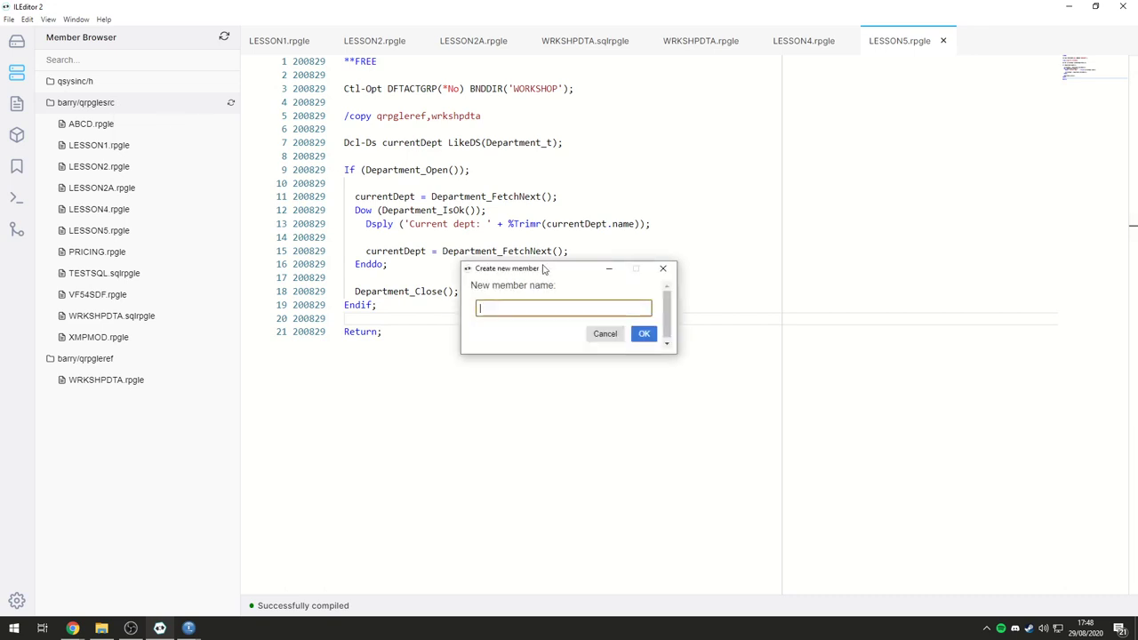
Step: Name the new member LESSON6, paste the LESSON5 code into it and close LESSON5
type("lesson")
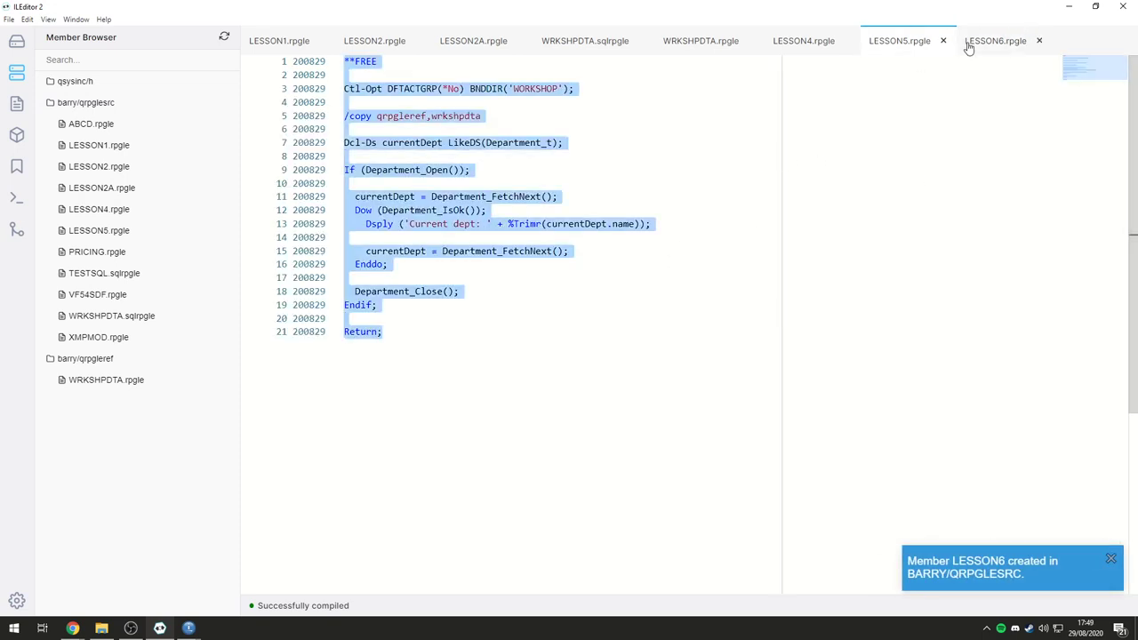
left_click(996, 41)
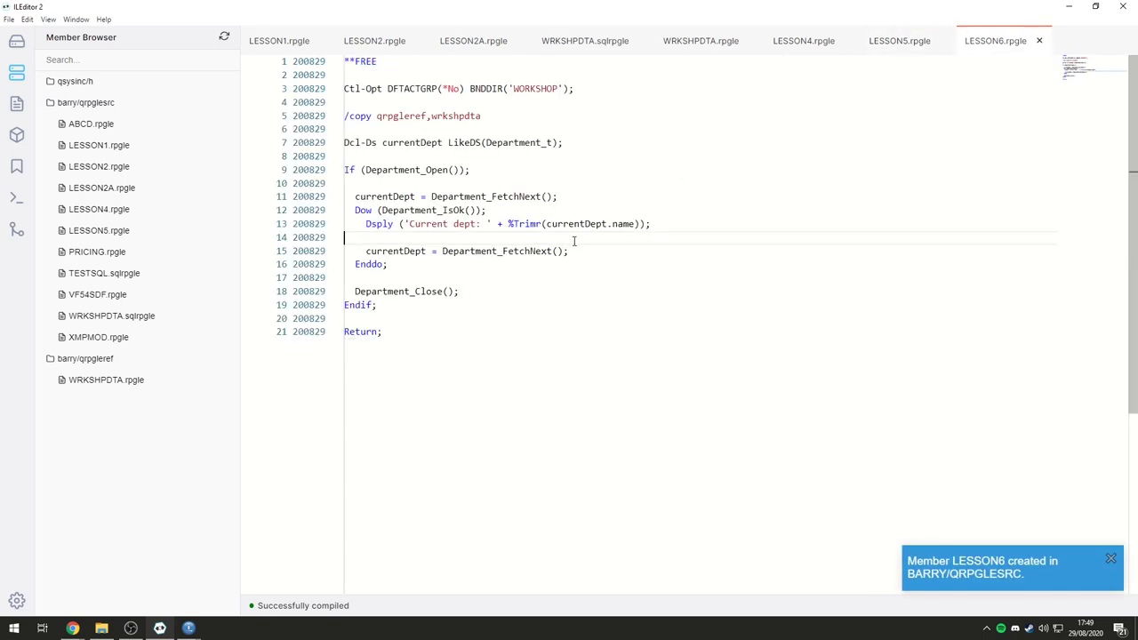
left_click(1108, 560)
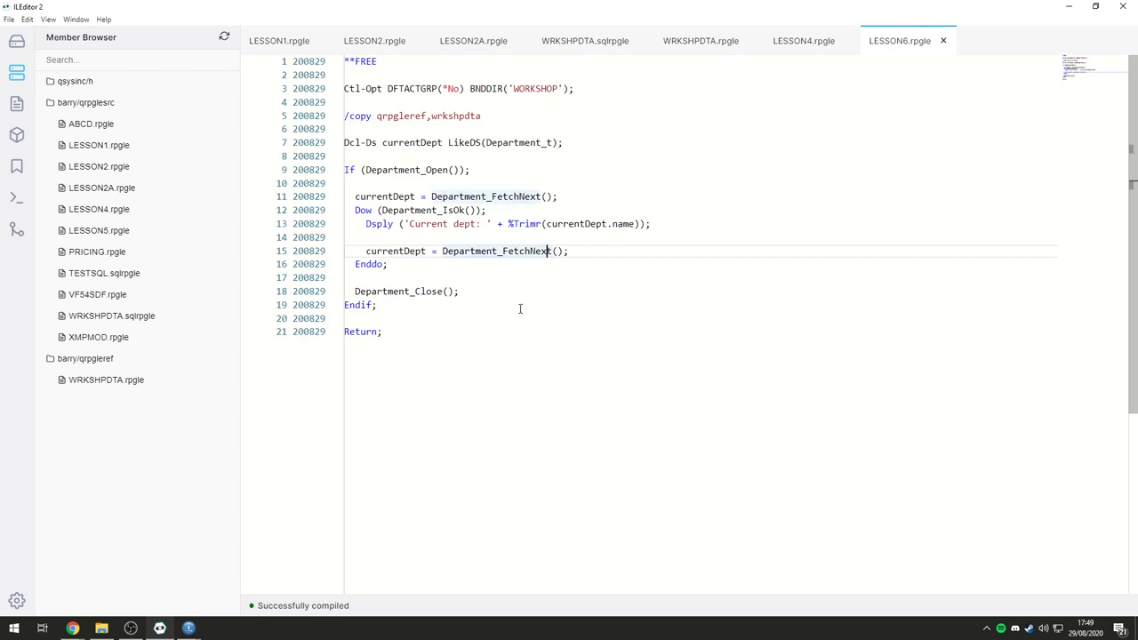
mouse_move(658, 356)
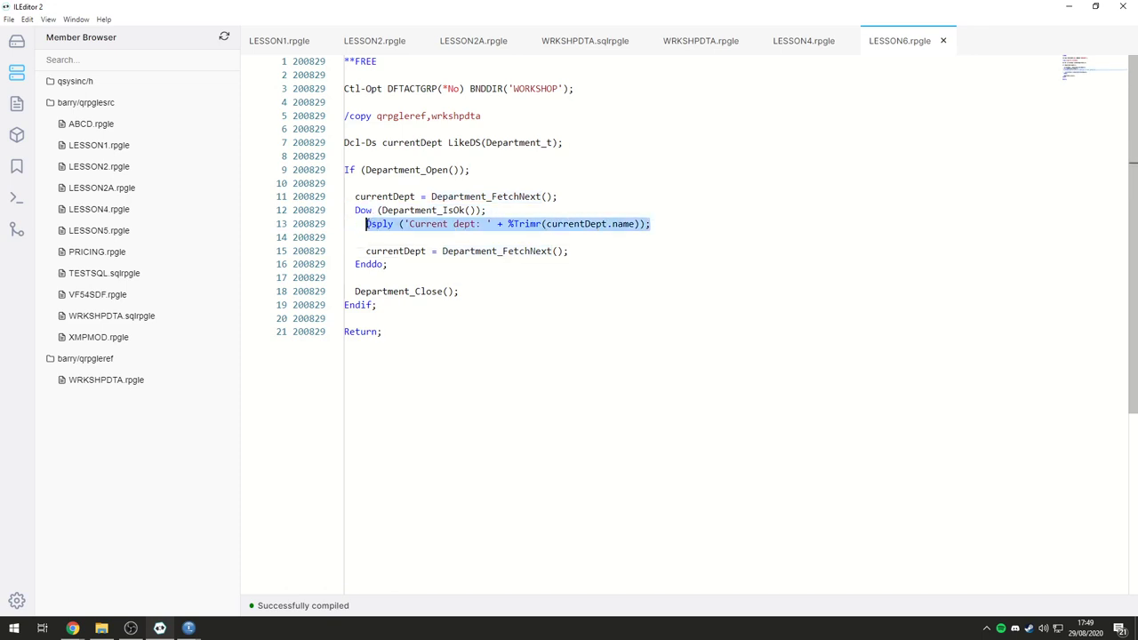
Step: Delete the Dsply line and declare Dcl-Ds departments LikeDS(Department_t) Dim(50);
key("Delete")
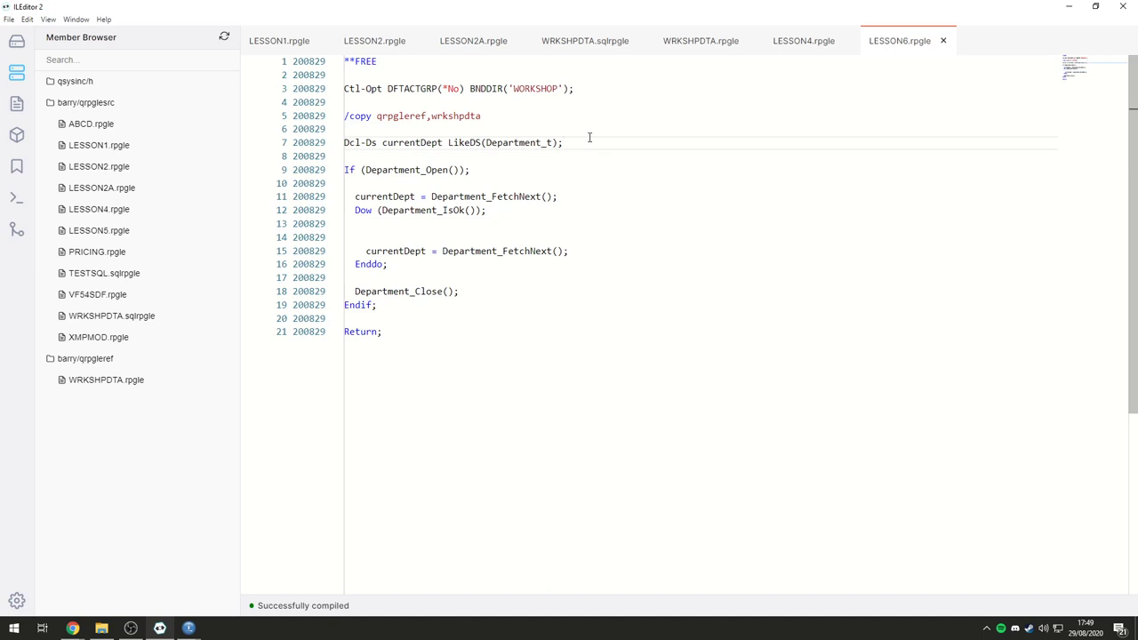
type("Dcl-Ds")
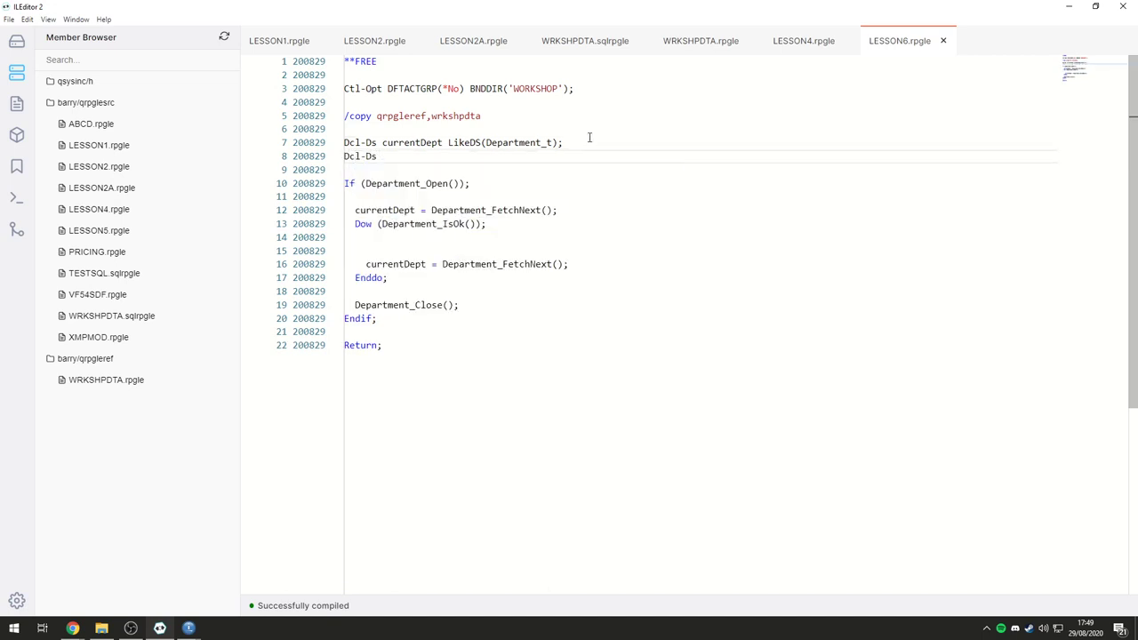
type("departments LikeDS(")
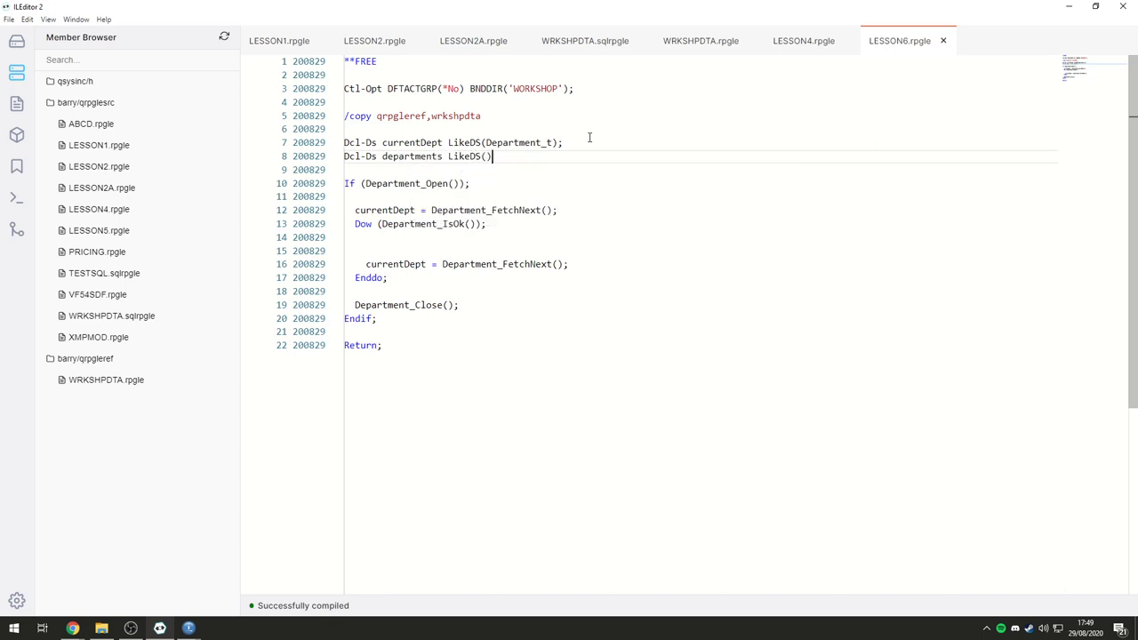
type("Department_t")
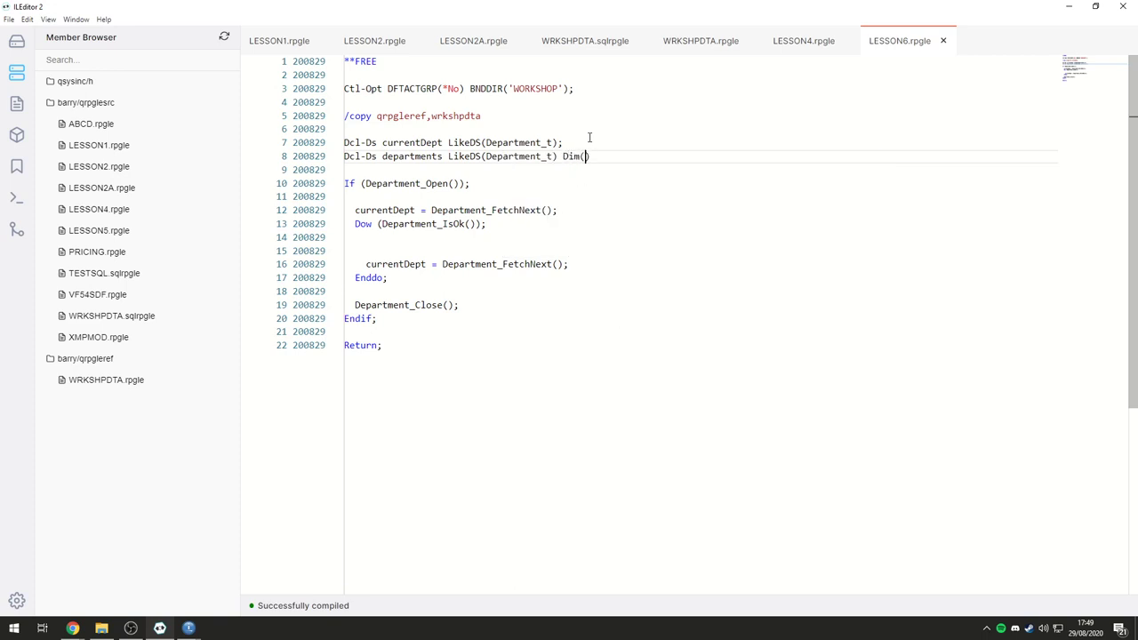
type("50;")
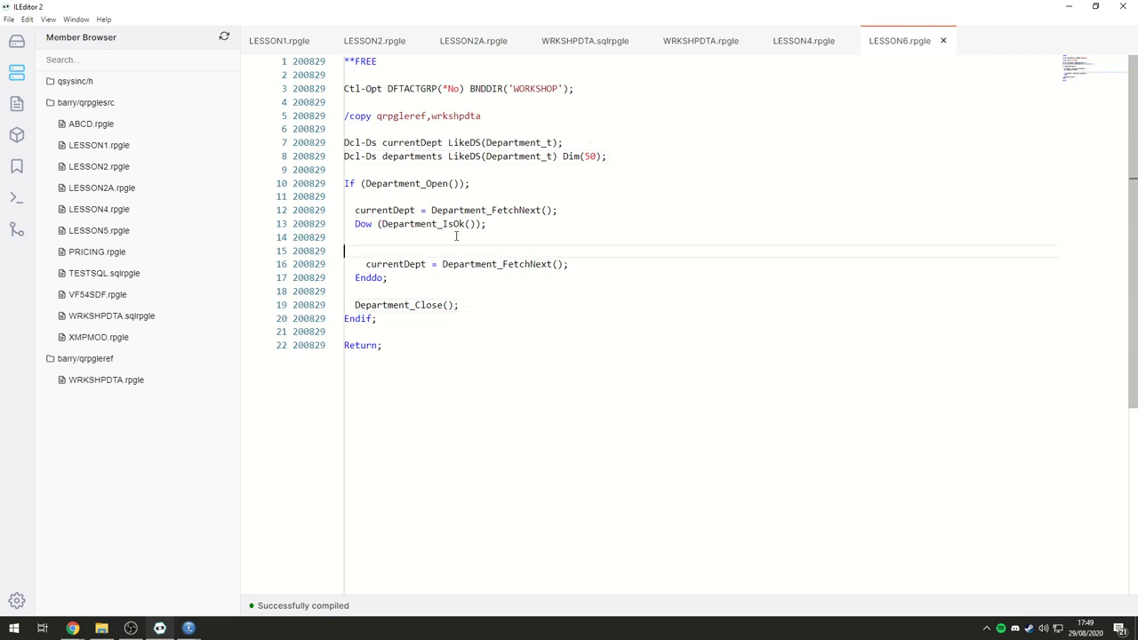
Step: Declare dcl-s index int(3); and initialise index = 1 before the loop
type("dcl-s")
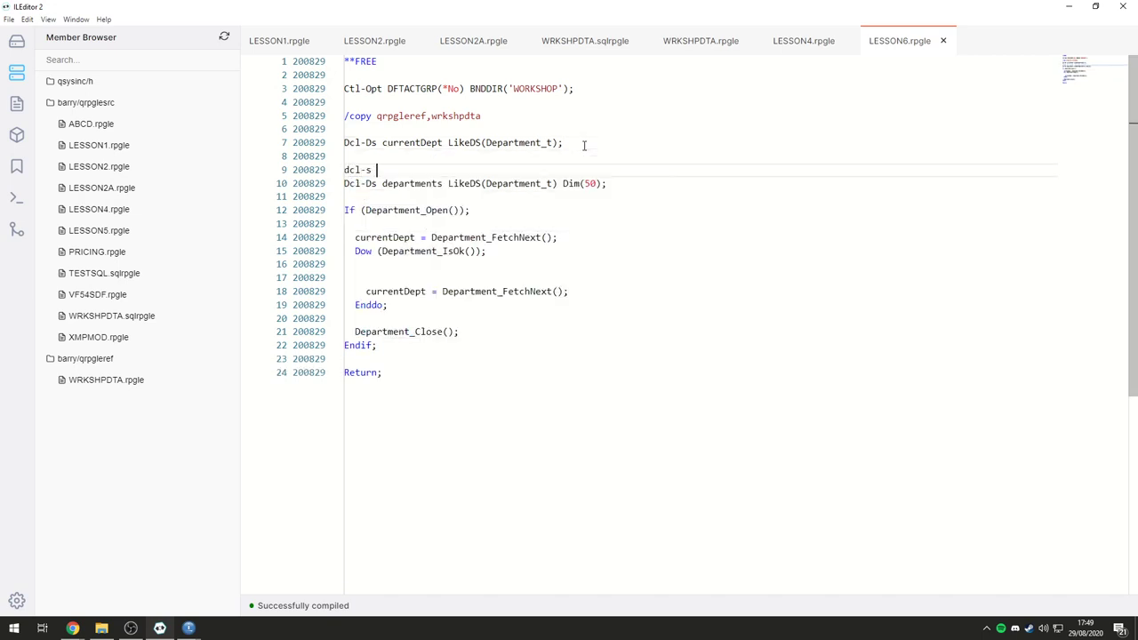
type("index")
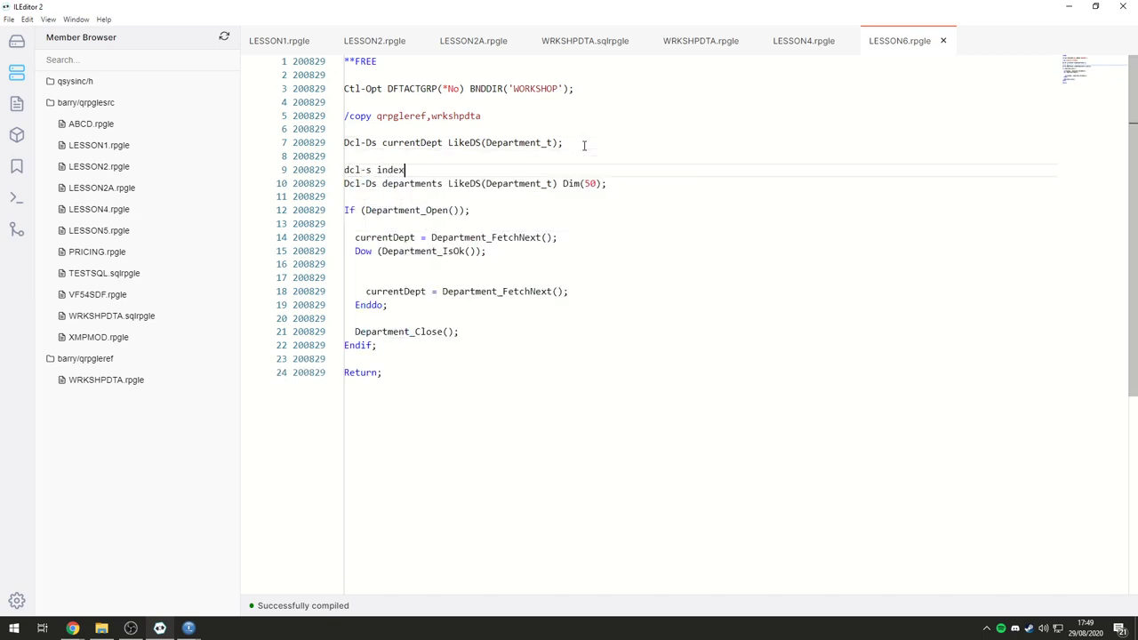
type("int(3);")
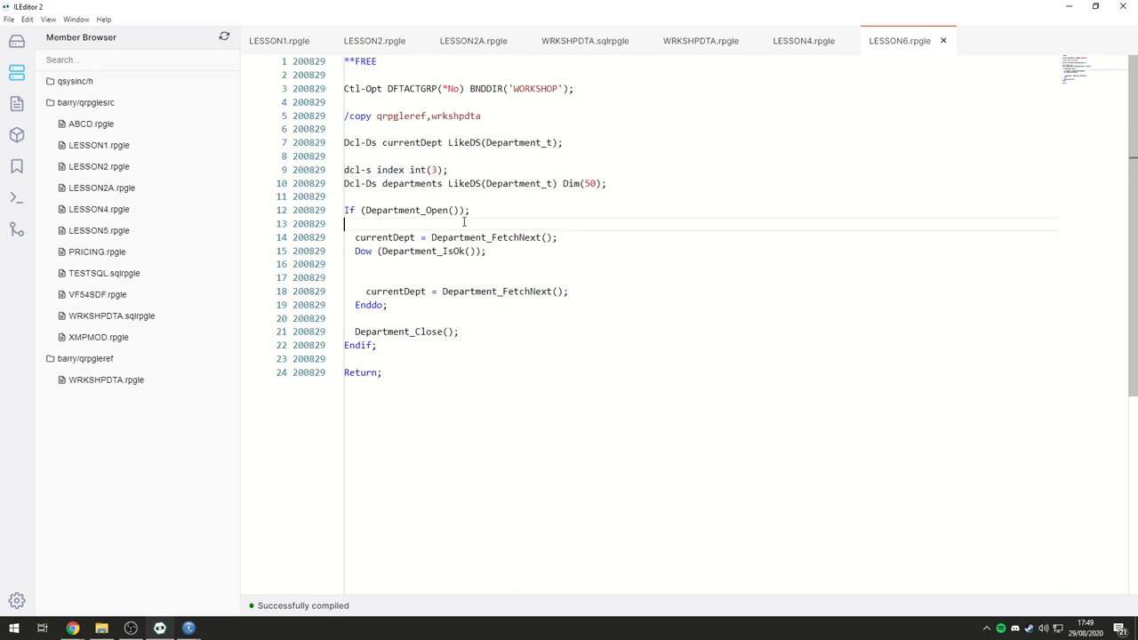
type("index = 1;")
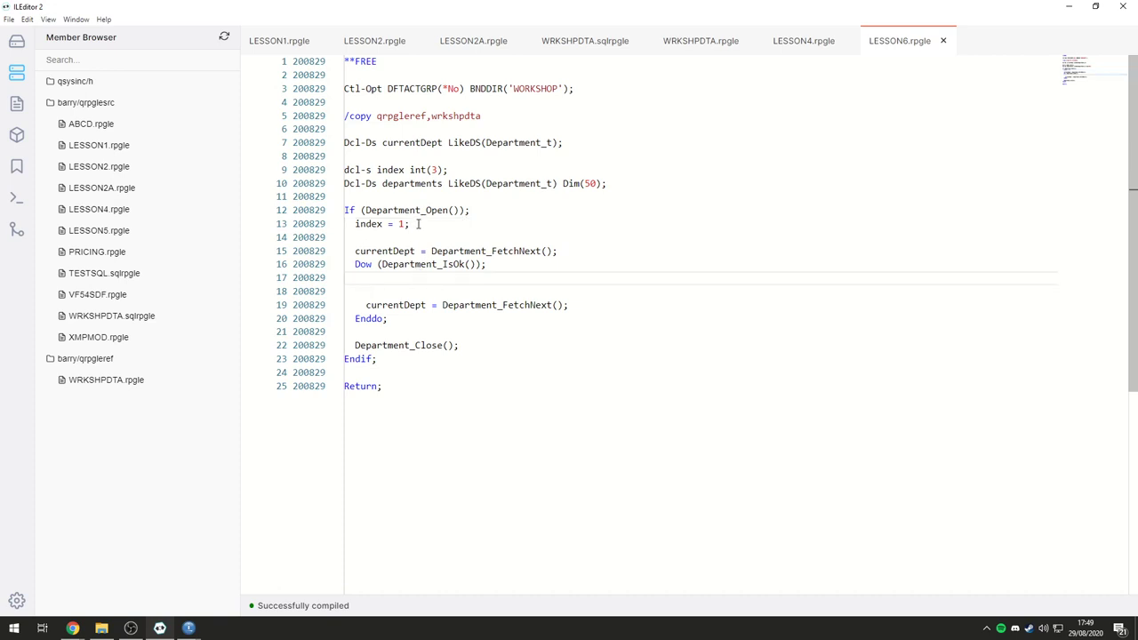
mouse_move(629, 284)
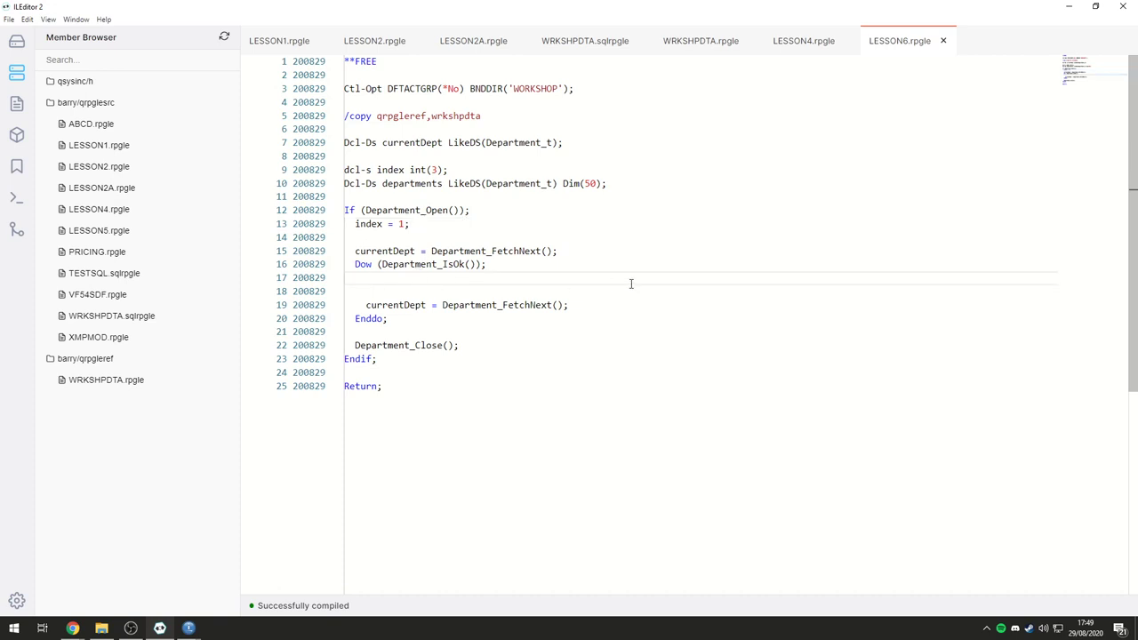
Step: Fetch into departments(index) = Department_FetchNext(); and add index += 1 inside the Dow loop
type("dep")
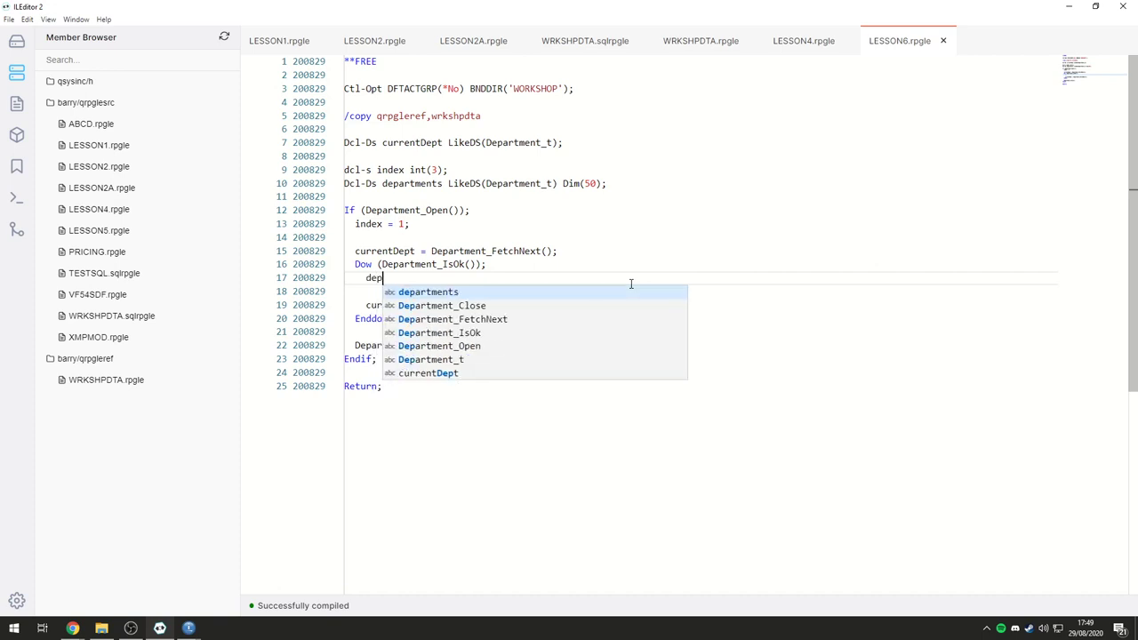
left_click(427, 292)
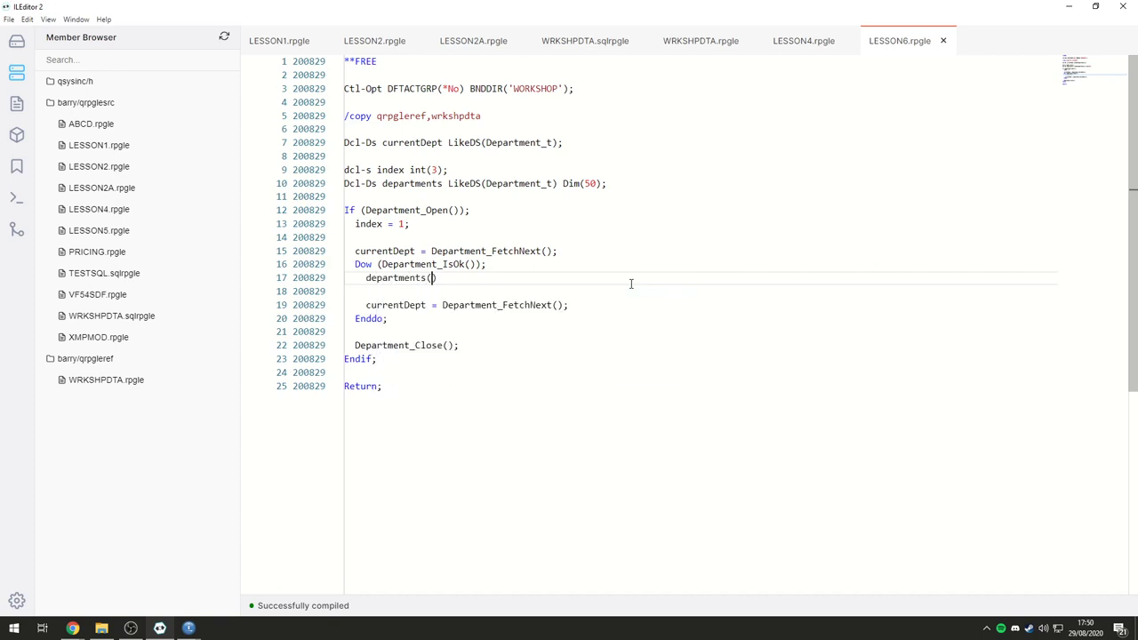
type("index")
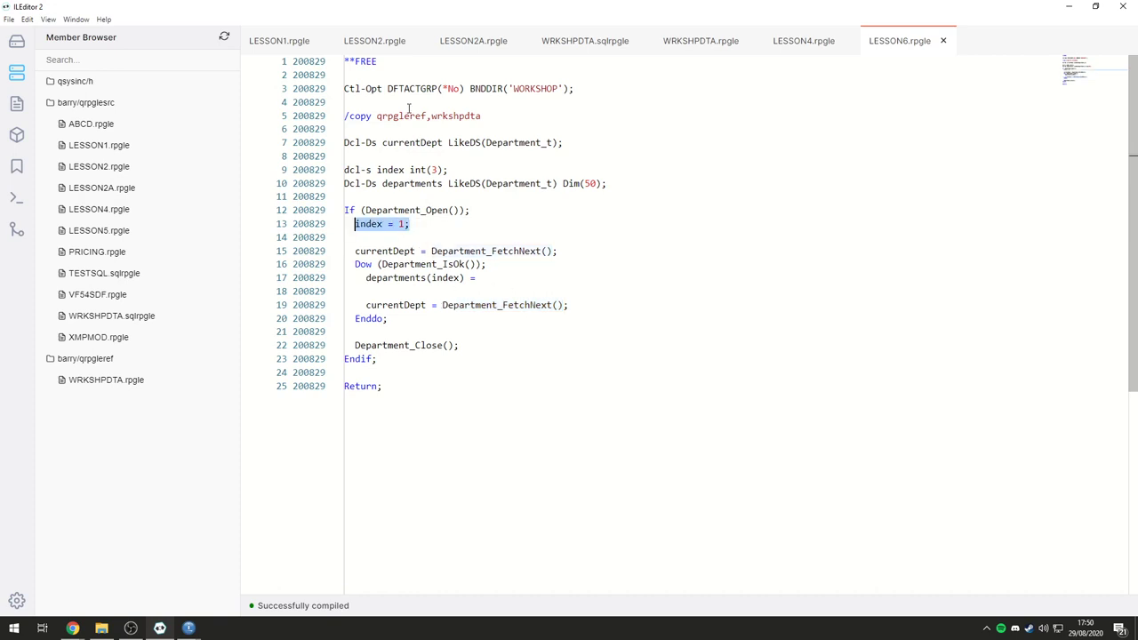
double_click(414, 142)
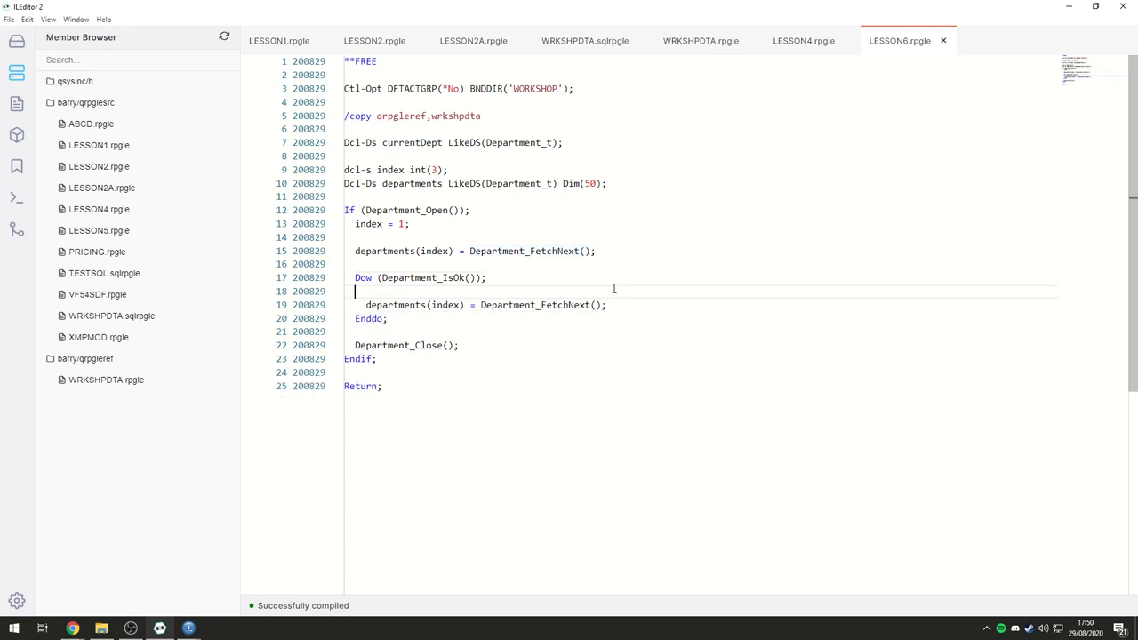
type("index += 1;")
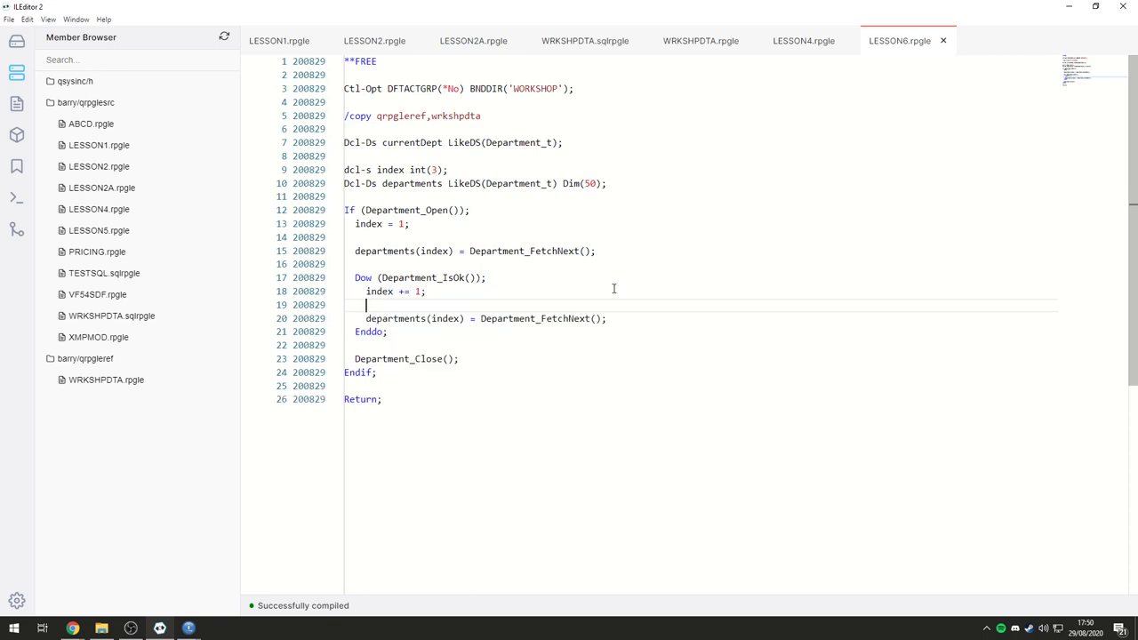
mouse_move(540, 251)
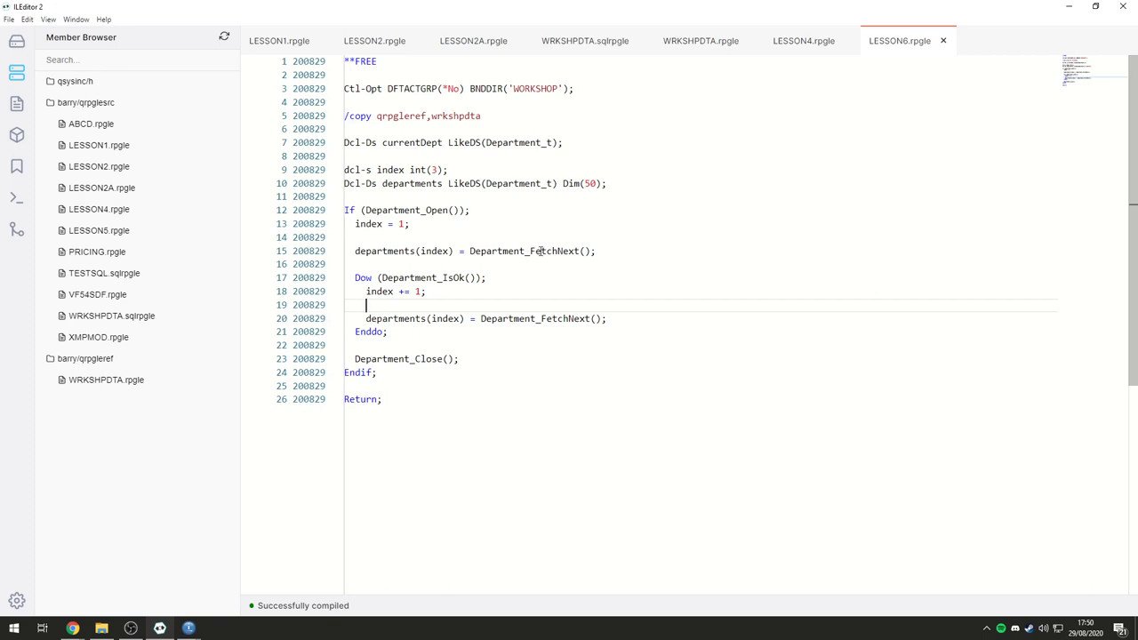
Step: Select the now-unused currentDept declaration for removal
double_click(411, 142)
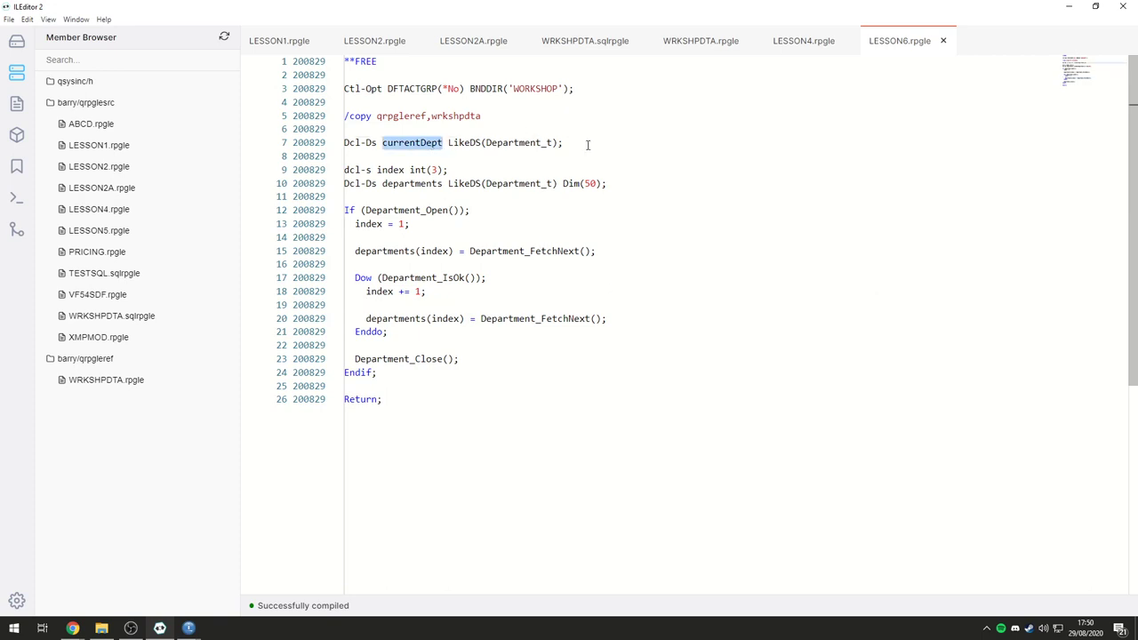
double_click(530, 251)
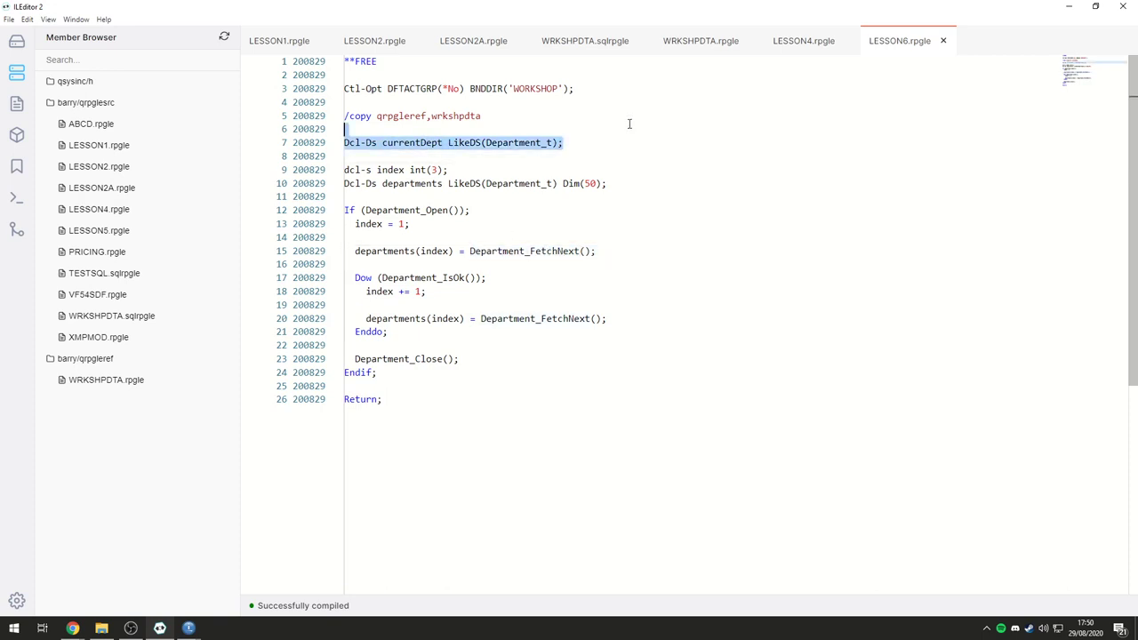
Step: Remove the currentDept declaration, glancing at LESSON4 for reference
key("Delete")
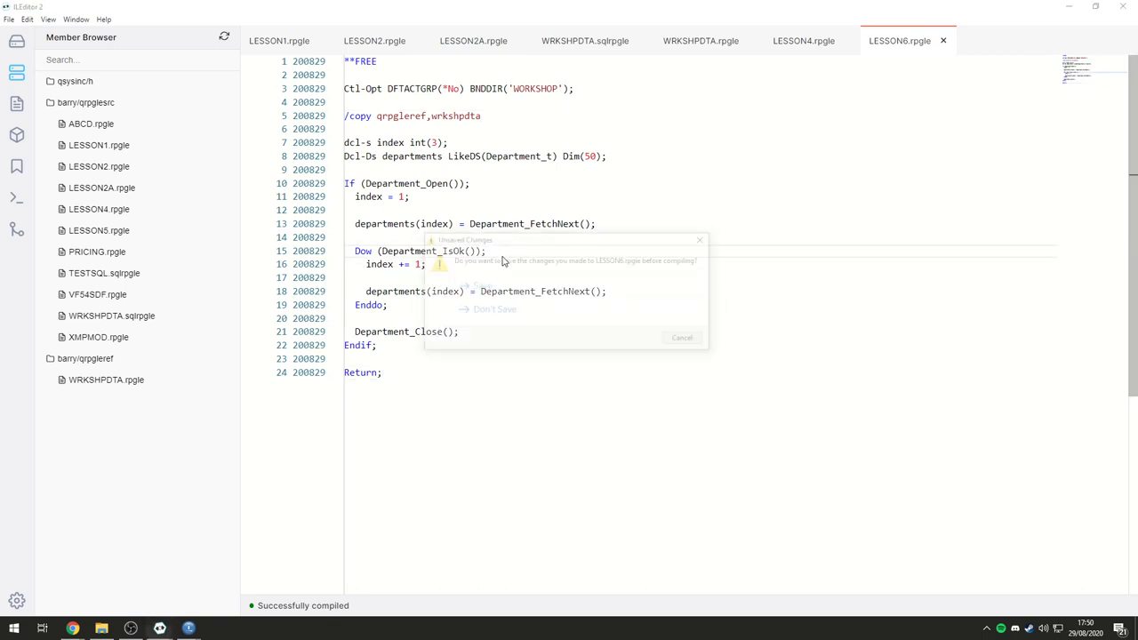
left_click(495, 309)
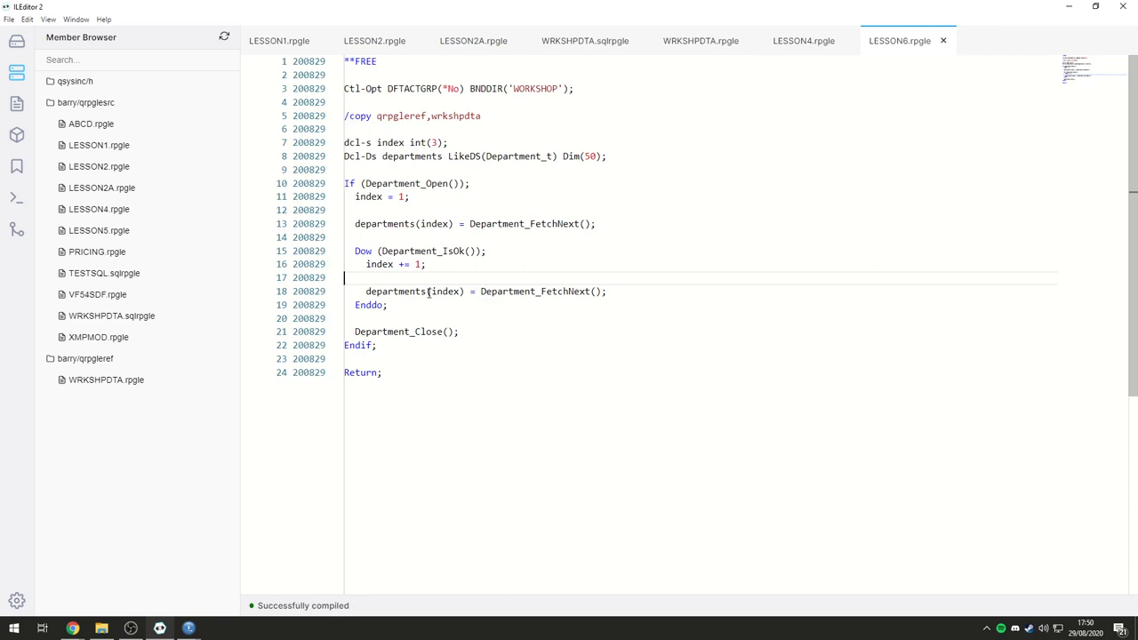
left_click(807, 41)
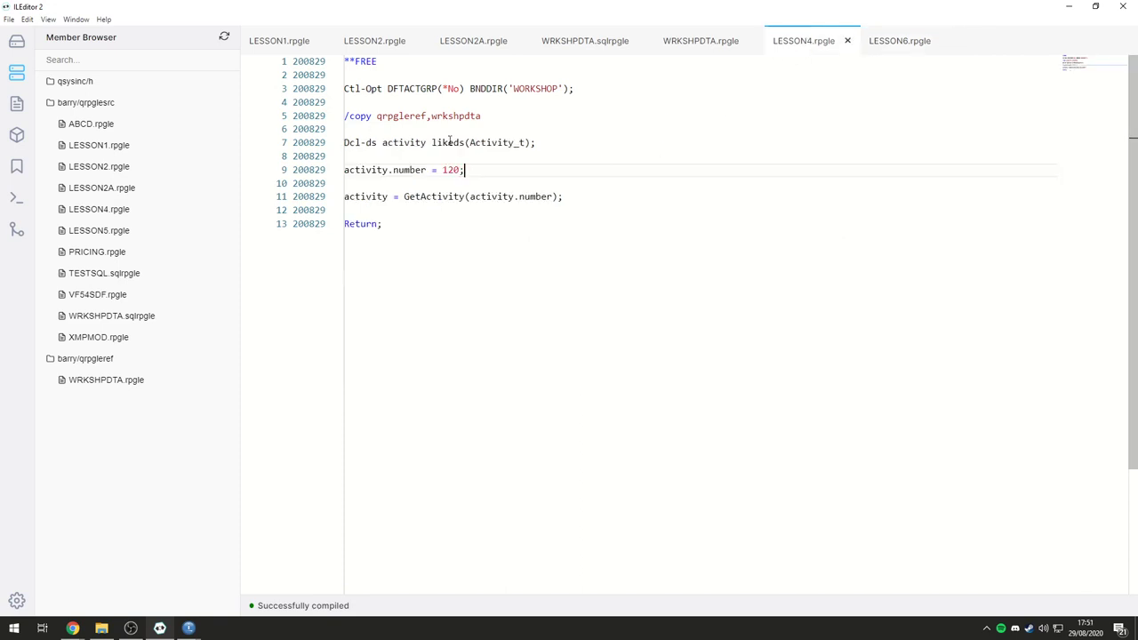
left_click(900, 41)
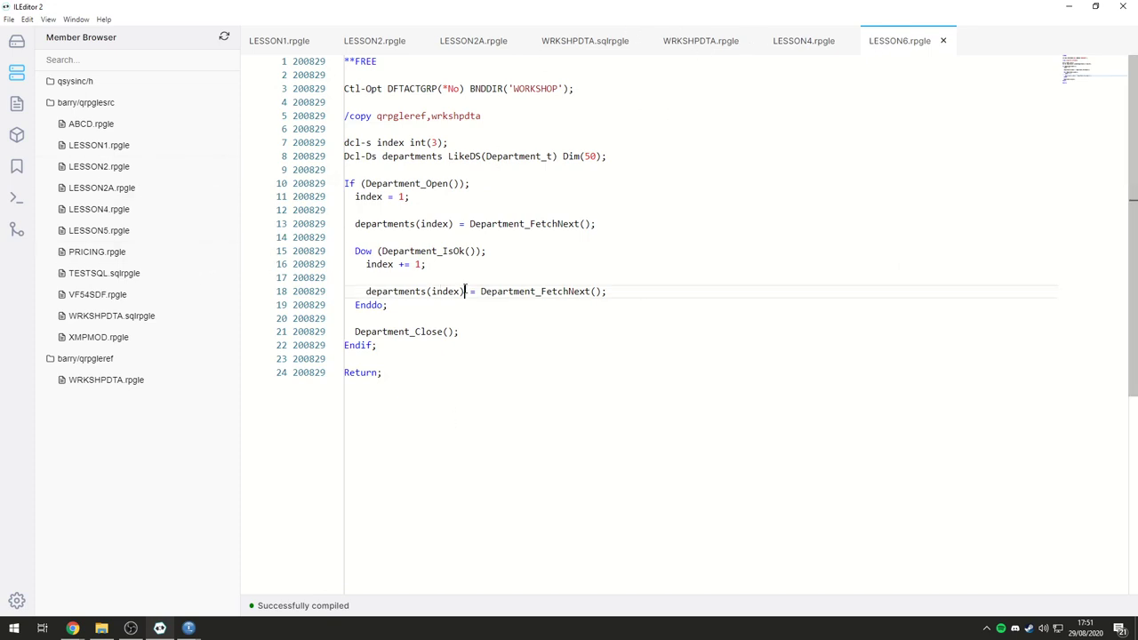
Step: Tidy the blank lines in LESSON6 and compile it successfully
double_click(394, 292)
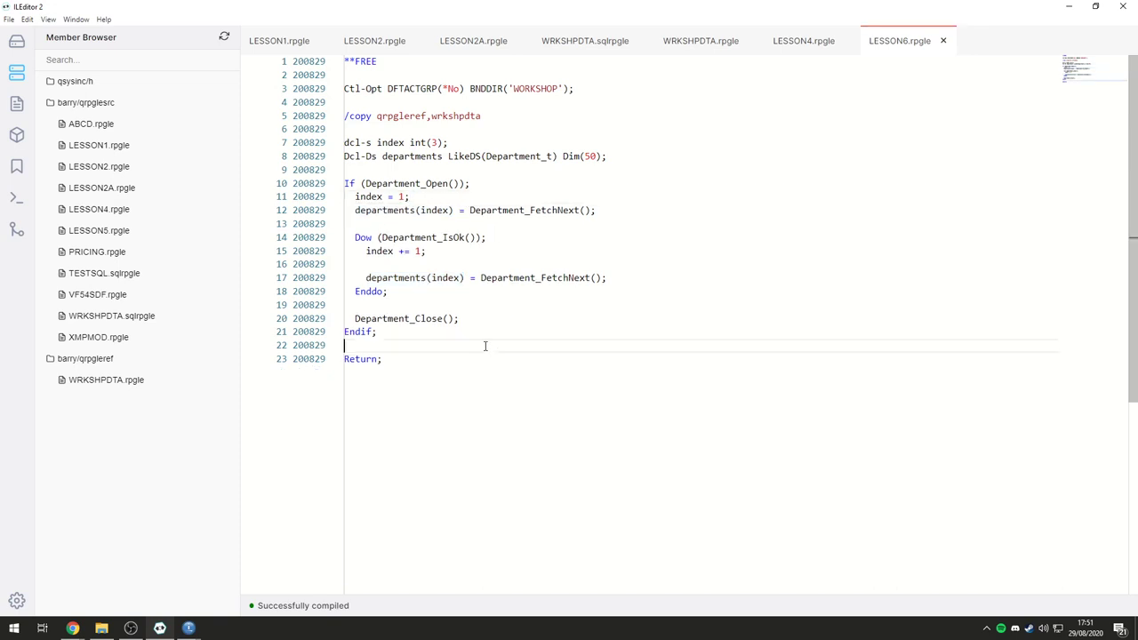
left_click(377, 332)
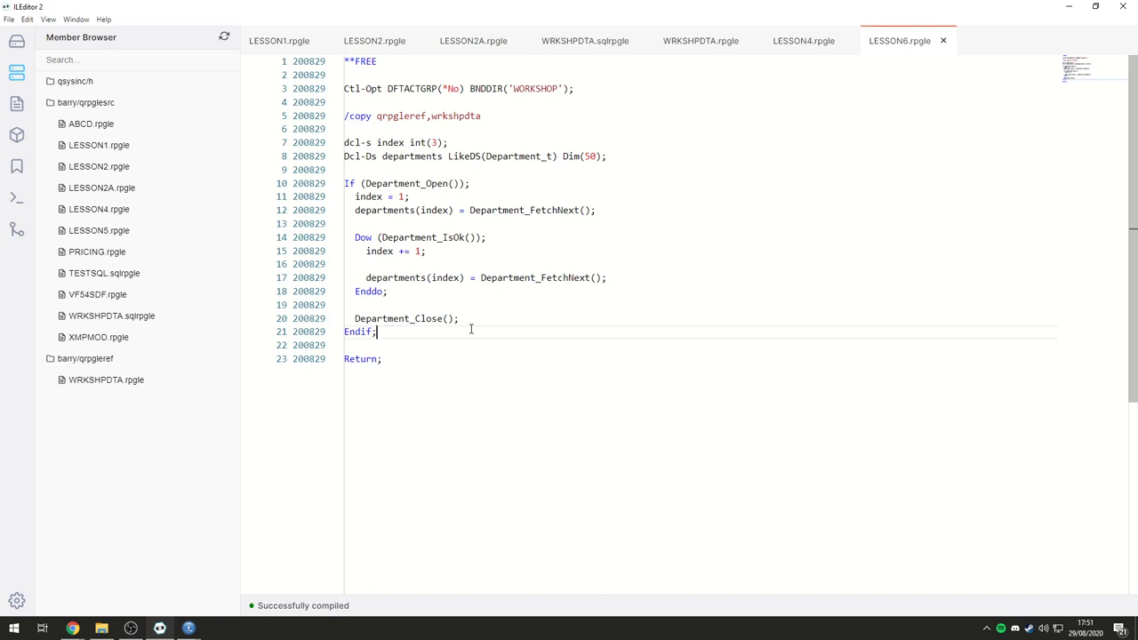
key("Enter")
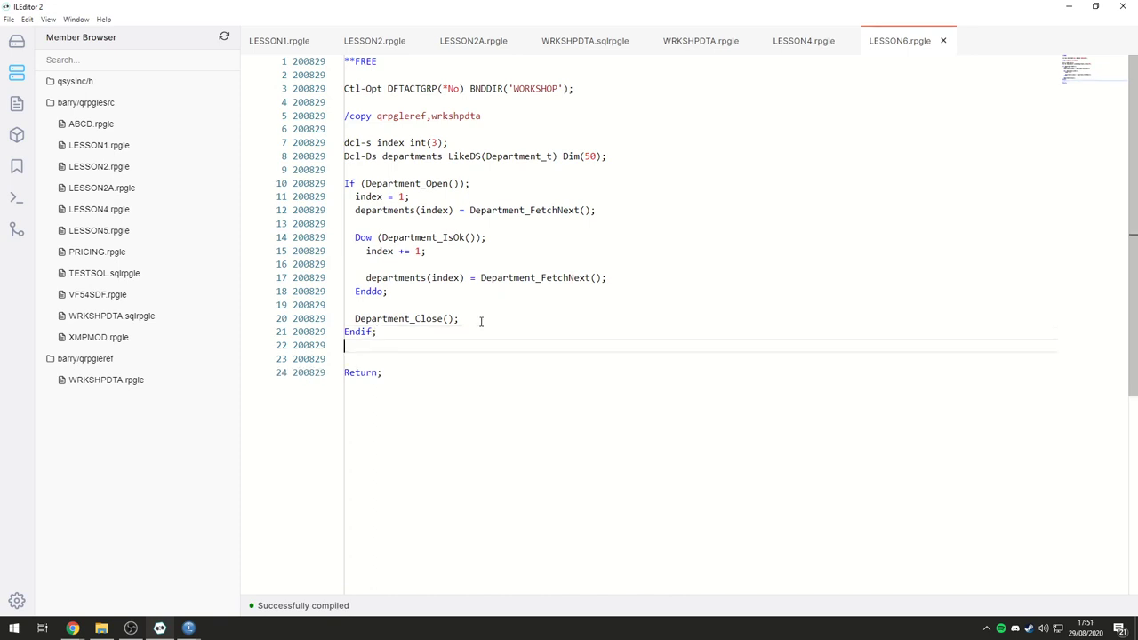
Step: In the 5250 session, run WRKMBRPDM barry/qrpglesr to list the source members
key("Enter")
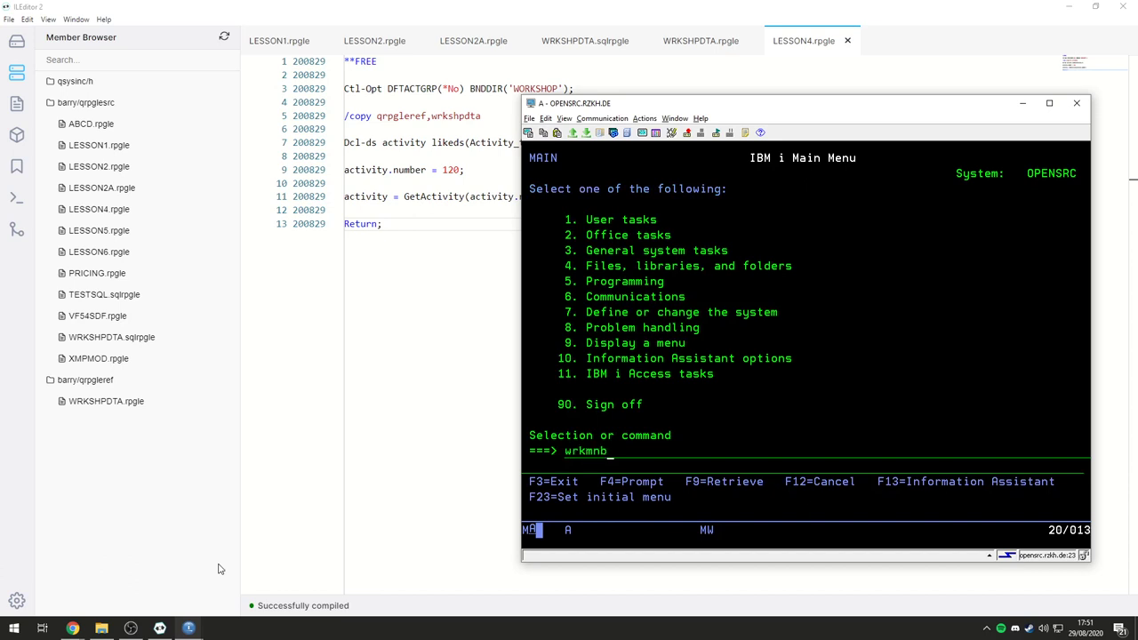
type("wrkmbrpdm")
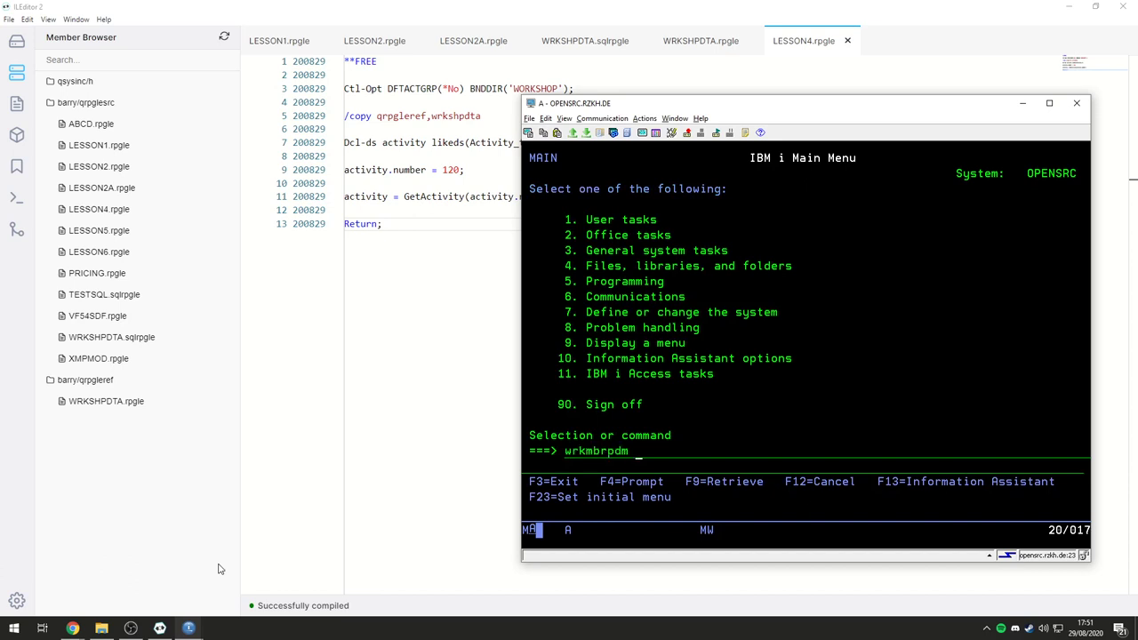
type("barry/qrpglesr")
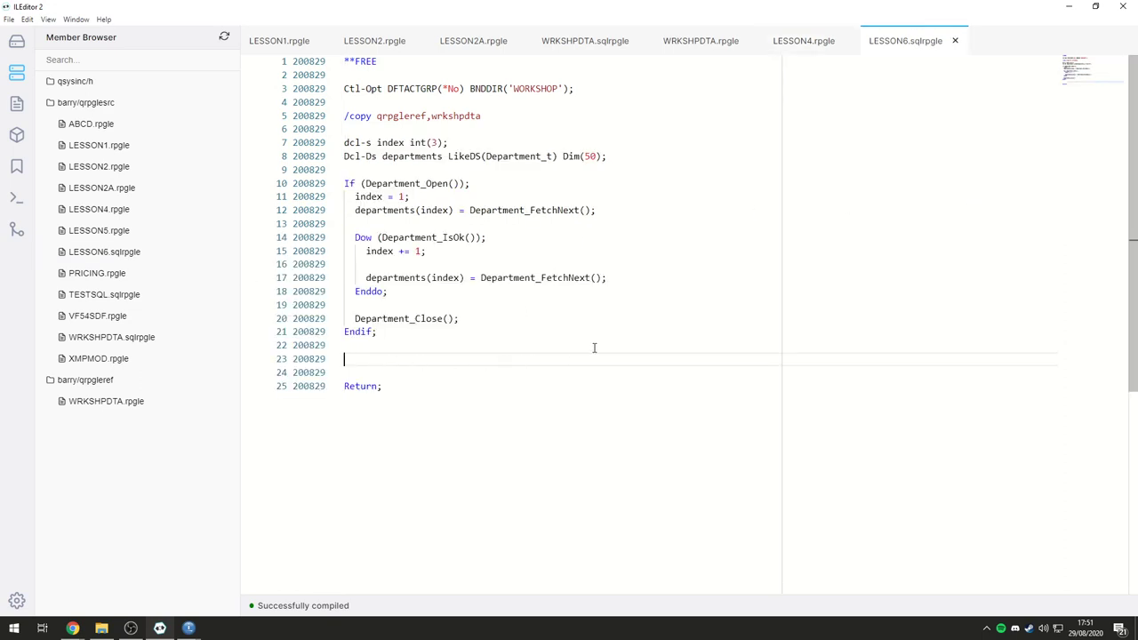
Step: After Endif add EXEC SQL SET RESULT SETS ARRAY :departments FOR :index ROWS;
type("EXEC")
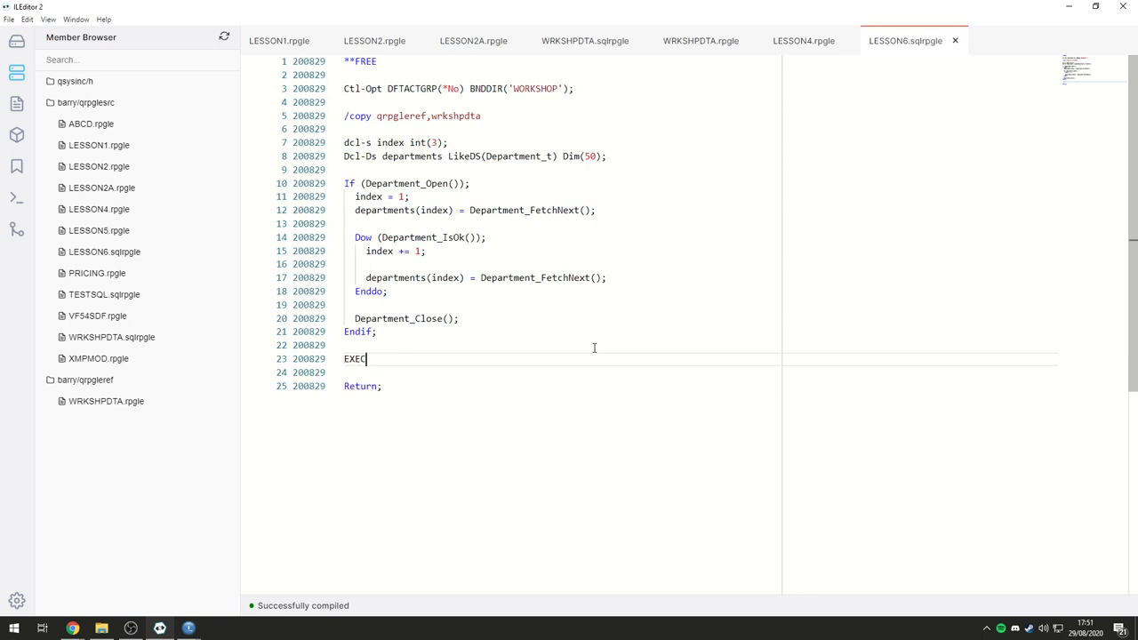
type("SQL")
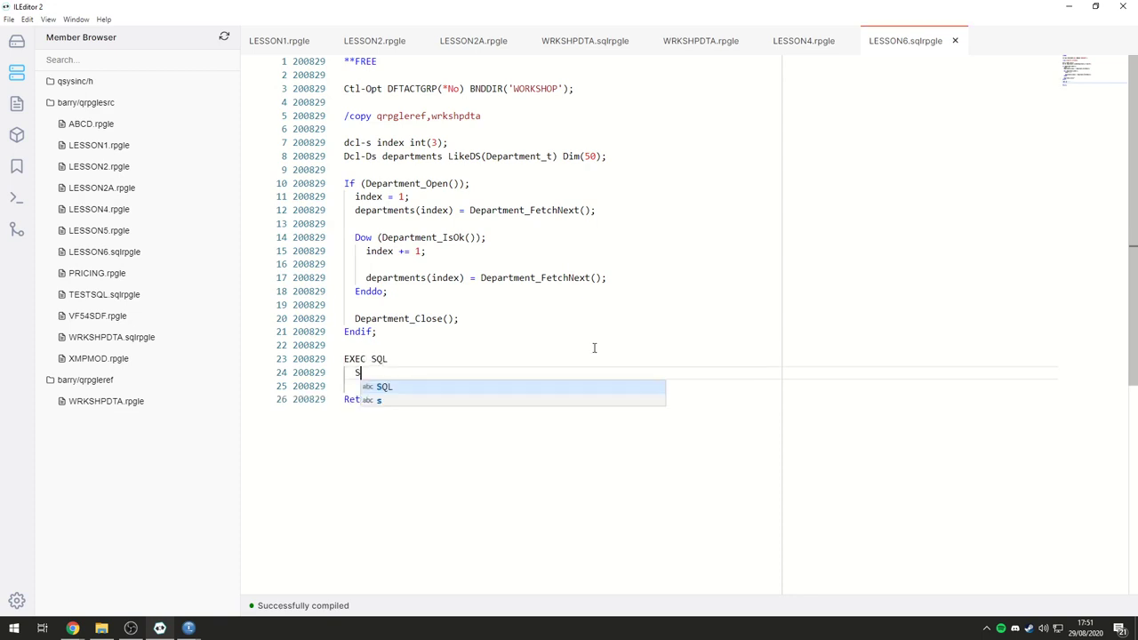
type("ET RESU")
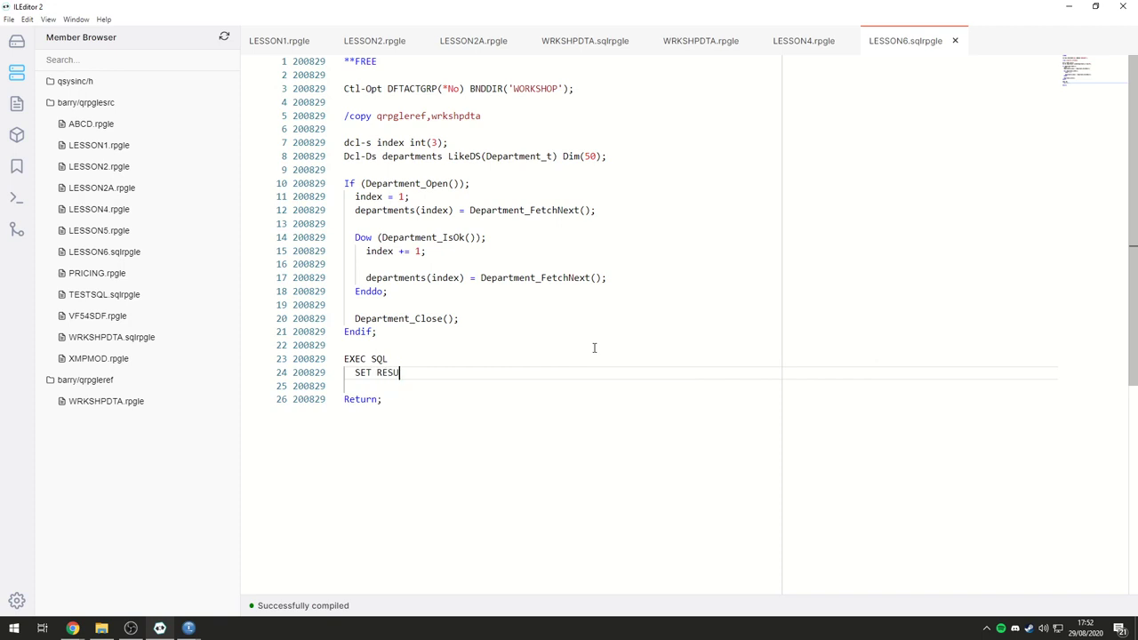
type("LT SETS ARRAY")
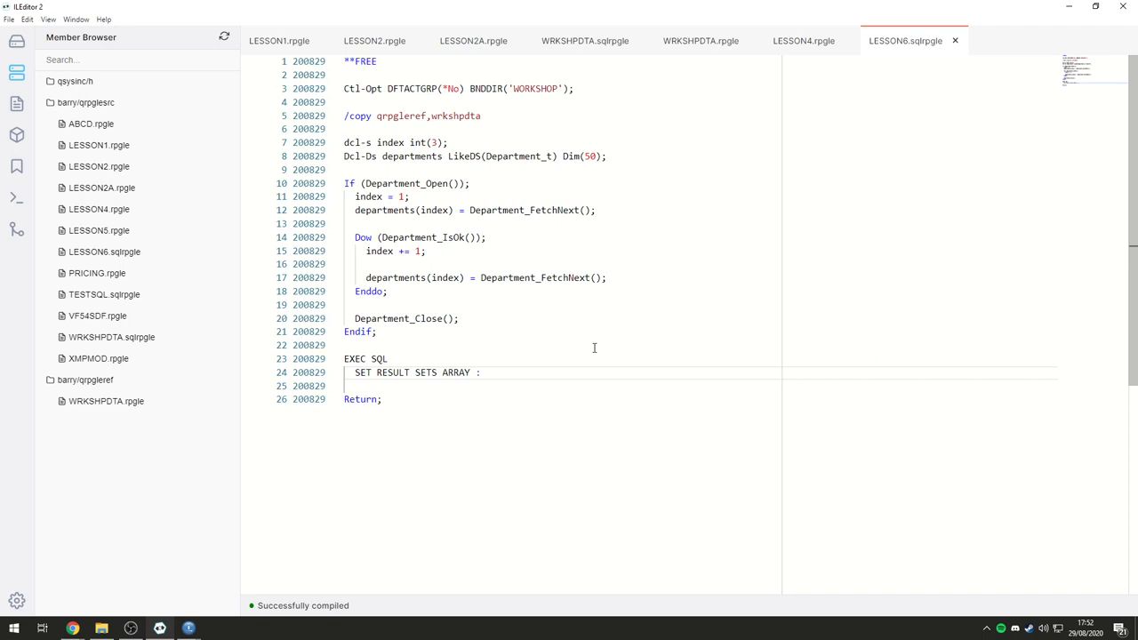
type(":departments FOR :i")
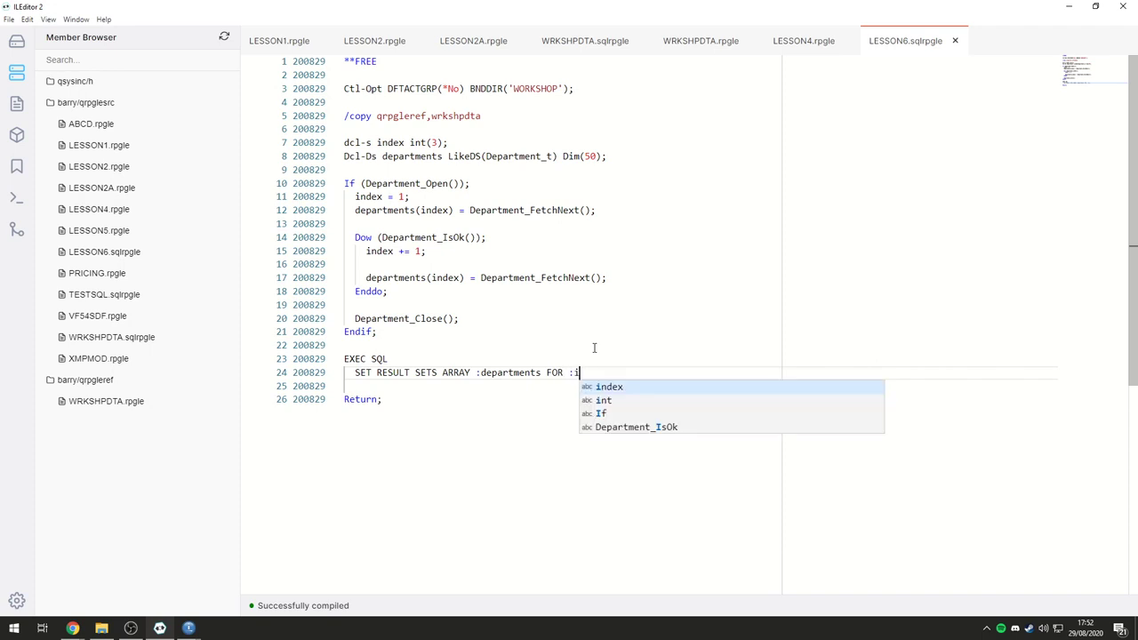
type("ndex ROWS;")
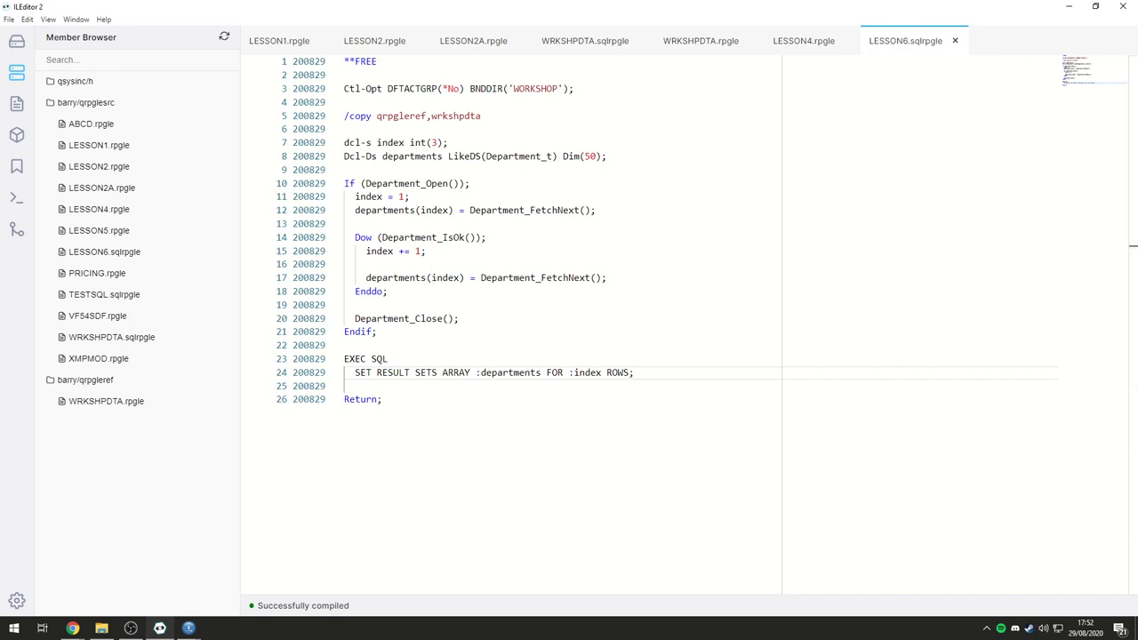
double_click(587, 373)
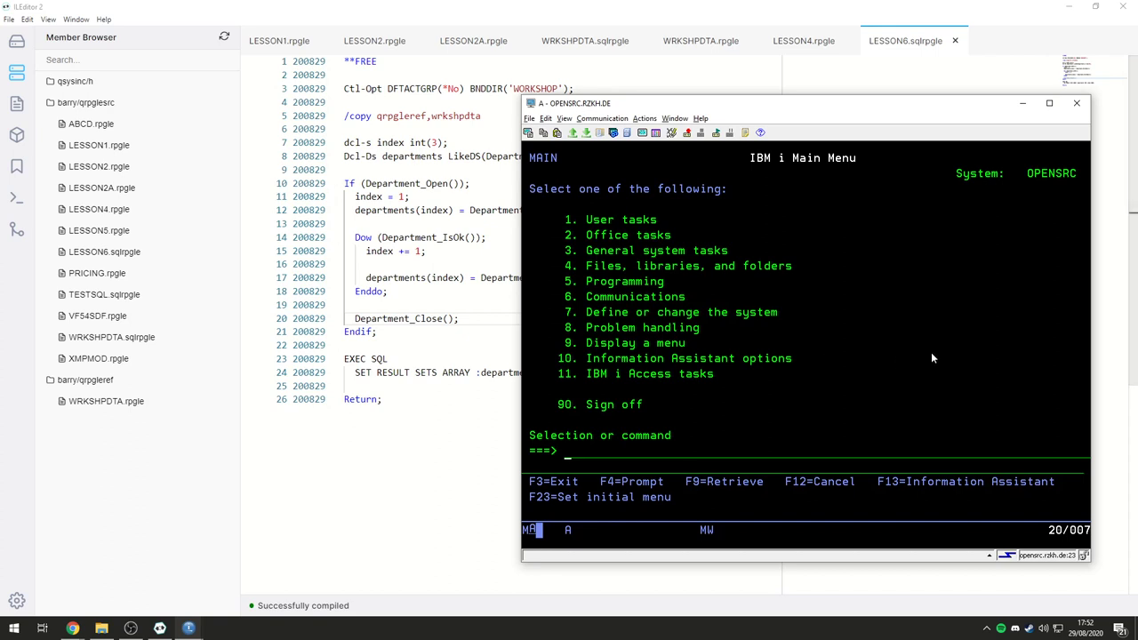
Step: STRDBG LESSON6 with a breakpoint, call it and scroll through the departments array values
type("enddbg")
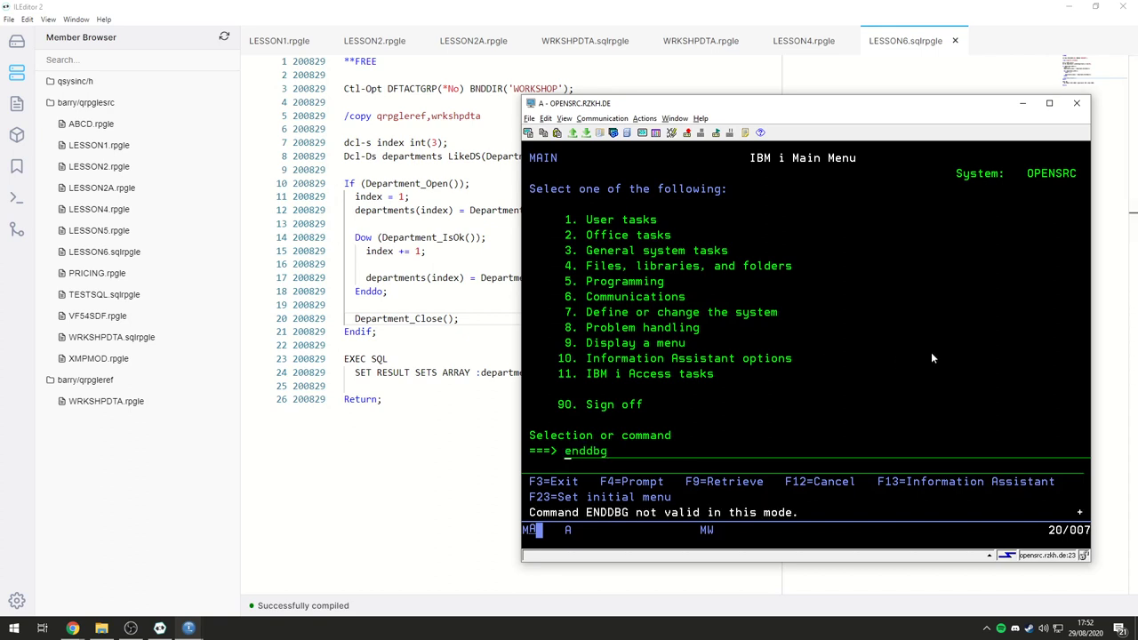
type("strdb")
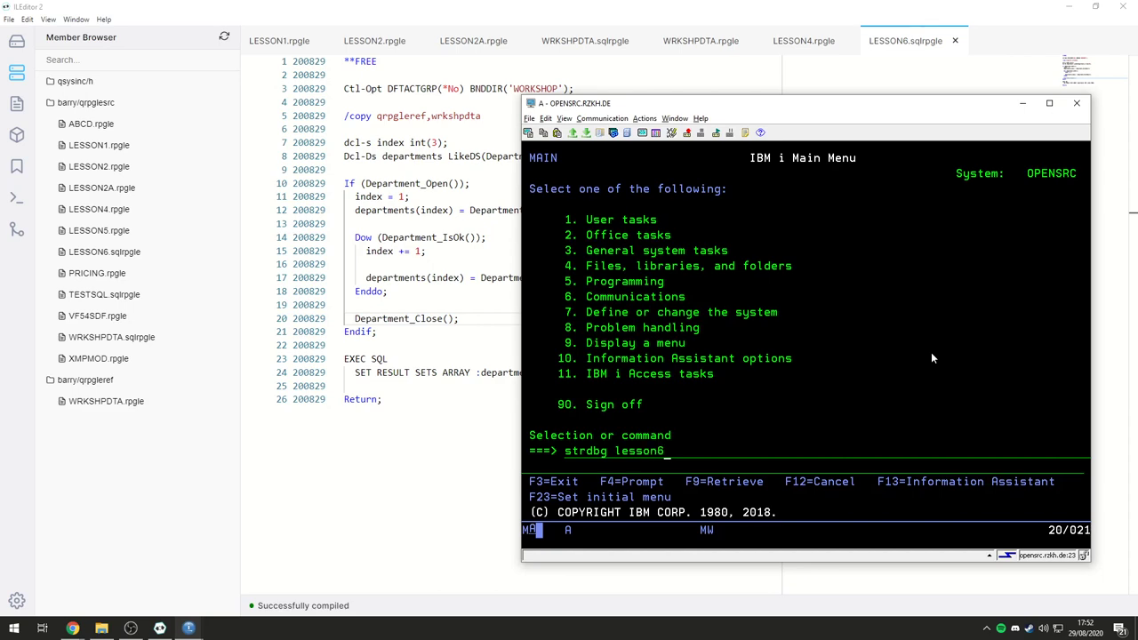
key("Enter")
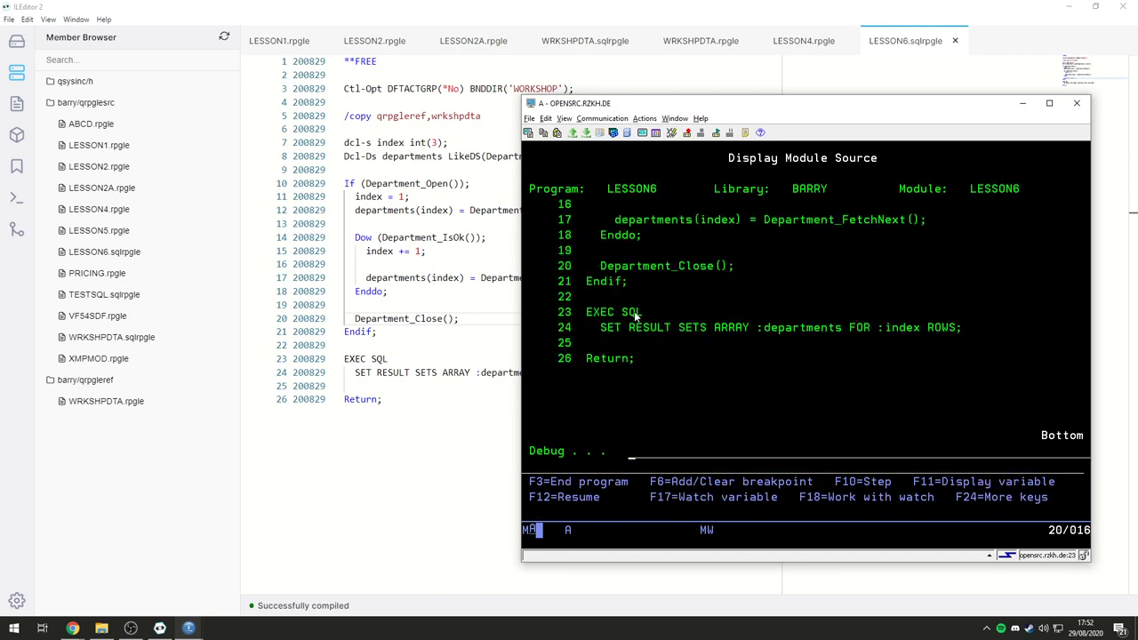
key("F3")
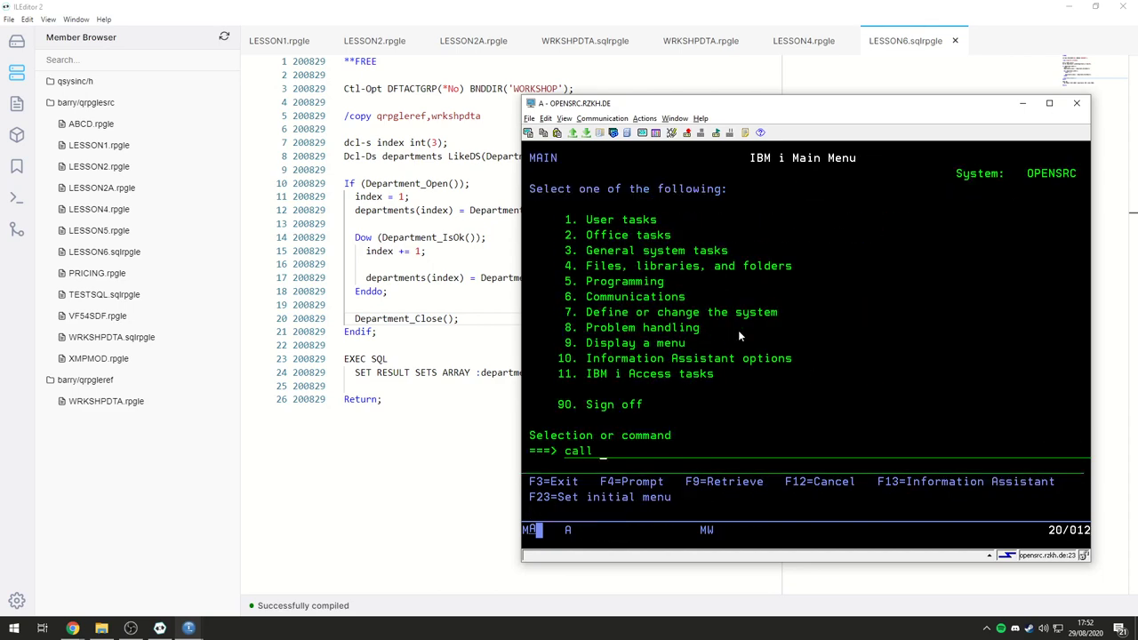
key("Enter")
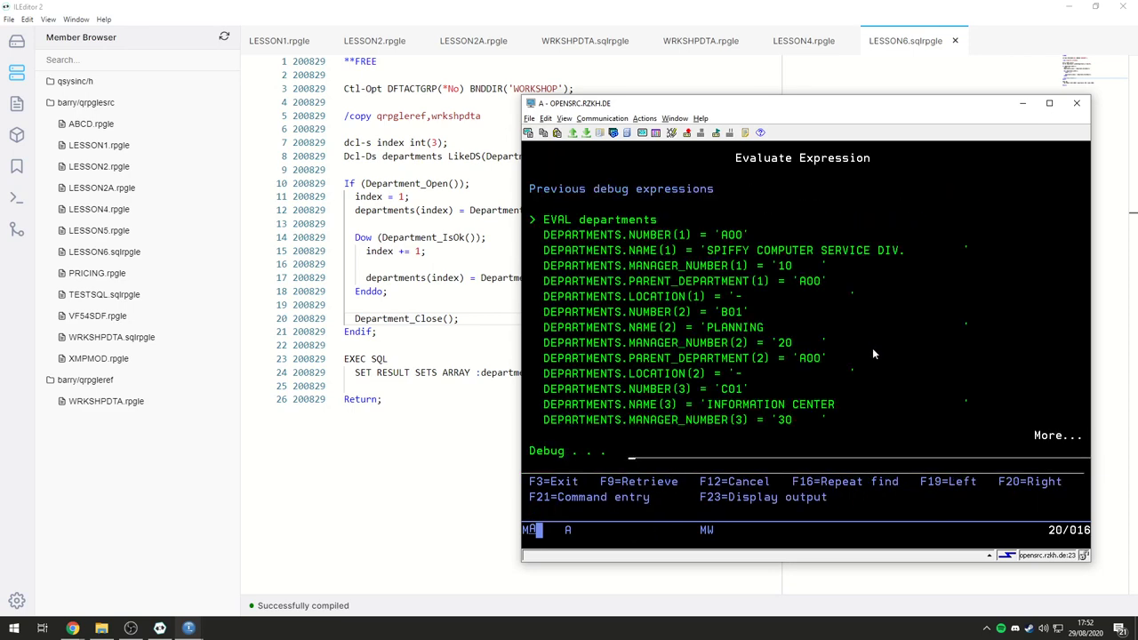
scroll("down", 3)
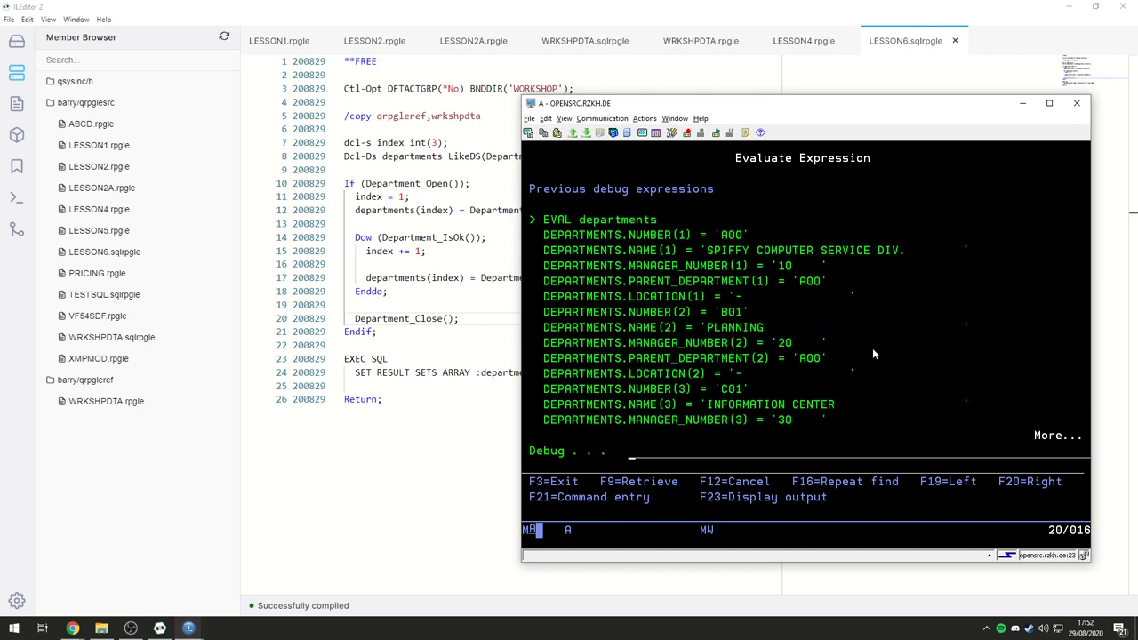
scroll("down", 3)
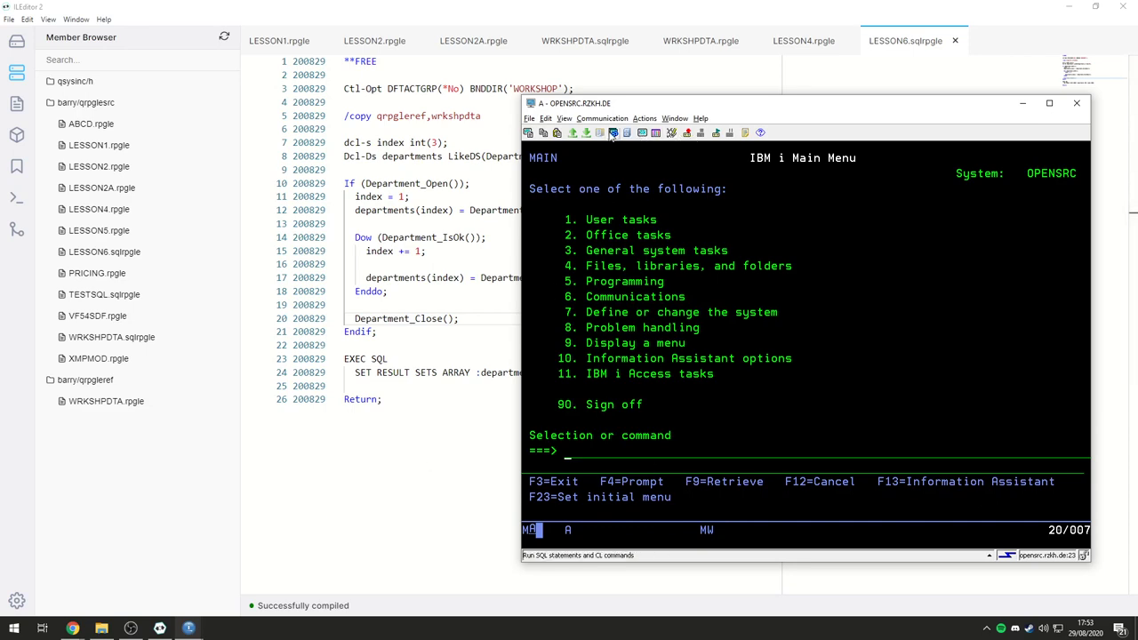
mouse_move(612, 131)
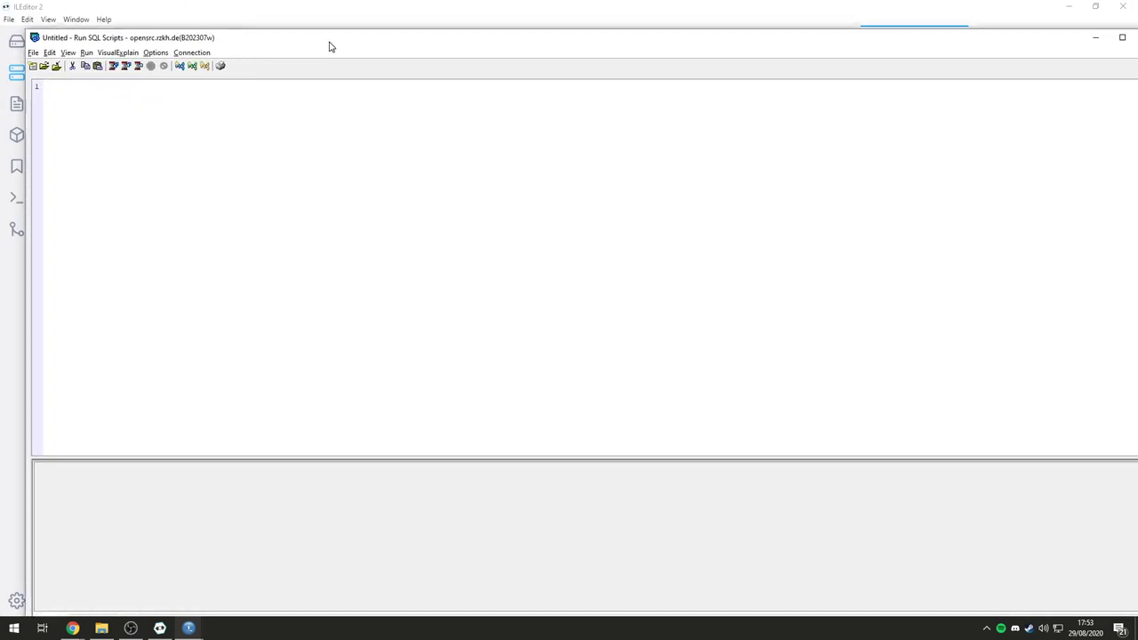
Step: Set the default JDBC configuration's schema list to BARRY, SAMPLE and save it
left_click(192, 51)
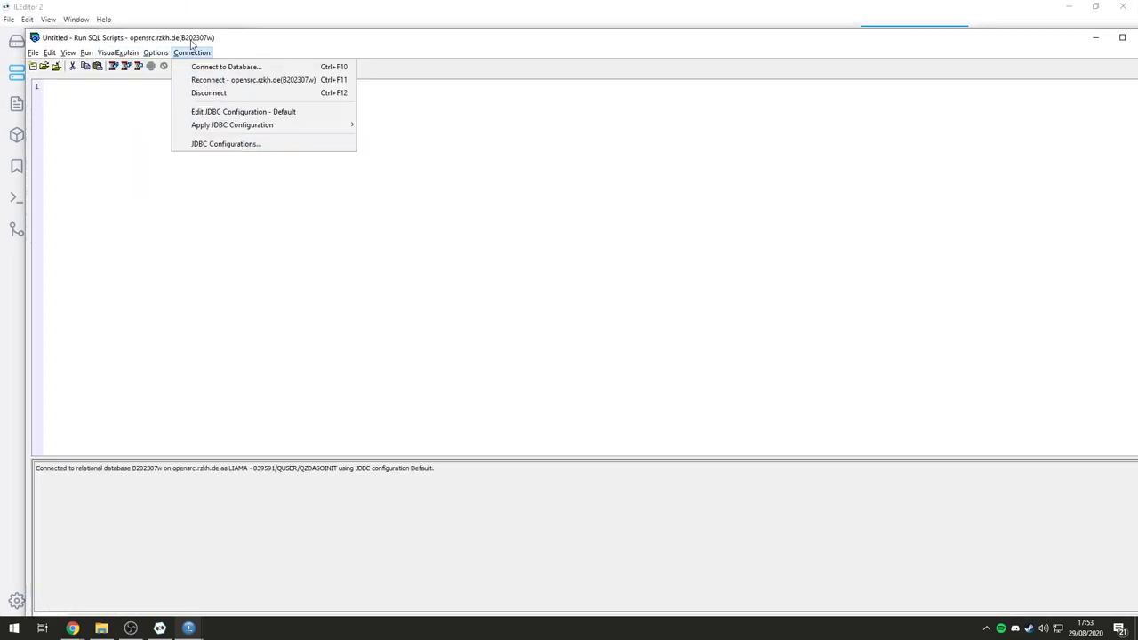
mouse_move(224, 114)
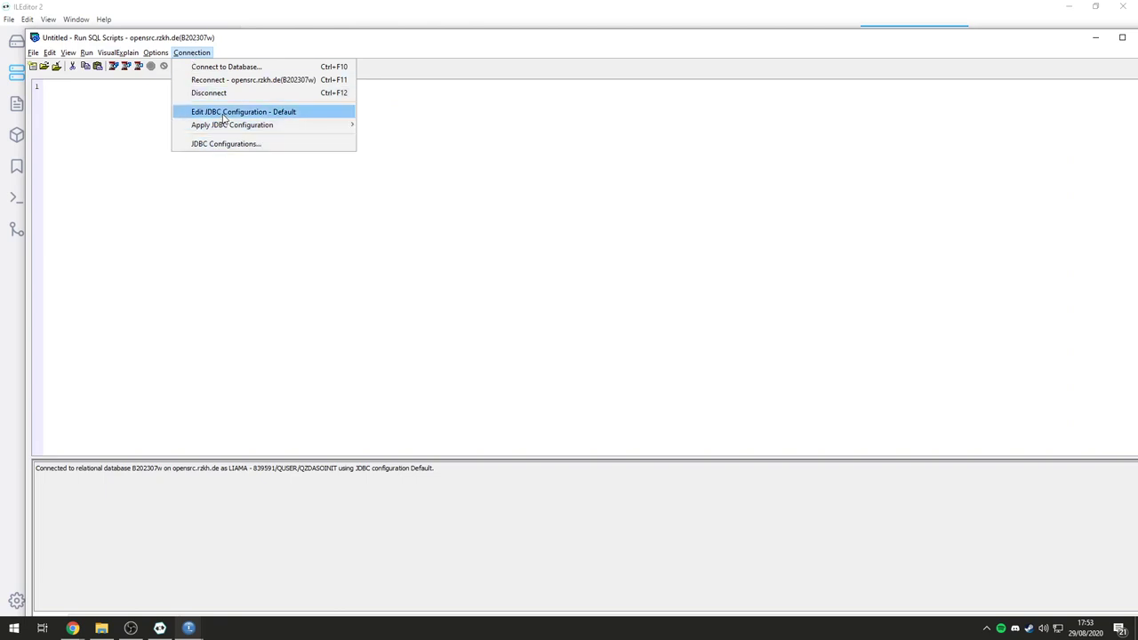
left_click(242, 110)
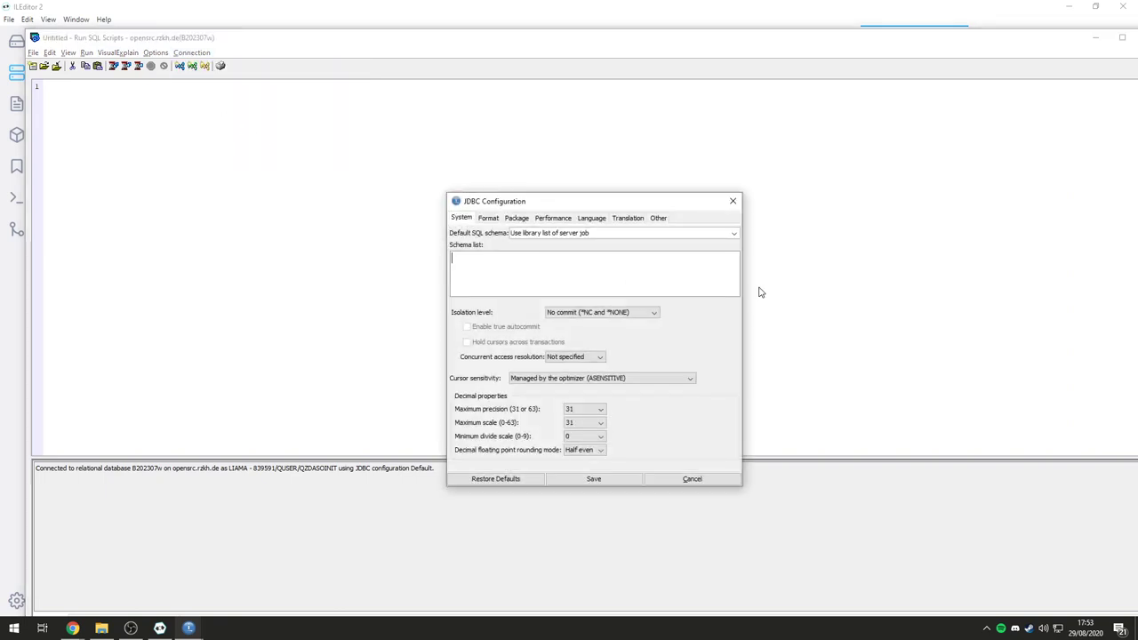
type("BARRY,")
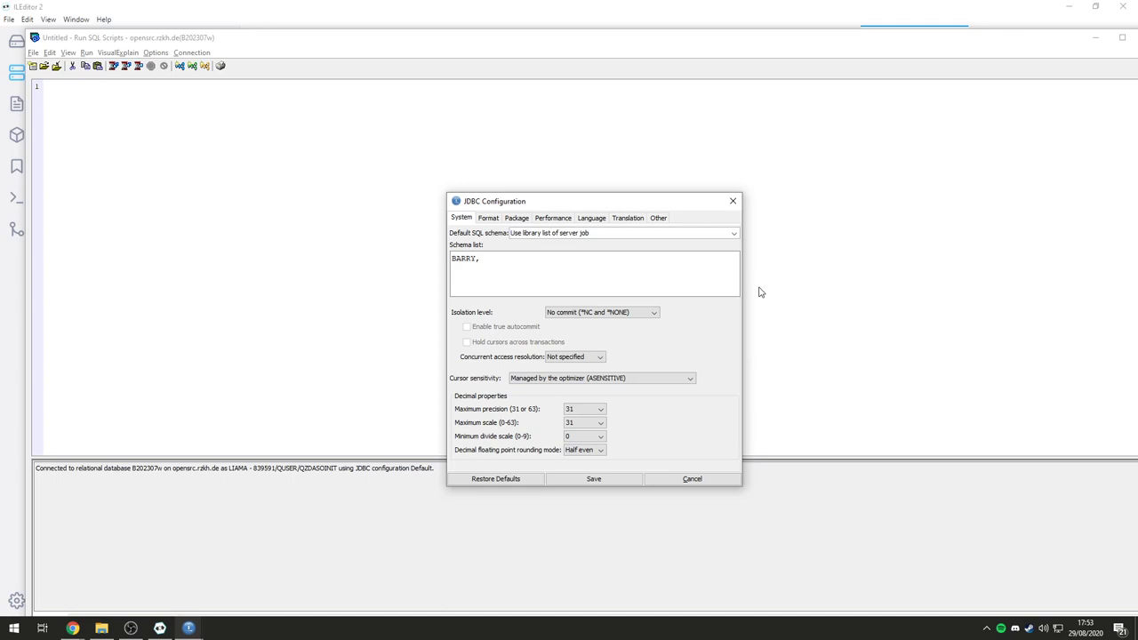
type("SAMPLE")
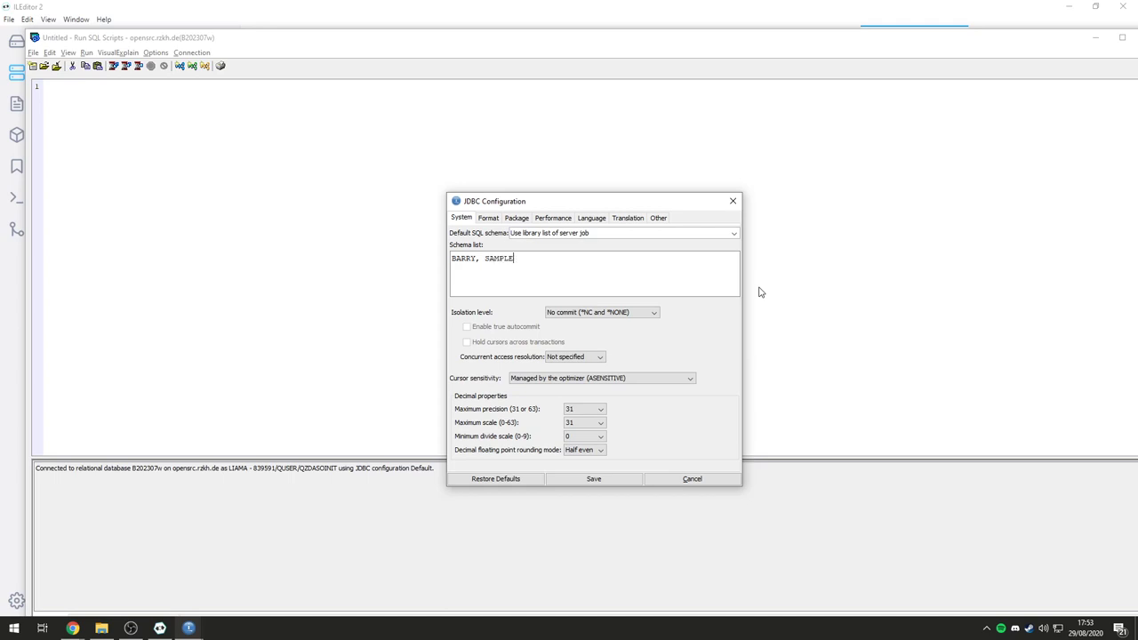
left_click(594, 479)
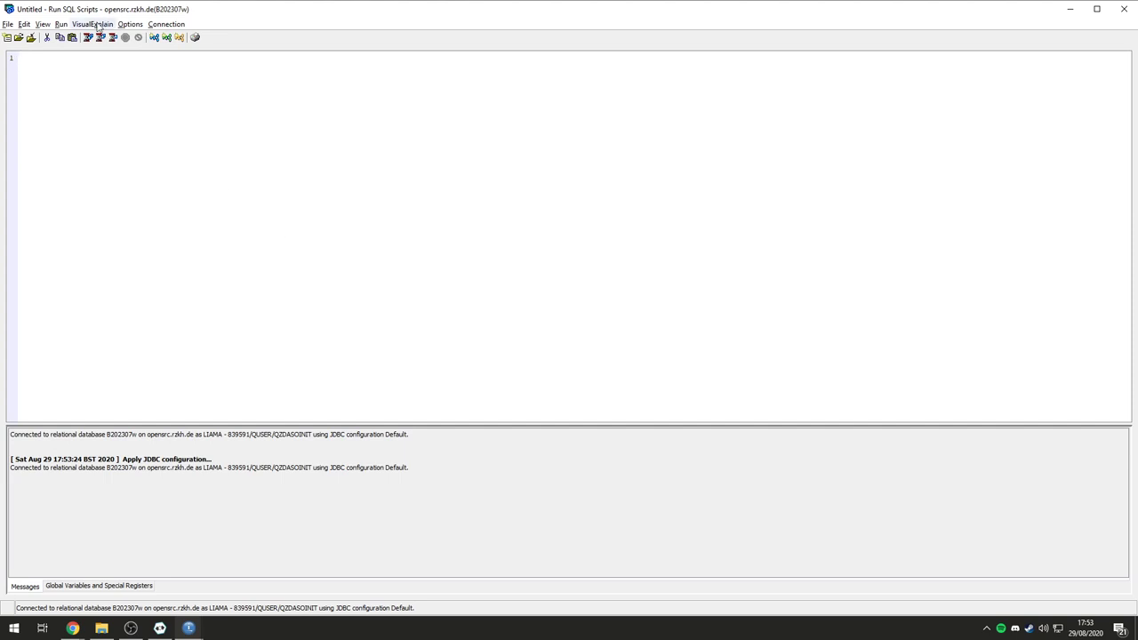
Step: Enter and run CALL BARRY.LESSON6(); in Run SQL Scripts
left_click(43, 25)
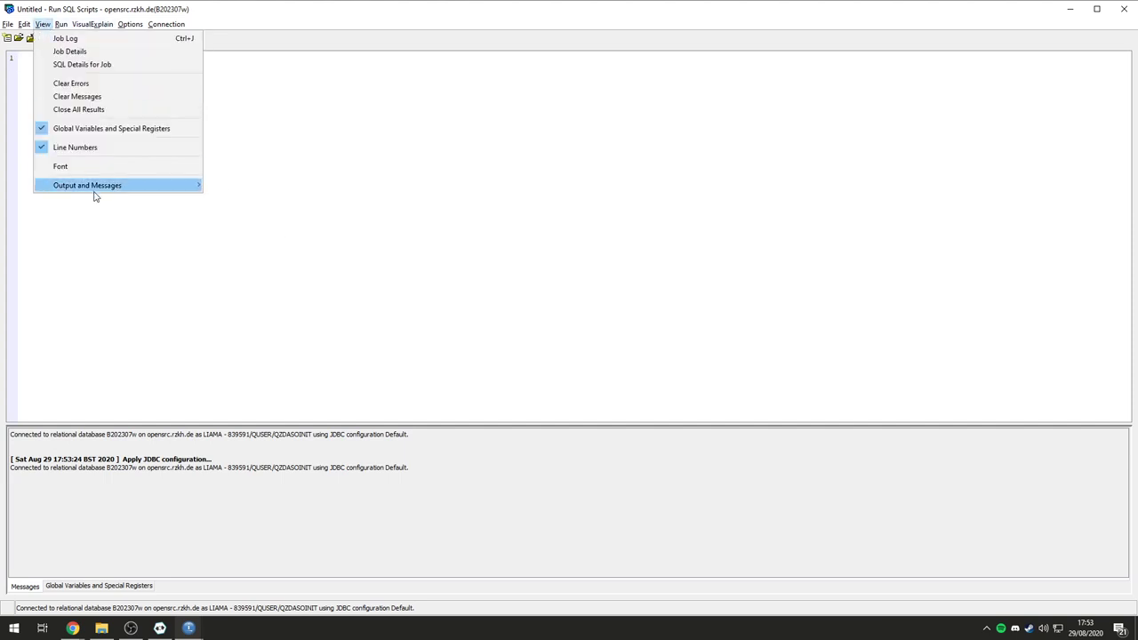
left_click(498, 178)
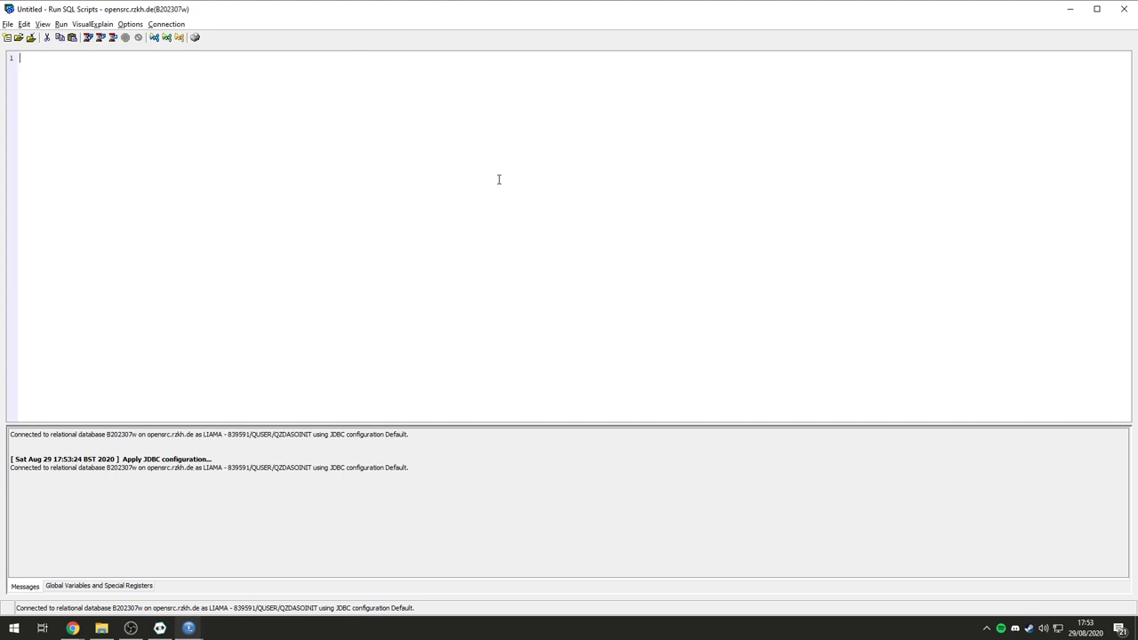
type("CALL")
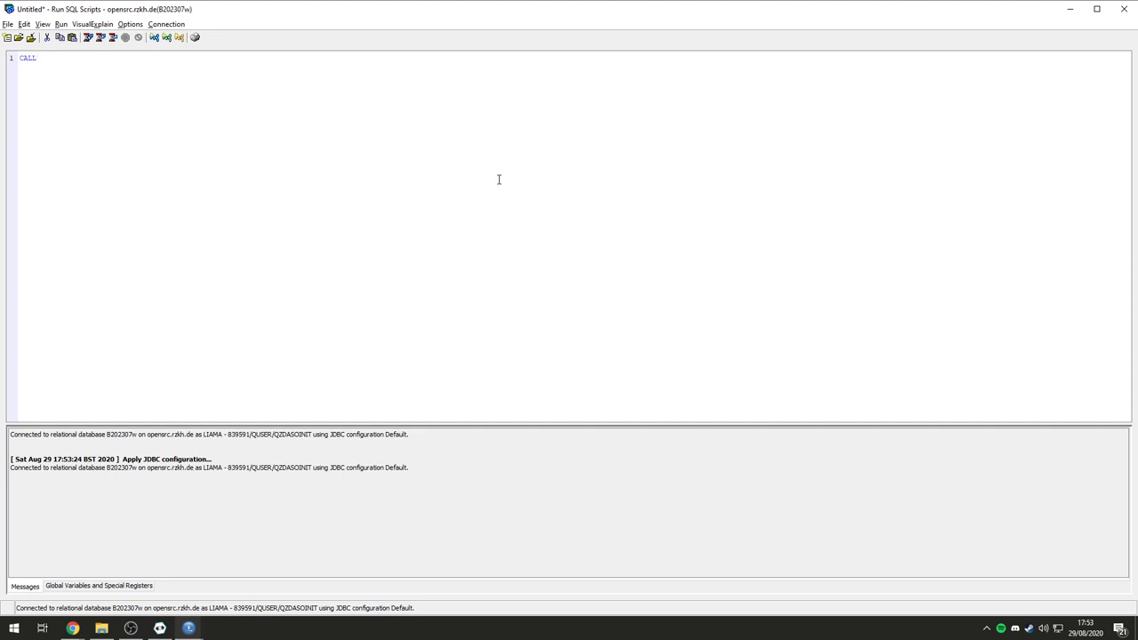
type("BARB")
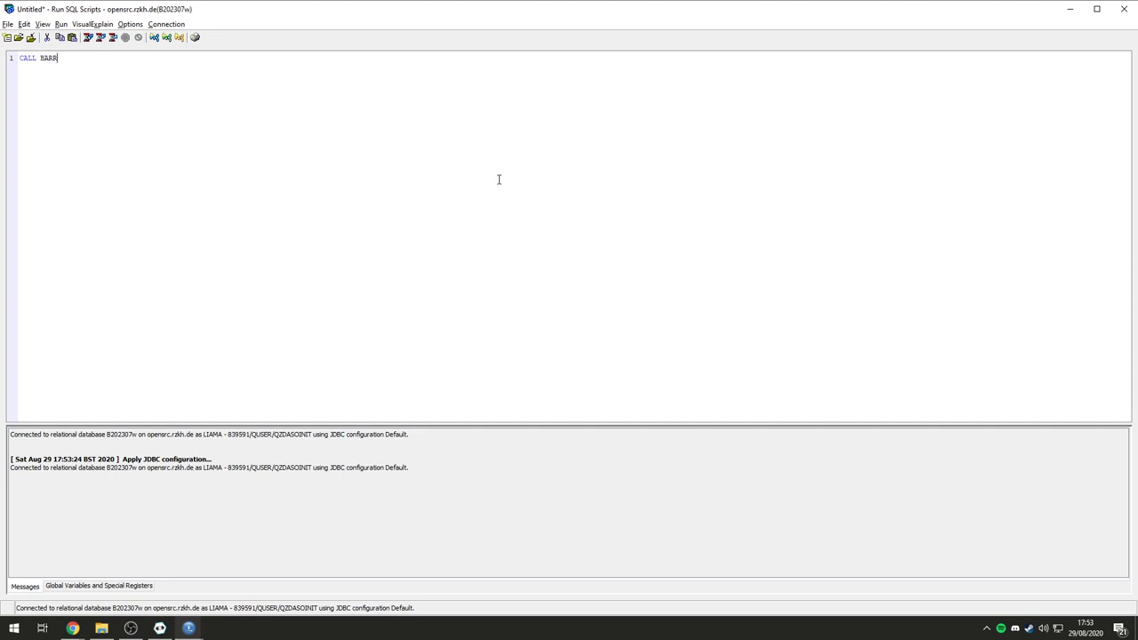
type("Y.LESS")
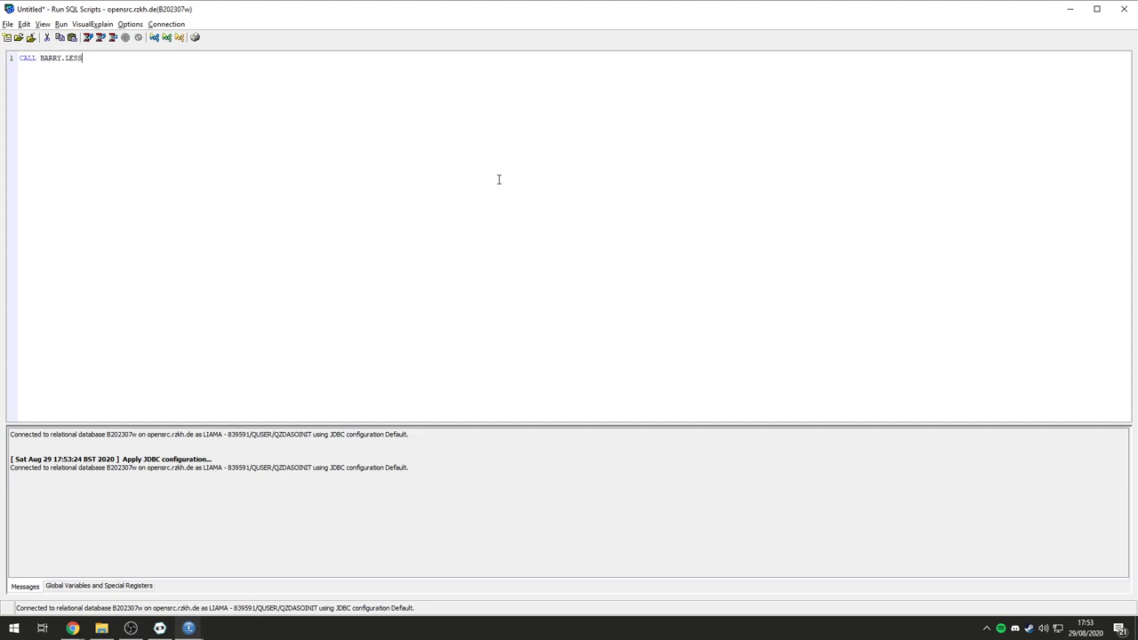
type("ON6")
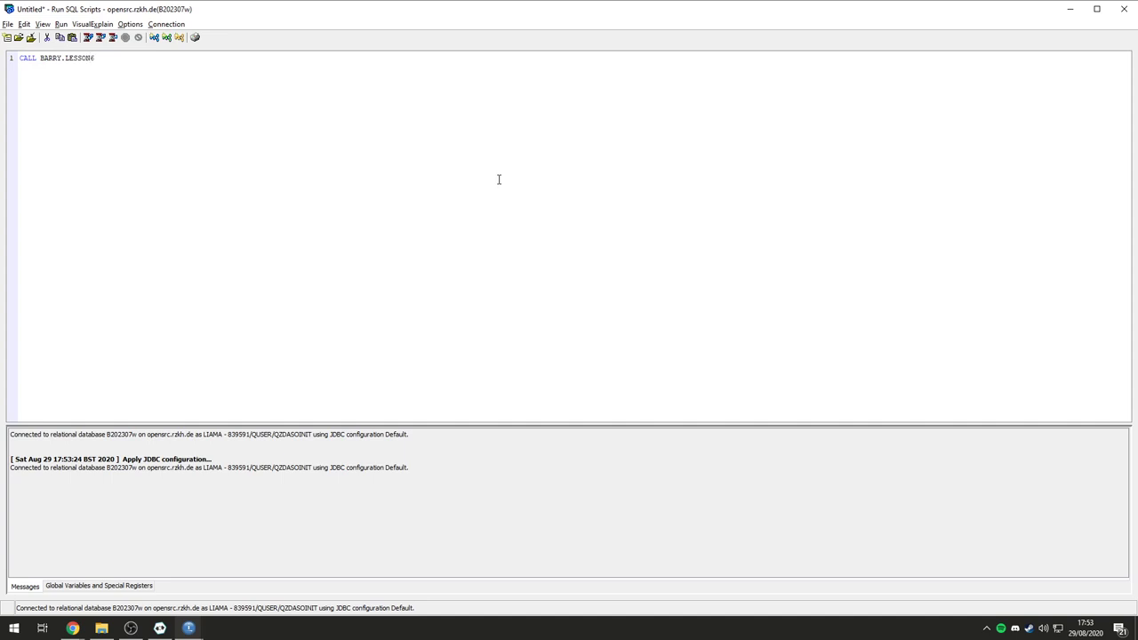
mouse_move(487, 196)
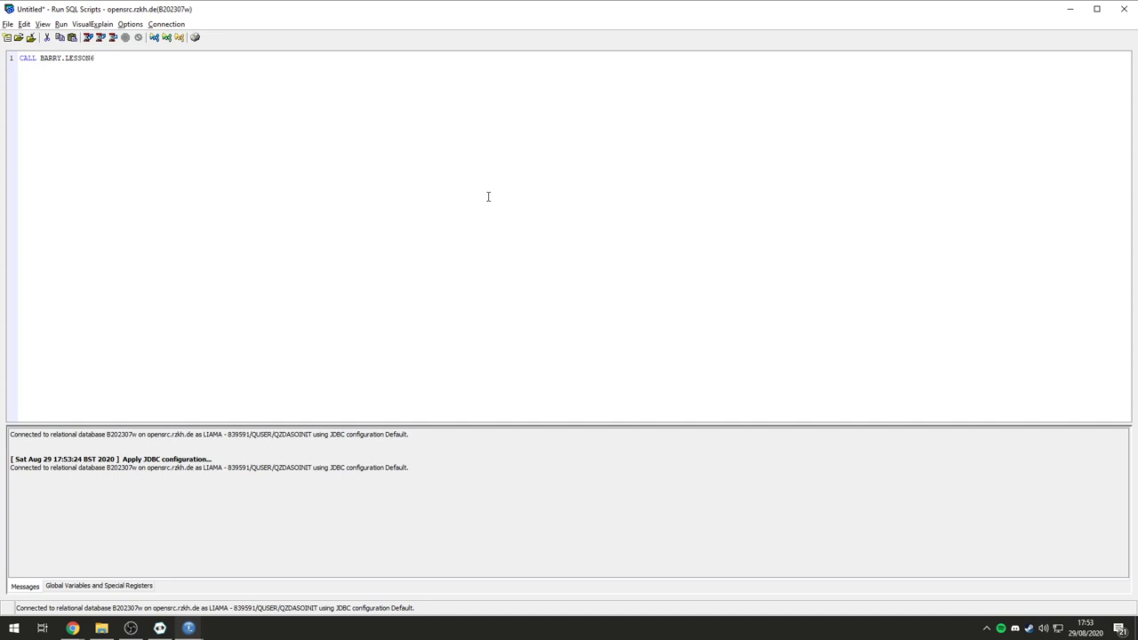
type("()")
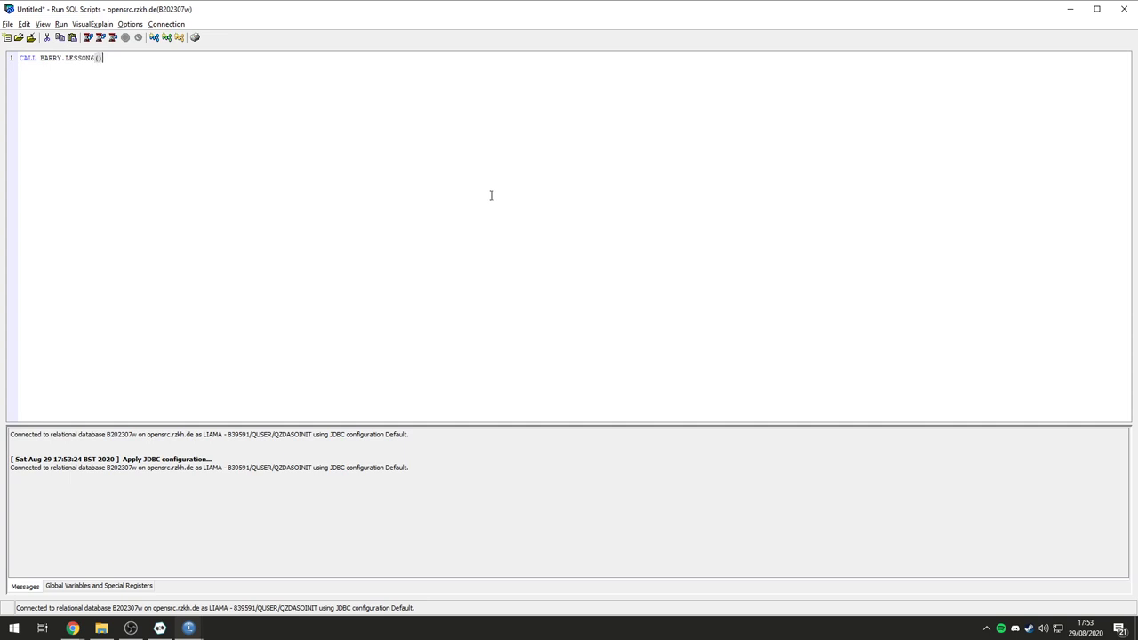
type(";")
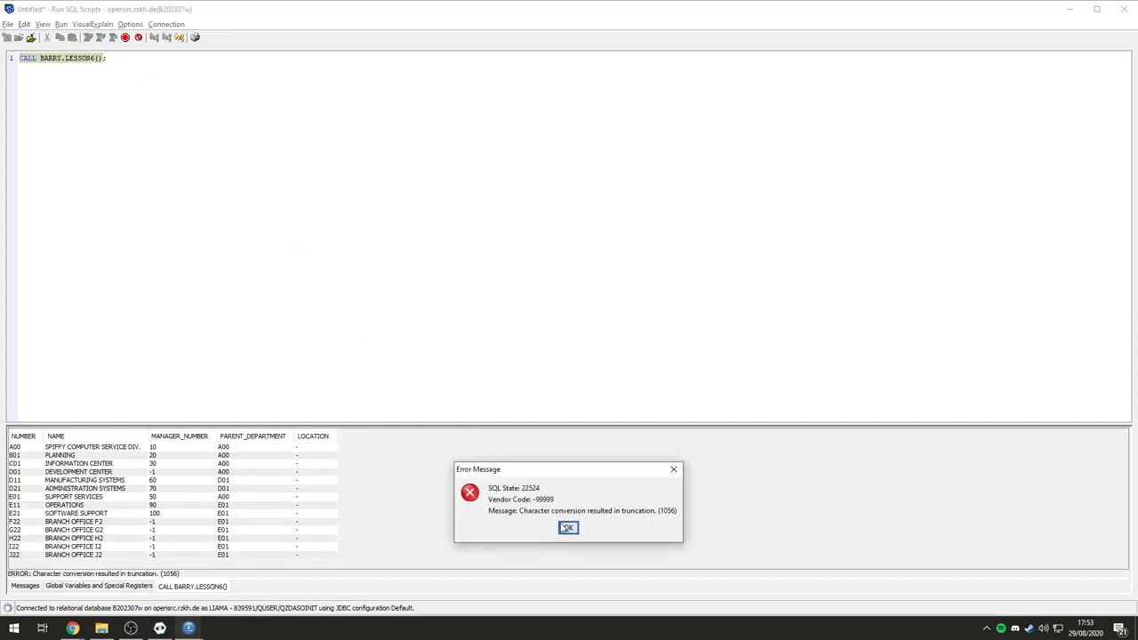
Step: Dismiss the character truncation error and inspect the LOCATION values in the result grid
left_click(569, 527)
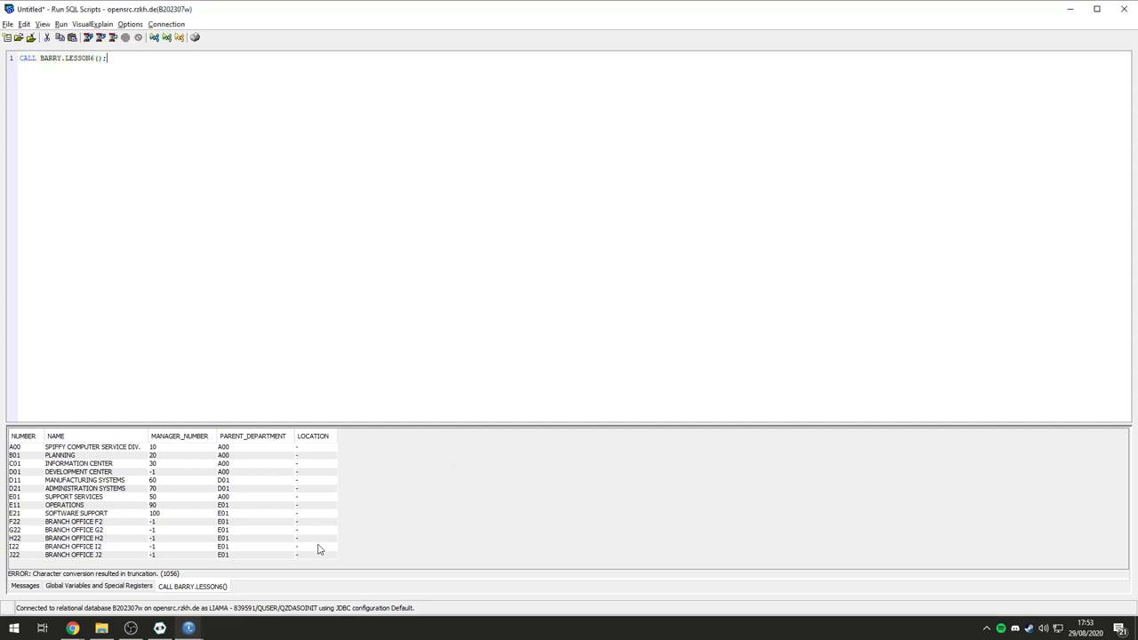
left_click(258, 498)
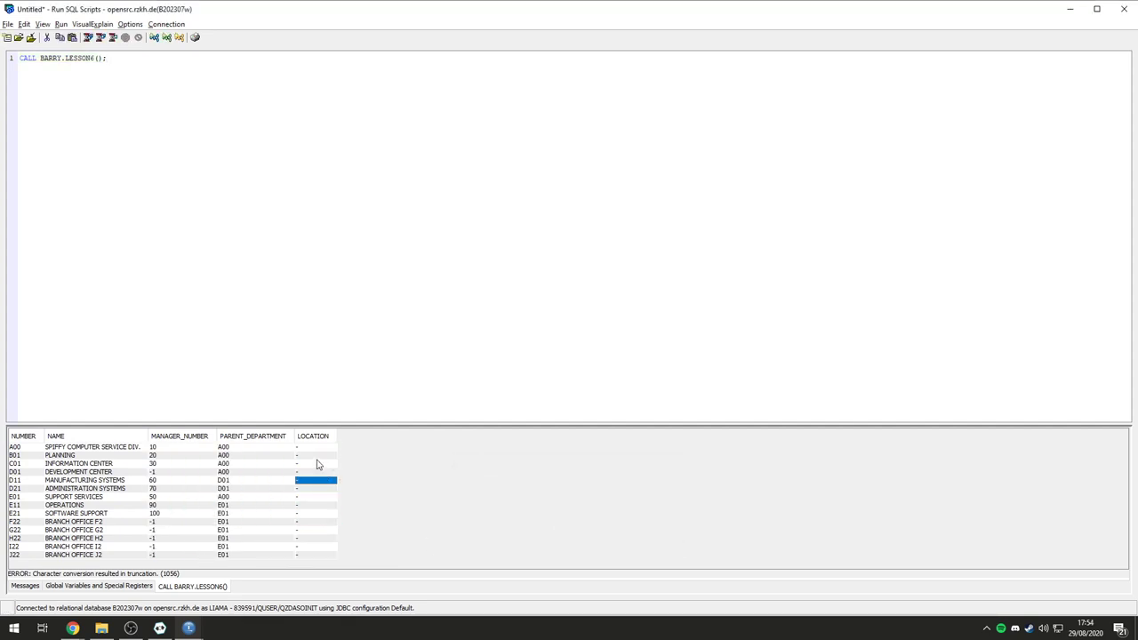
left_click(316, 537)
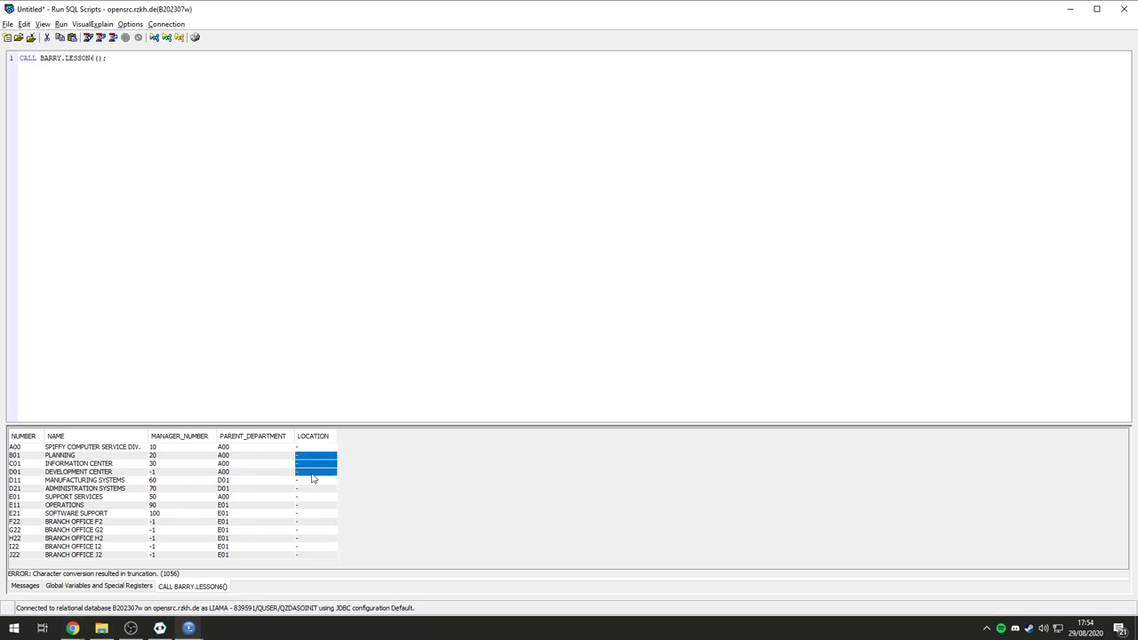
left_click(316, 523)
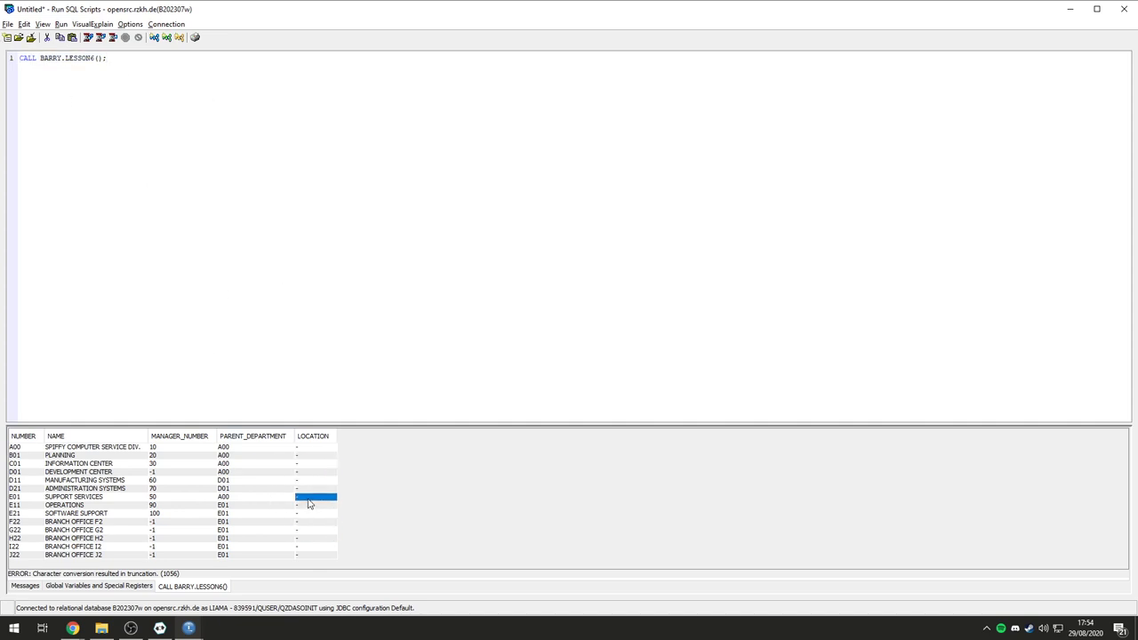
mouse_move(160, 630)
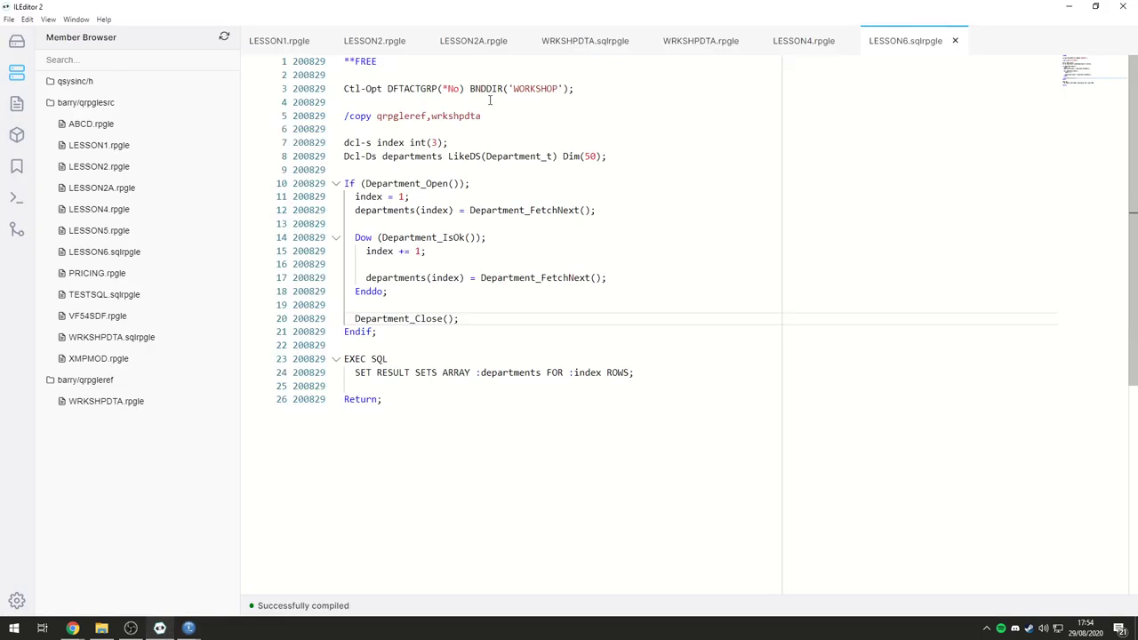
Step: Copy the Dept_Cur SELECT (lines 44–48) from WRKSHPDTA.sqlrpgle and return to Run SQL Scripts
left_click(583, 40)
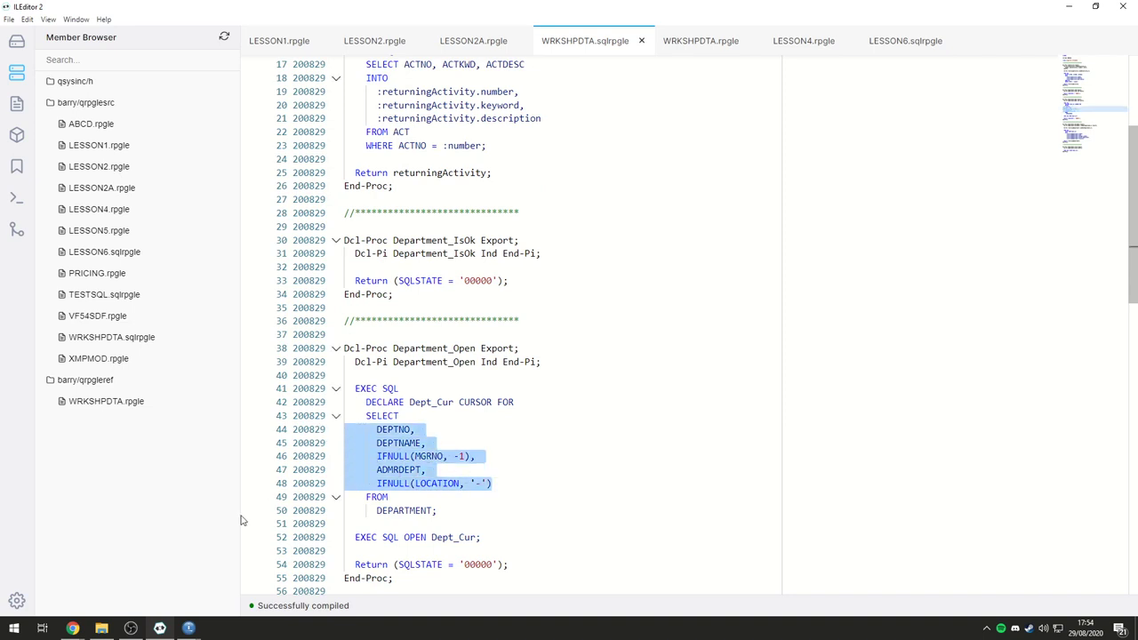
left_click(87, 626)
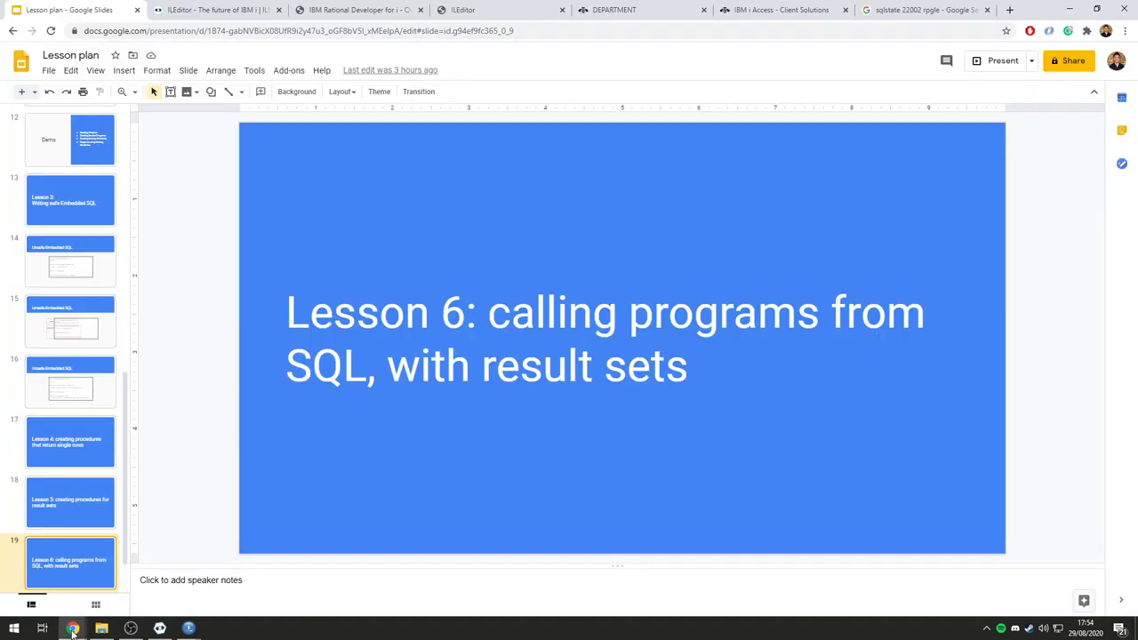
left_click(185, 626)
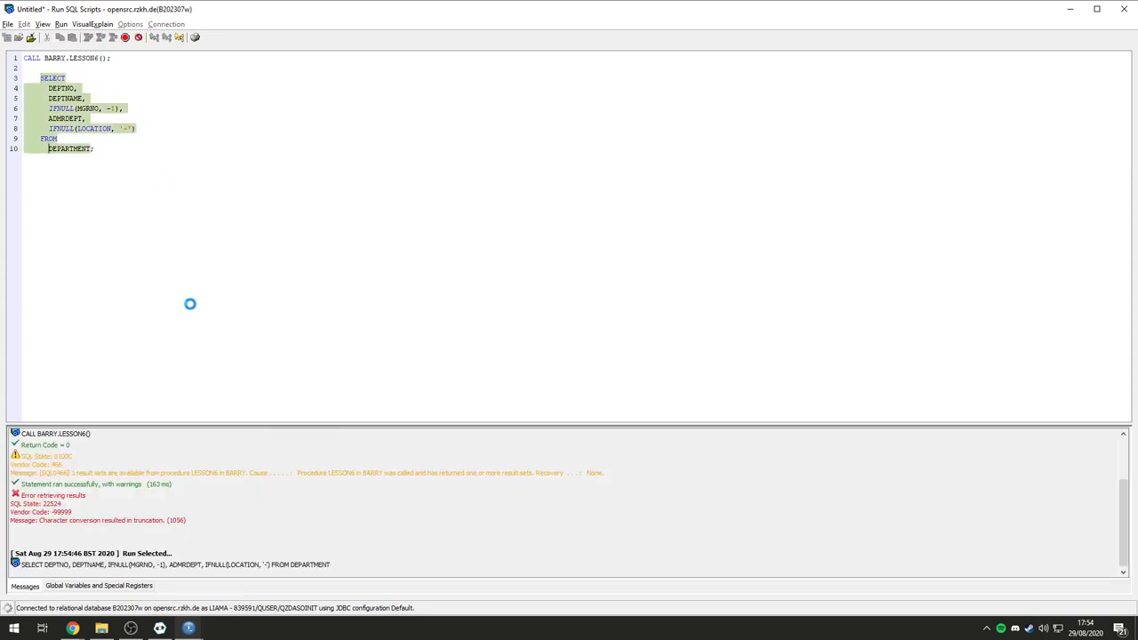
Step: Qualify the table as SAMPLE.DEPARTMENT, replace IFNULL(LOCATION,'-') with LOCATION, and run it listing every department
left_click(98, 40)
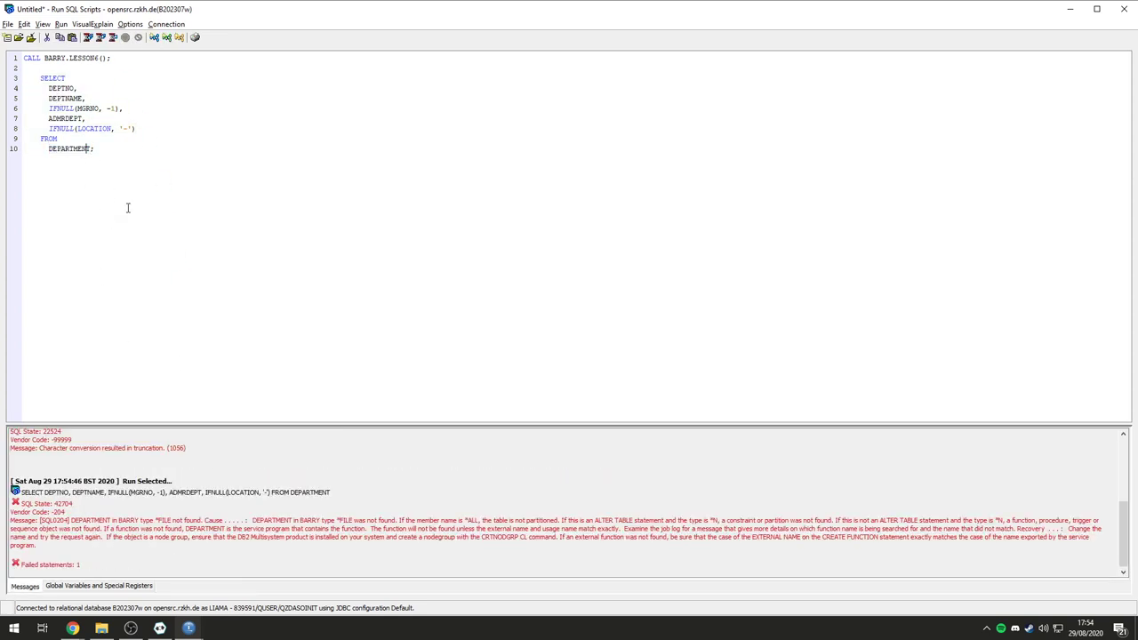
type("SAMPLE.")
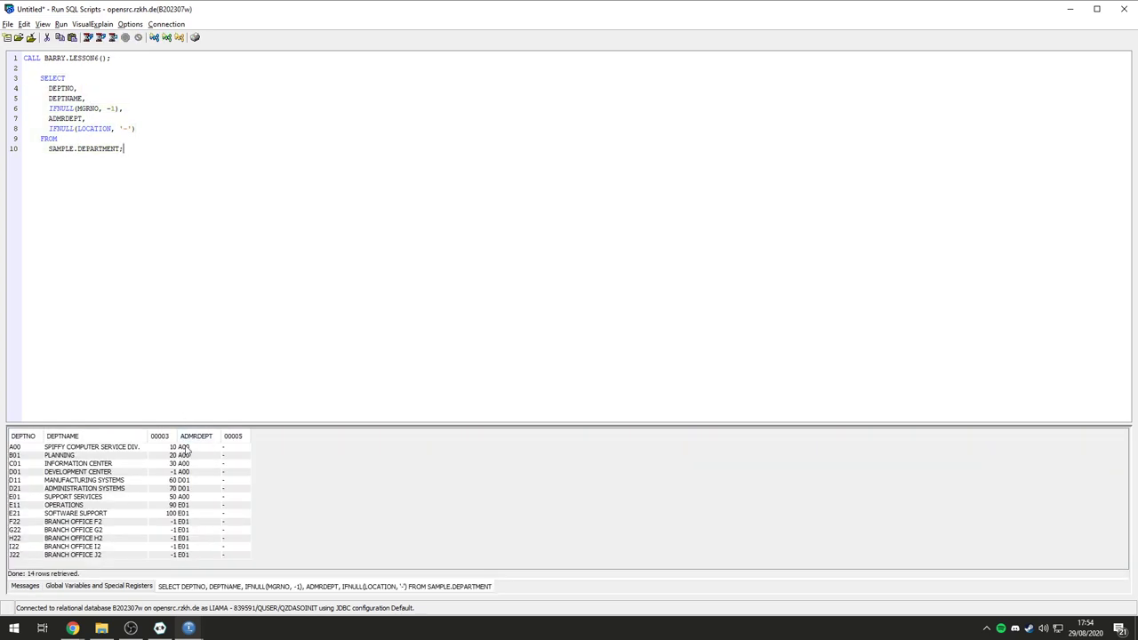
double_click(62, 135)
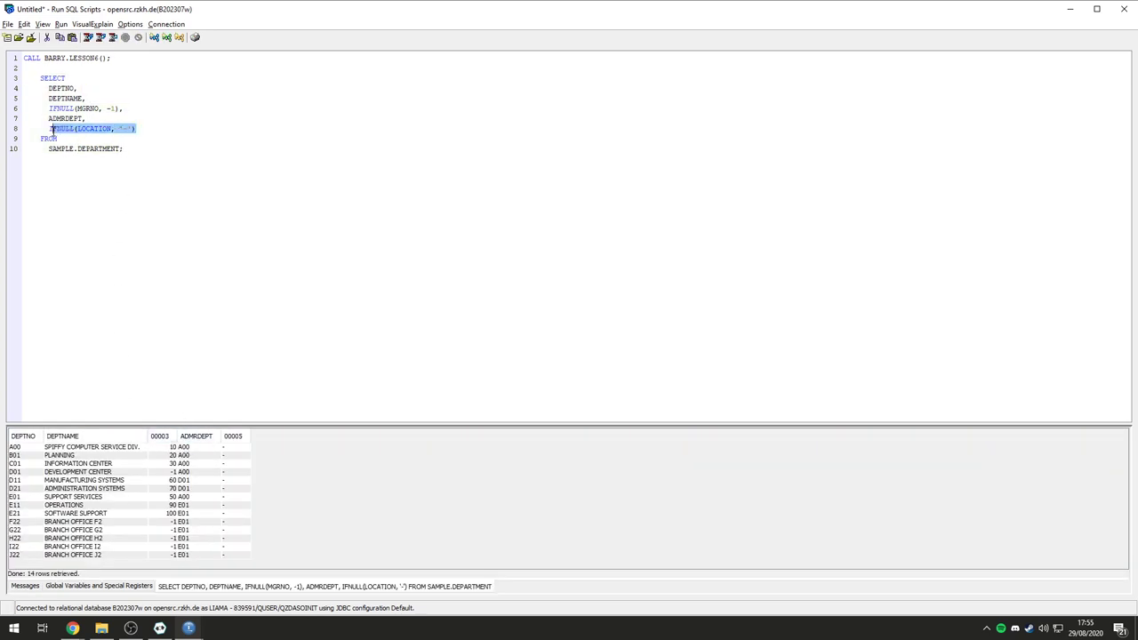
type("LOCATION")
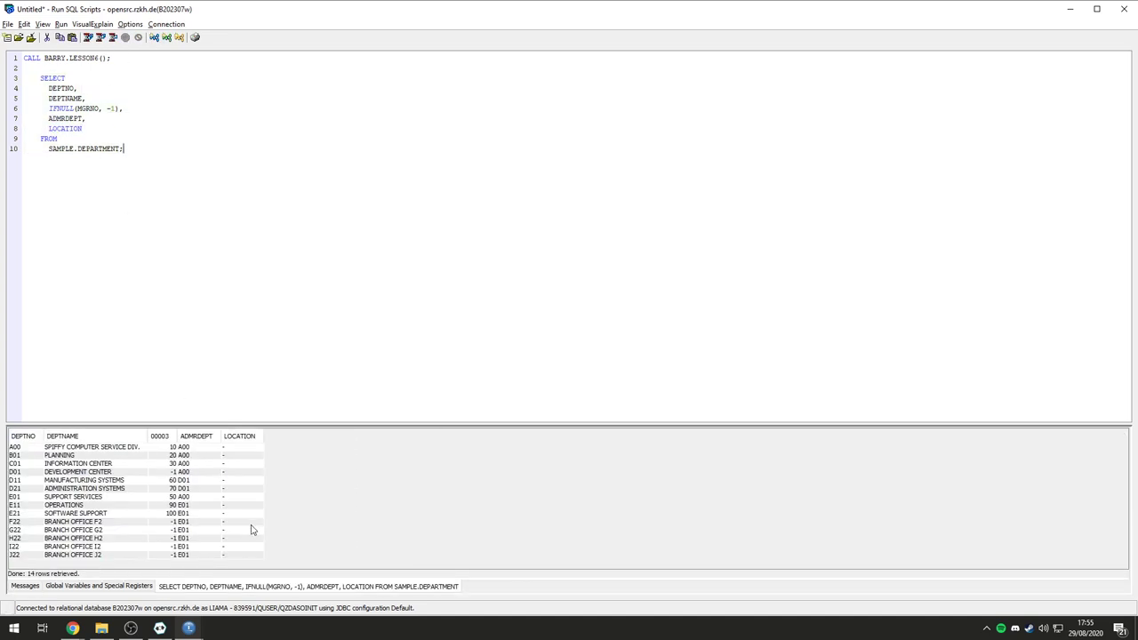
mouse_move(86, 624)
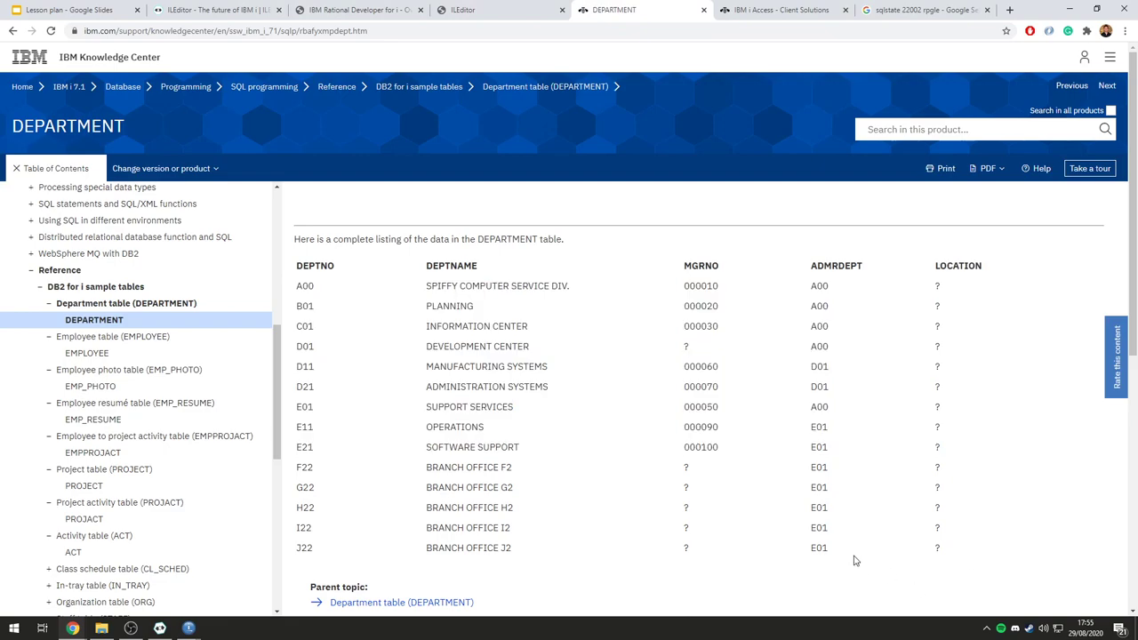
scroll("down", 3)
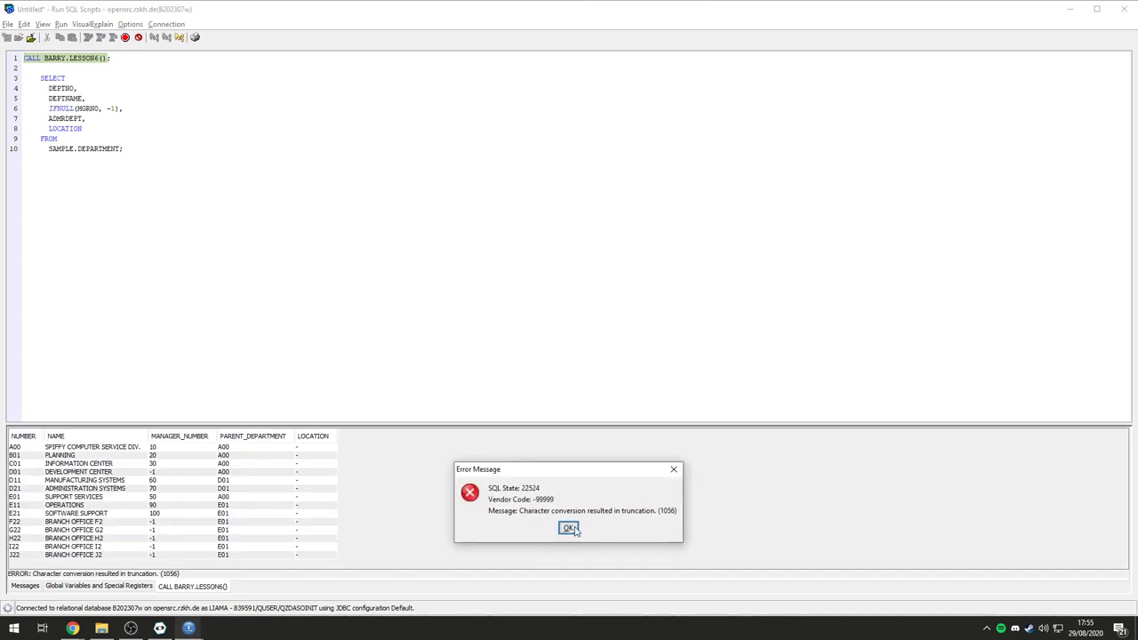
mouse_move(544, 535)
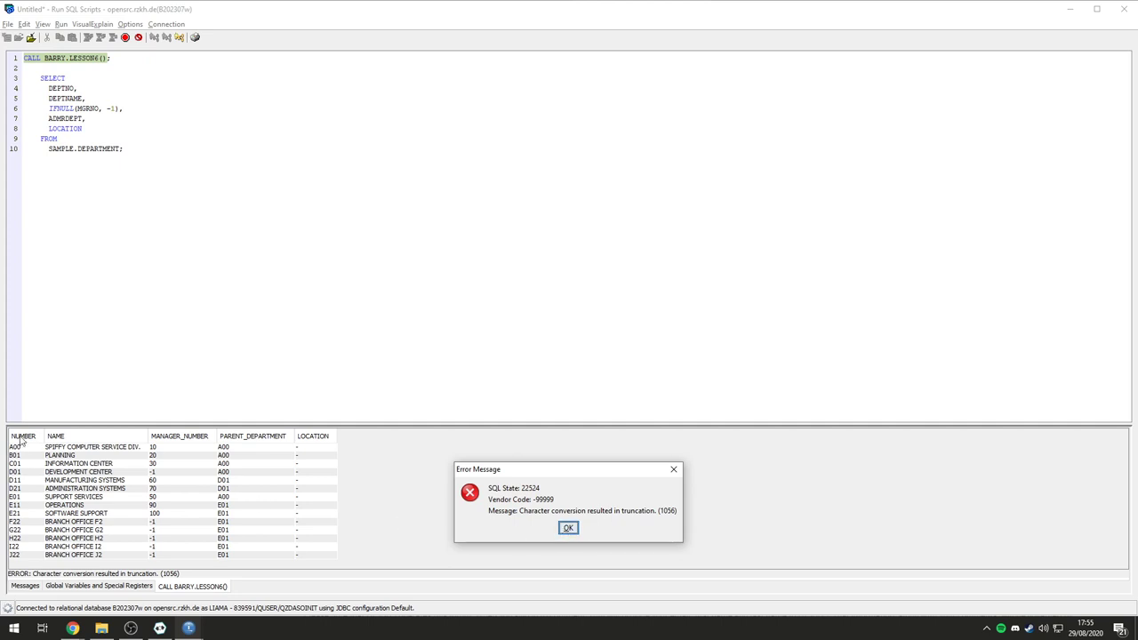
mouse_move(590, 537)
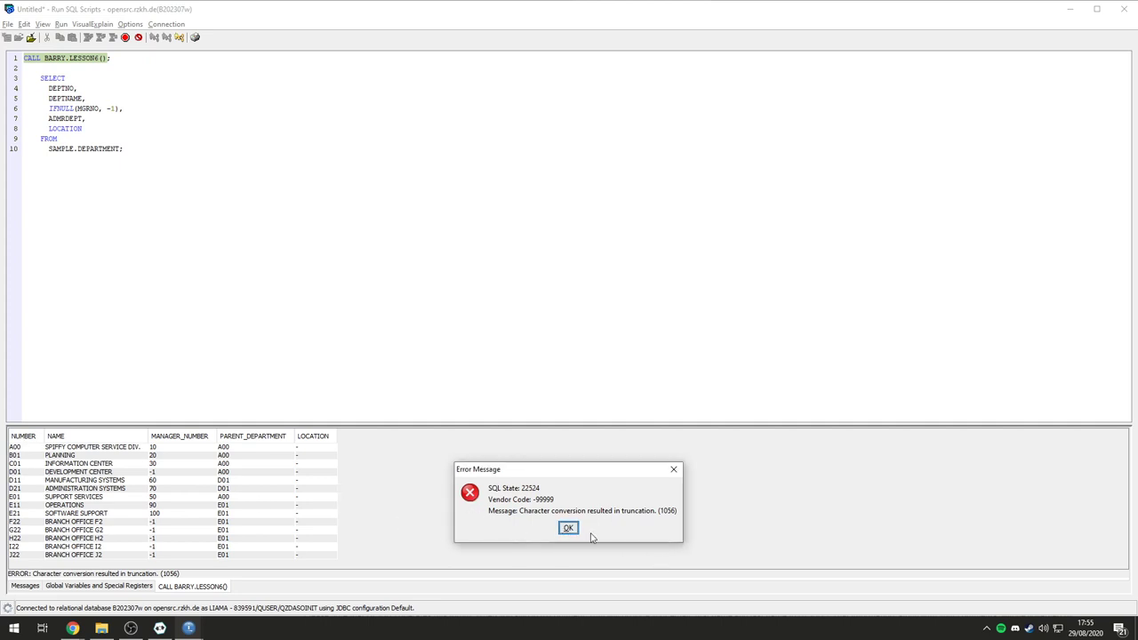
Step: Dismiss the truncation error, review the LESSON6 result rows, and cut the script back to only CALL BARRY.LESSON6()
left_click(569, 529)
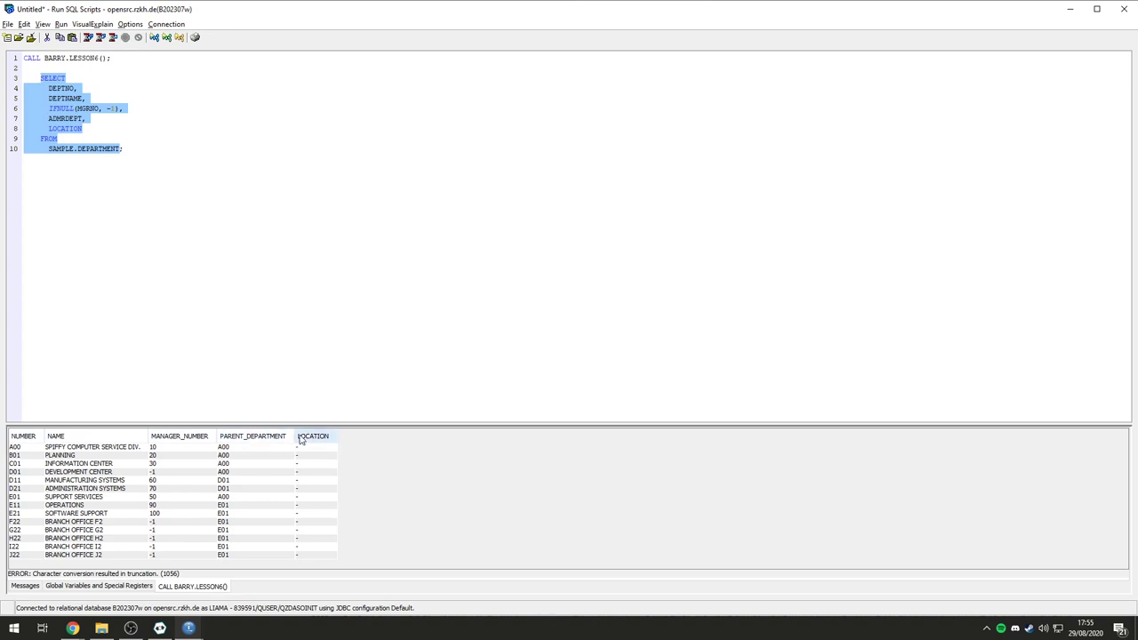
mouse_move(183, 519)
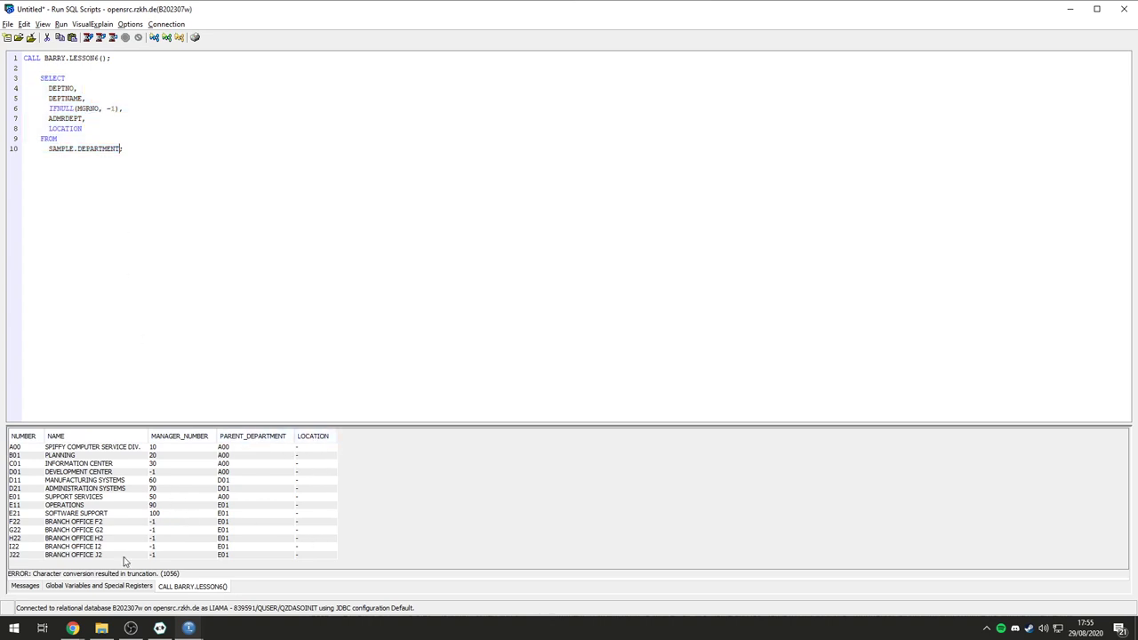
mouse_move(320, 452)
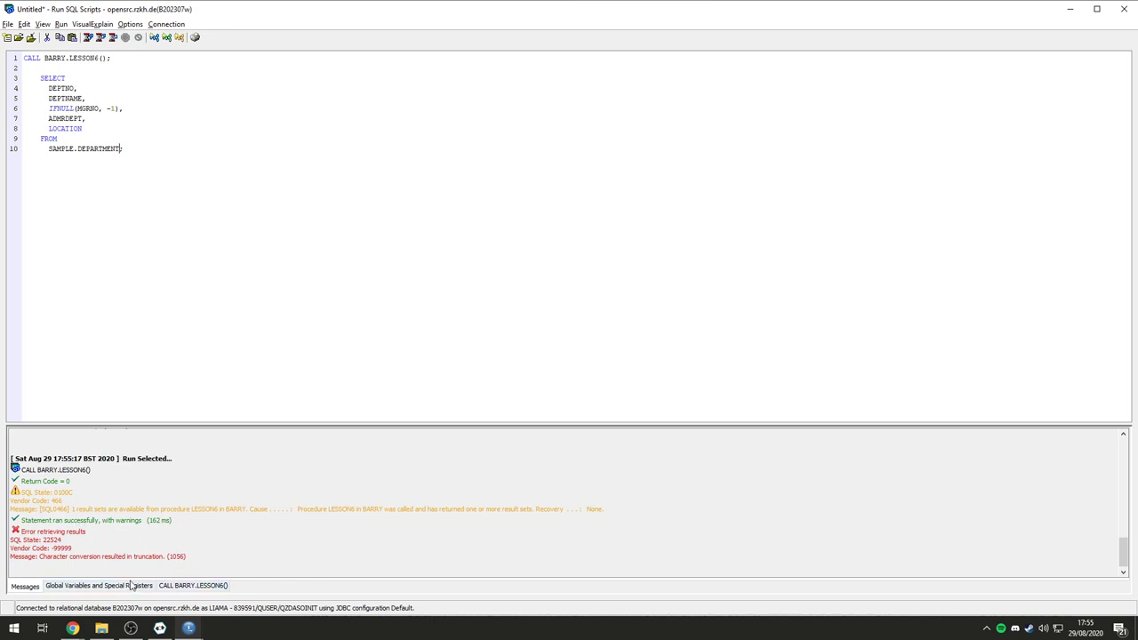
left_click(192, 587)
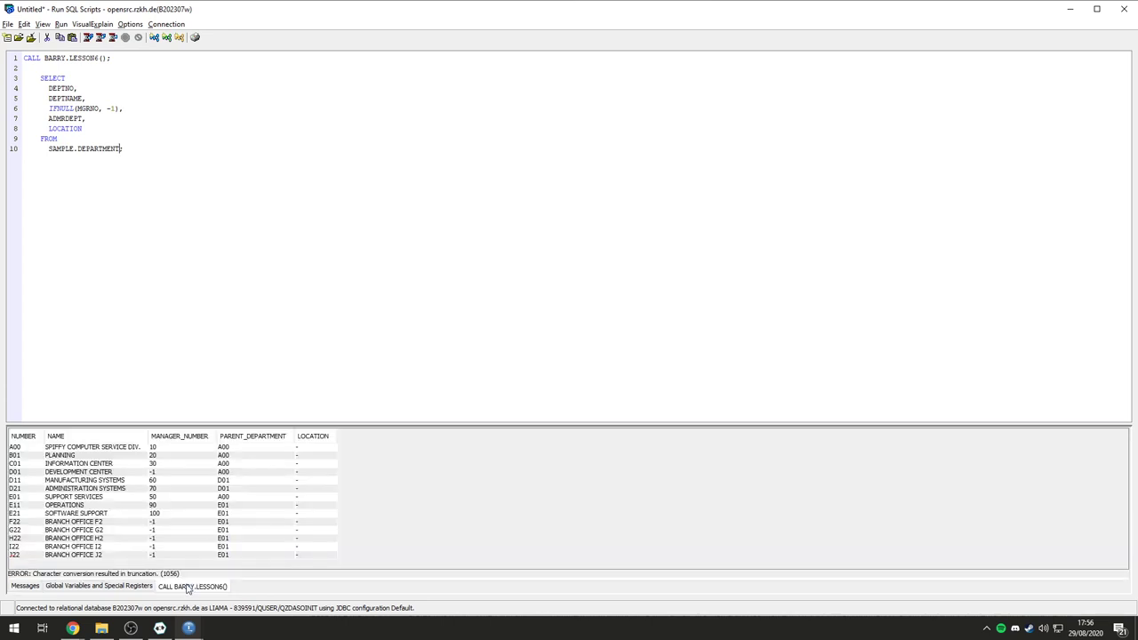
mouse_move(96, 456)
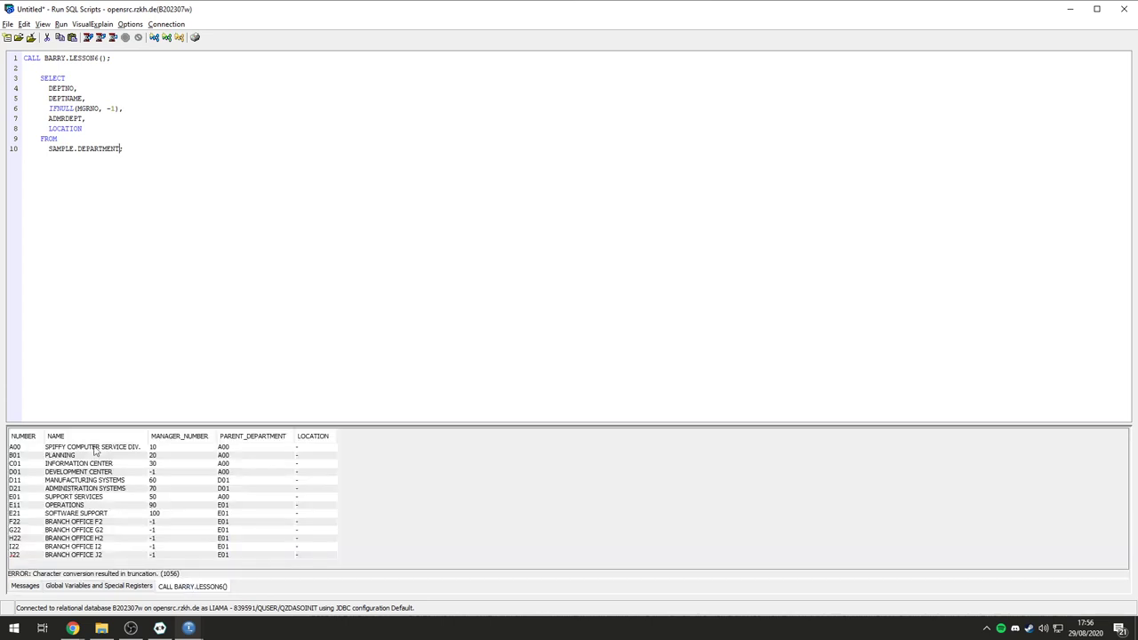
left_click(75, 541)
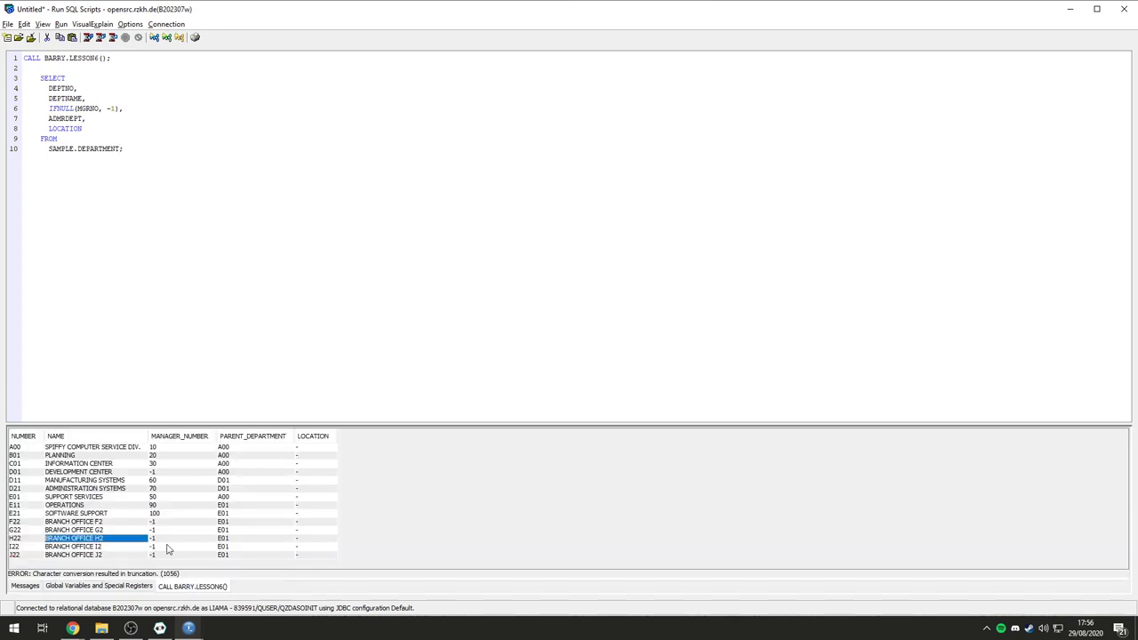
mouse_move(158, 524)
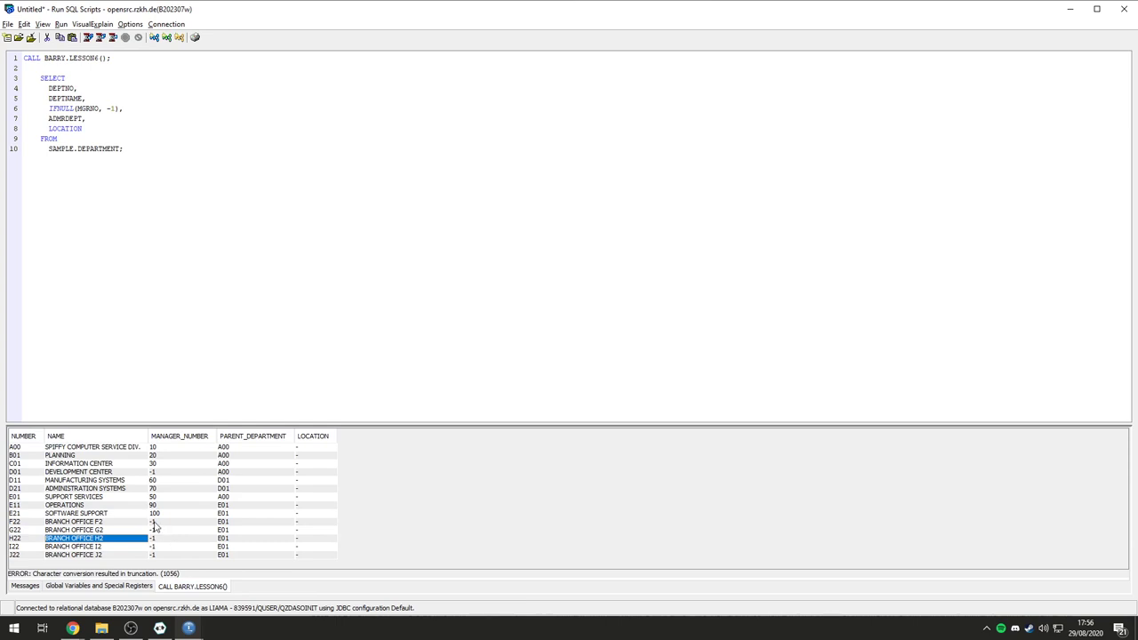
mouse_move(244, 543)
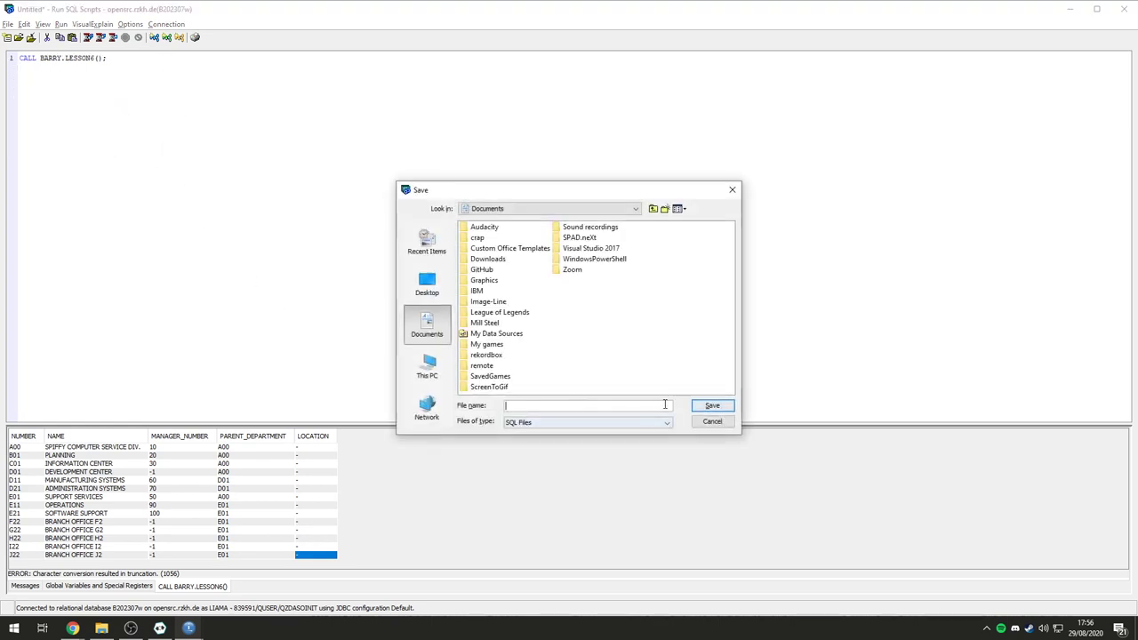
left_click(712, 405)
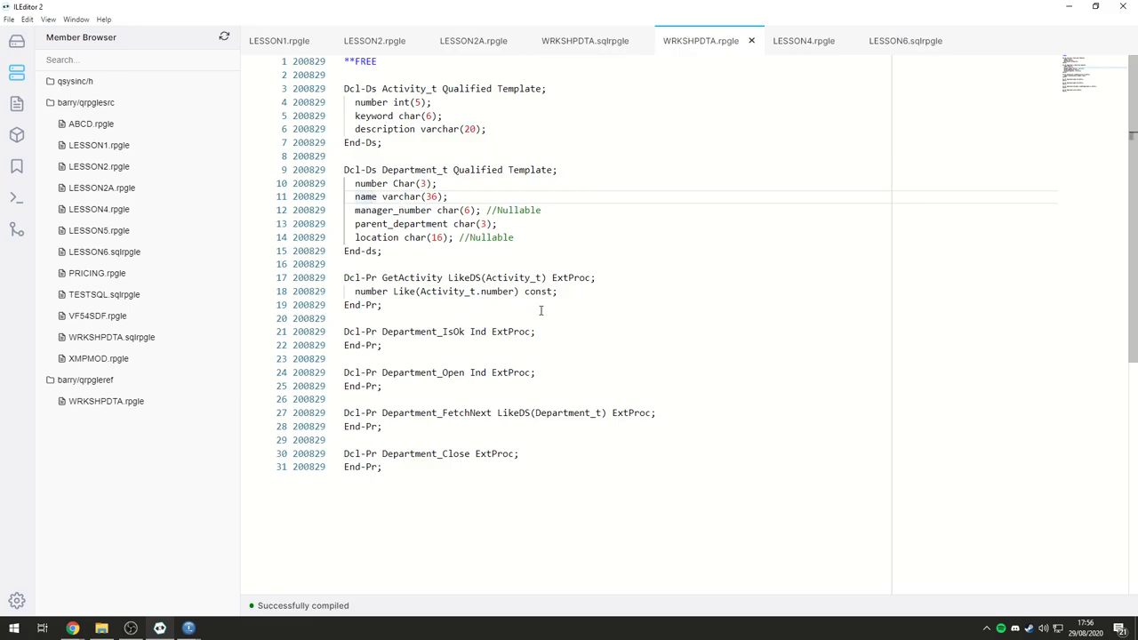
left_click(811, 40)
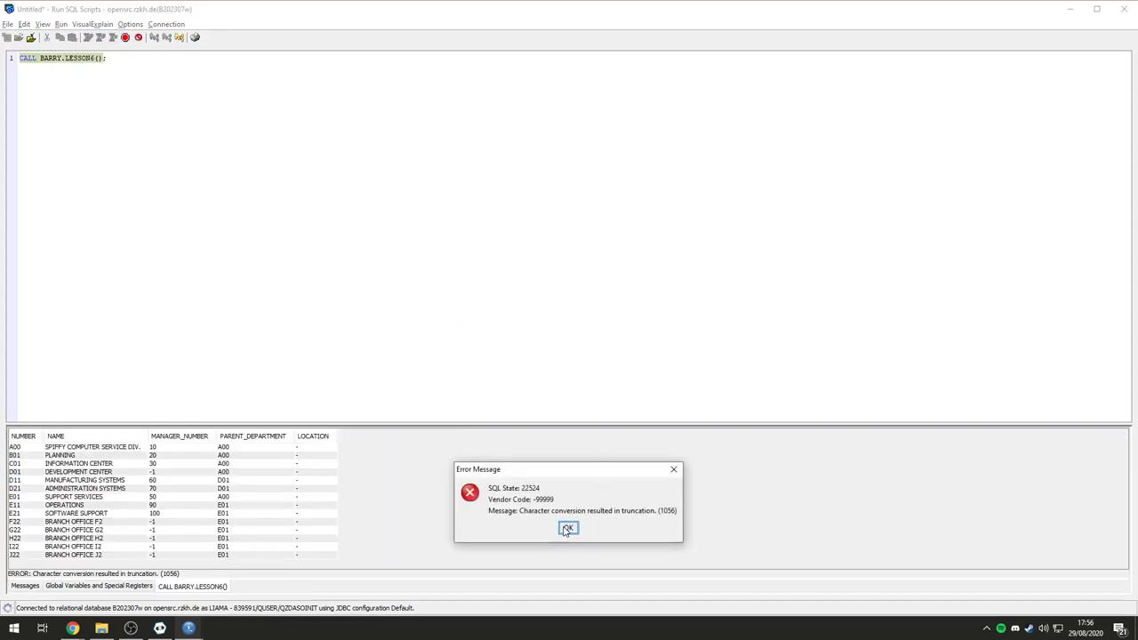
mouse_move(569, 530)
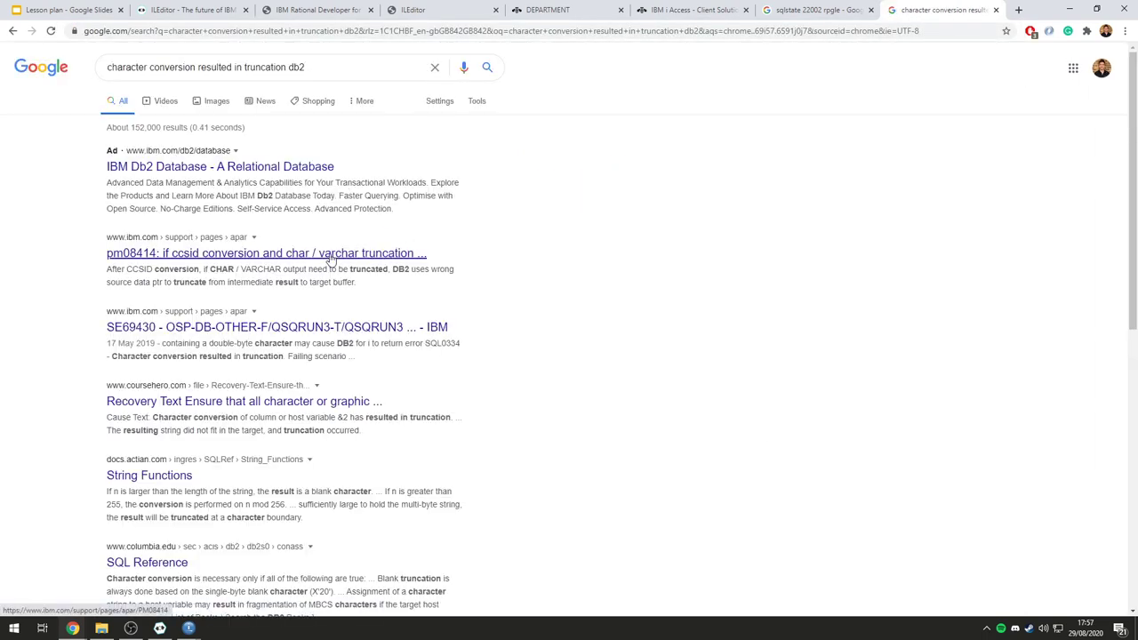
Step: Read the IBM Support APAR PM08414 article on CCSID character conversion truncation
left_click(263, 253)
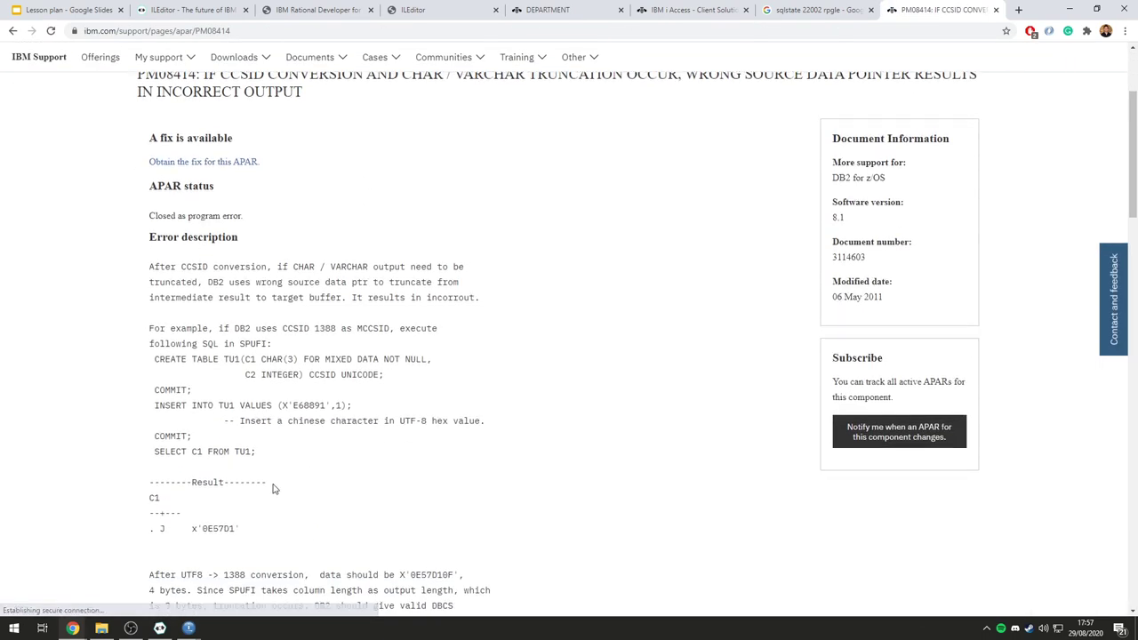
scroll("down", 3)
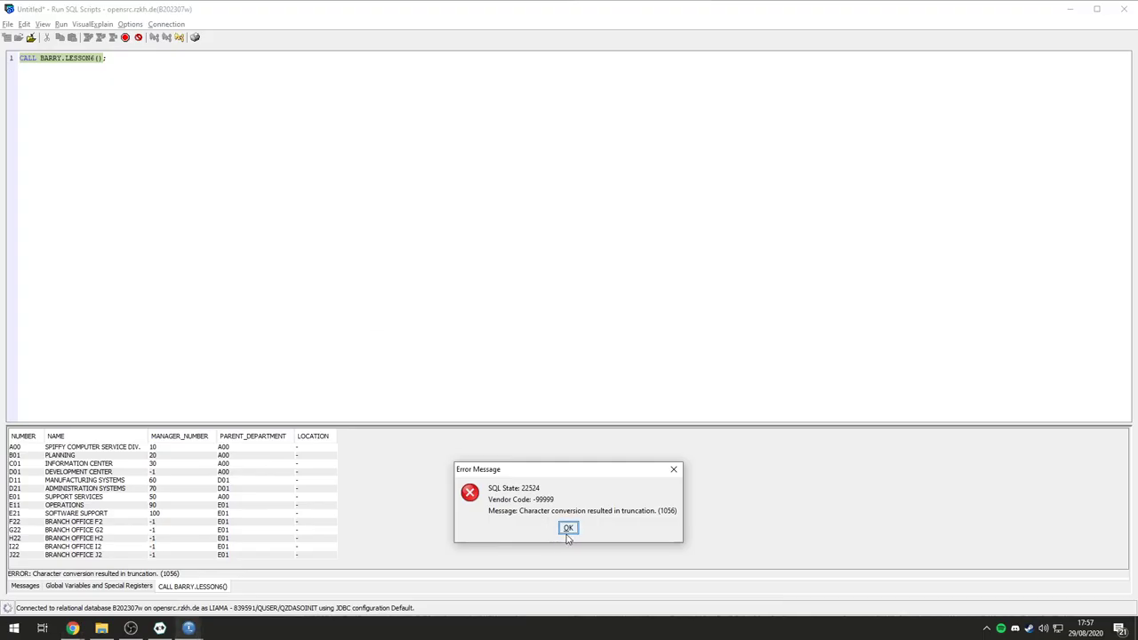
mouse_move(578, 537)
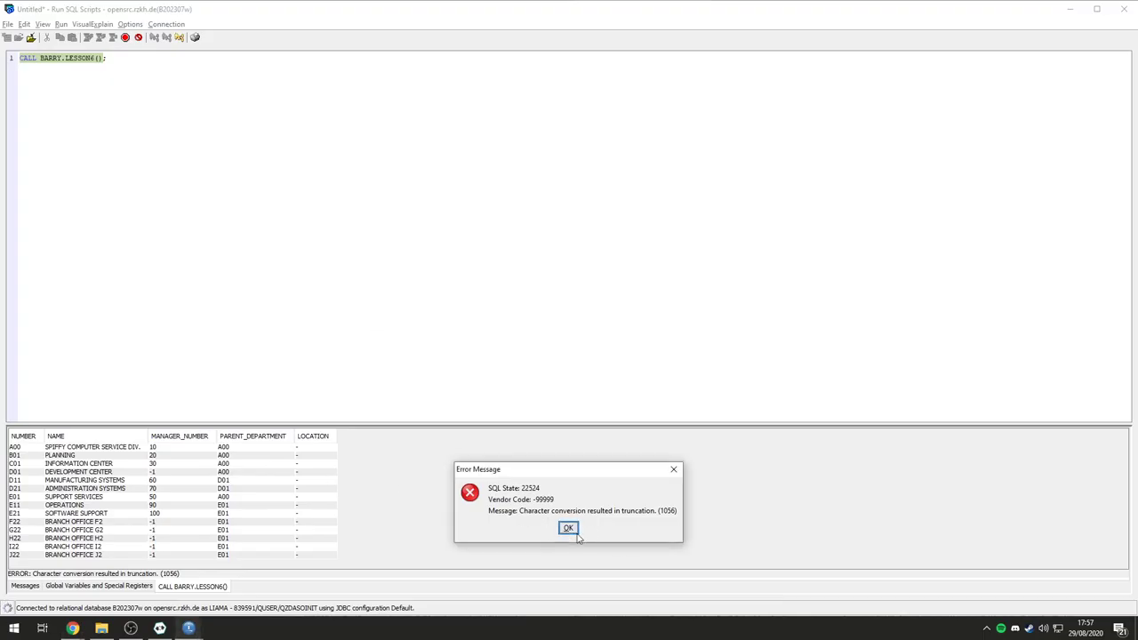
Step: Acknowledge the character truncation Error Message from the LESSON6 call
left_click(569, 529)
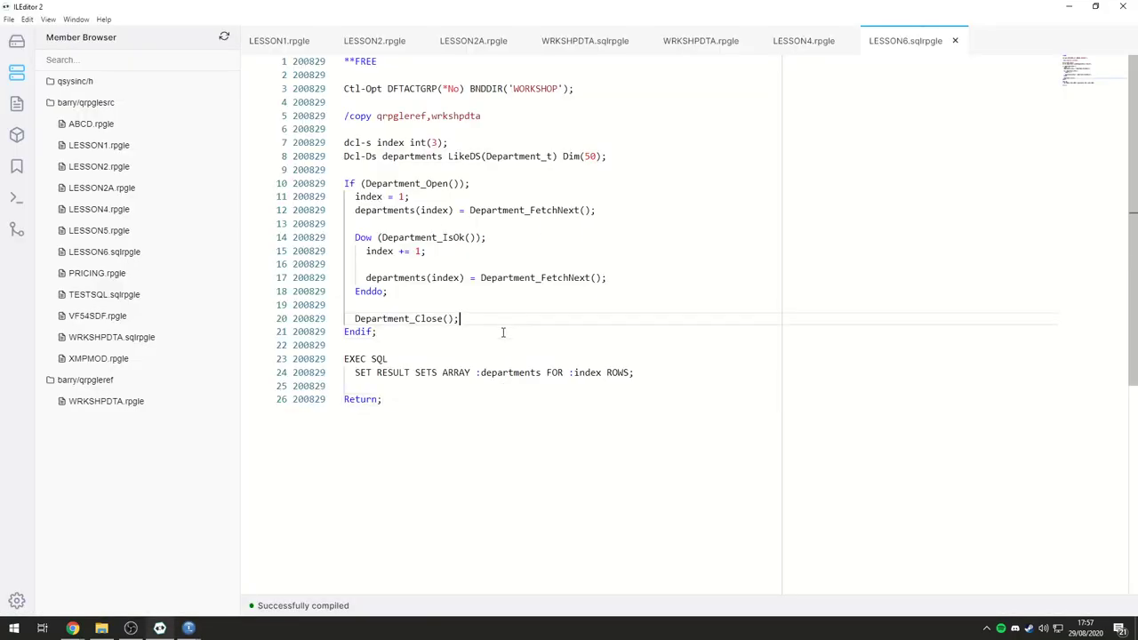
mouse_move(498, 270)
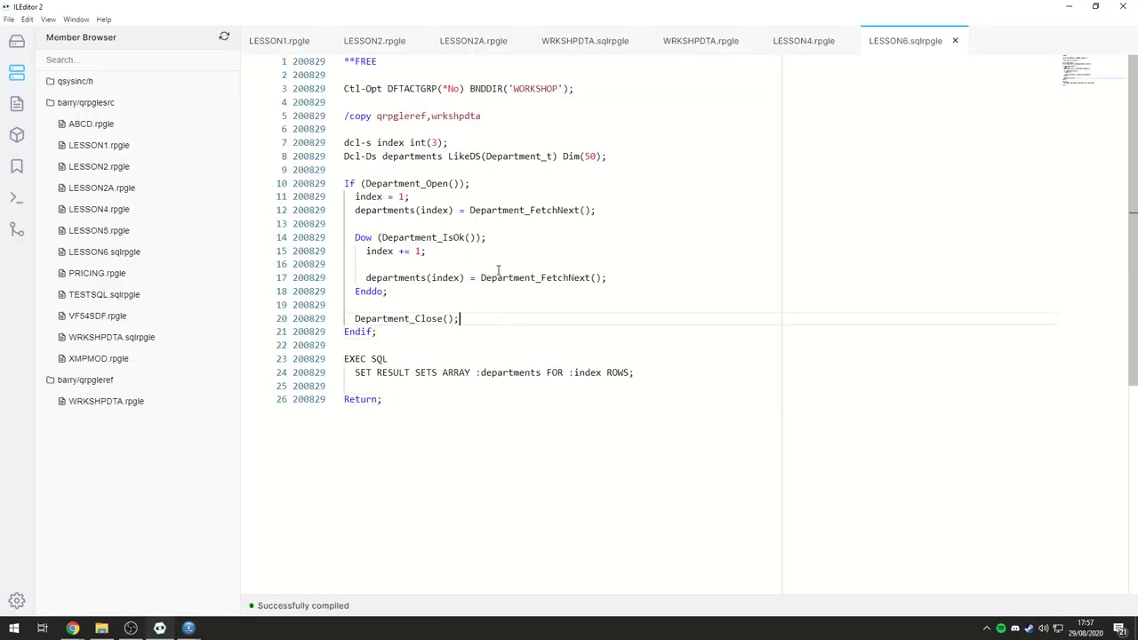
mouse_move(520, 244)
type("If")
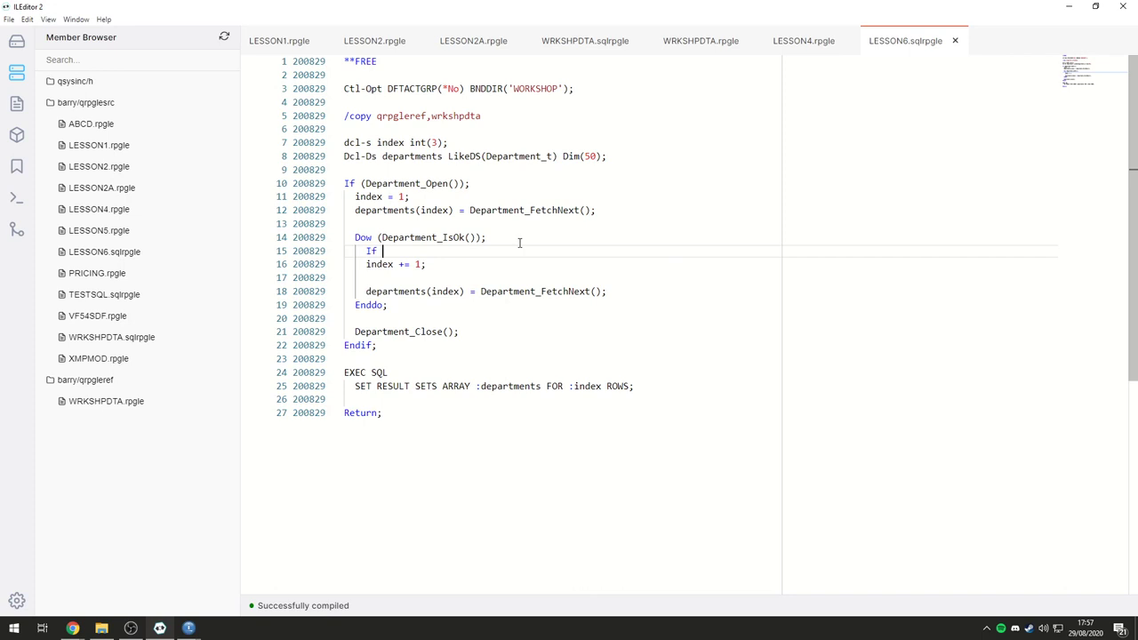
mouse_move(626, 206)
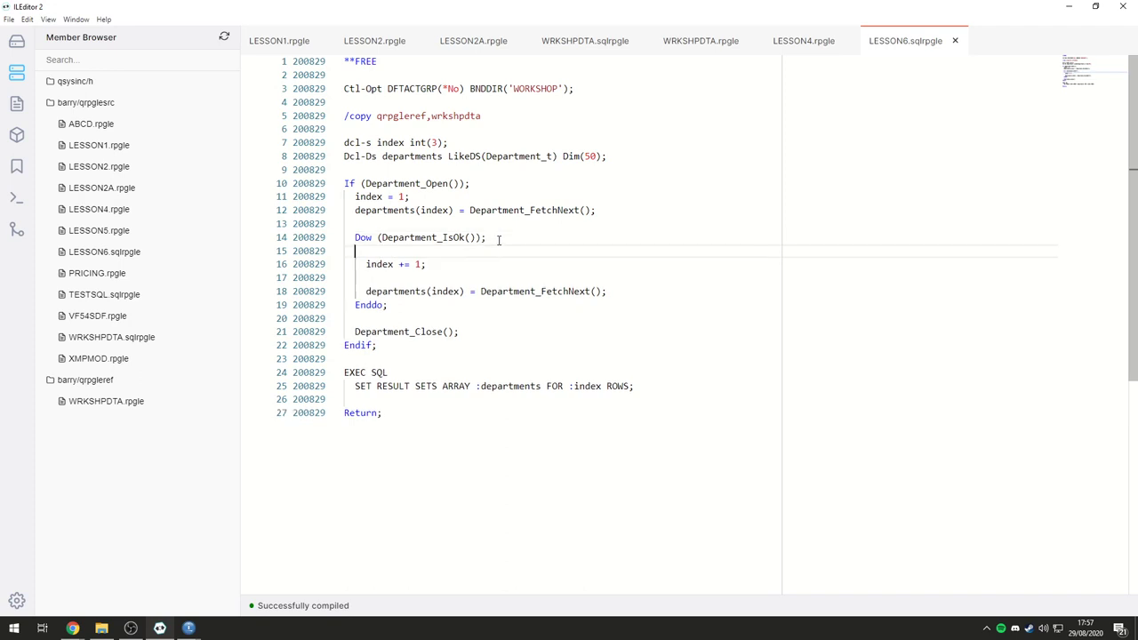
Step: Declare dcl-s department LikeDs(Department_t) and fetch into department instead of the array element
type("If")
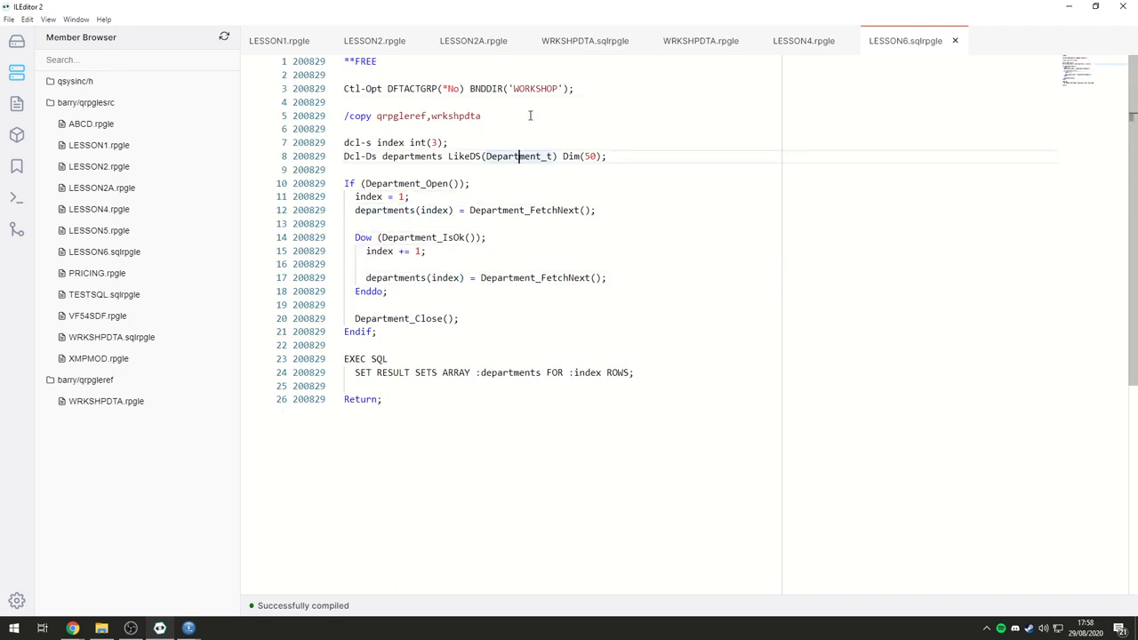
type("dcl-s")
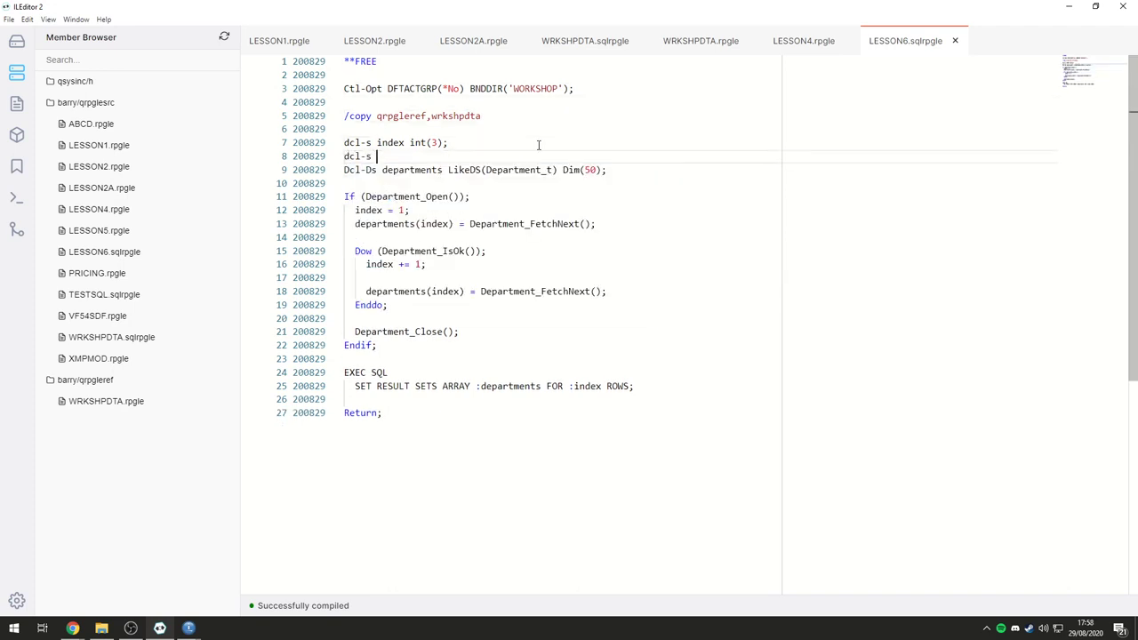
type("department")
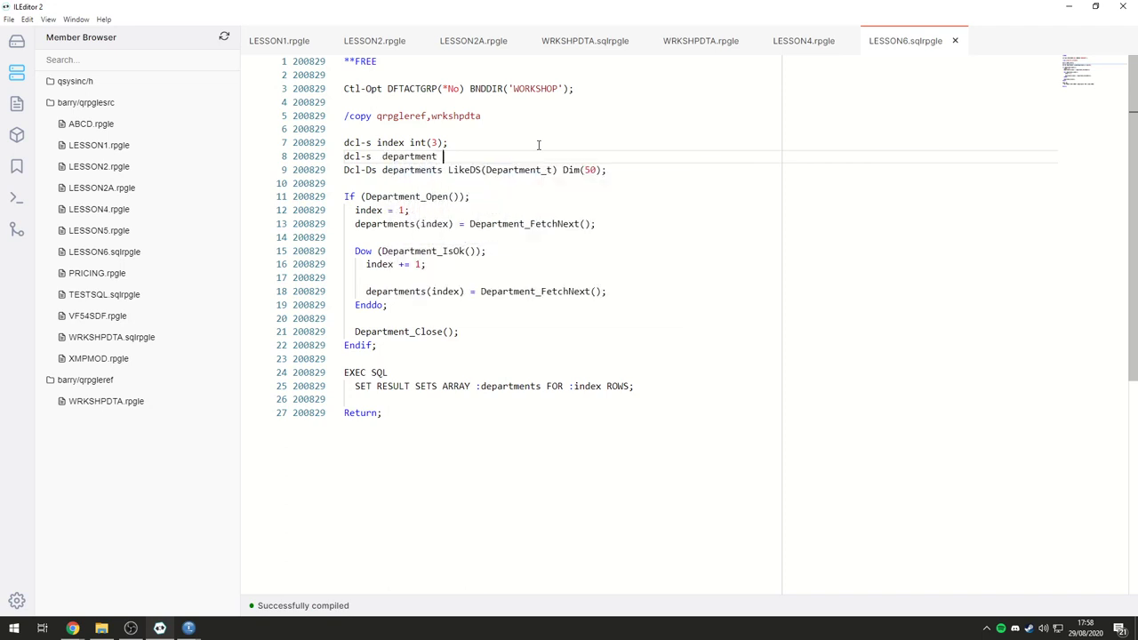
type("LikeDs(Department_t")
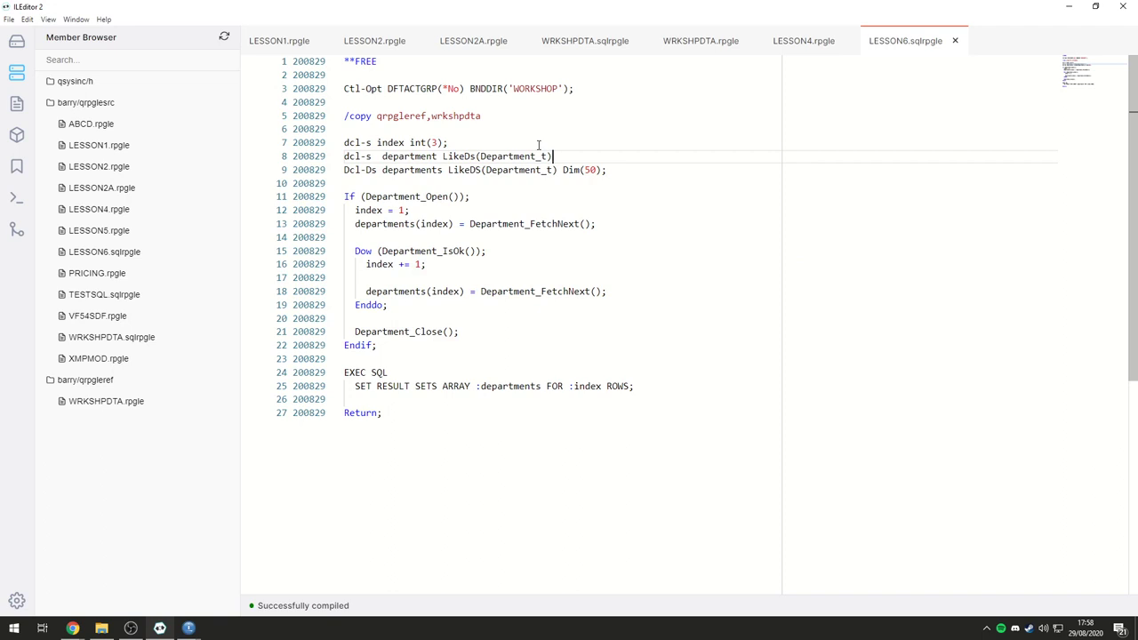
type(";")
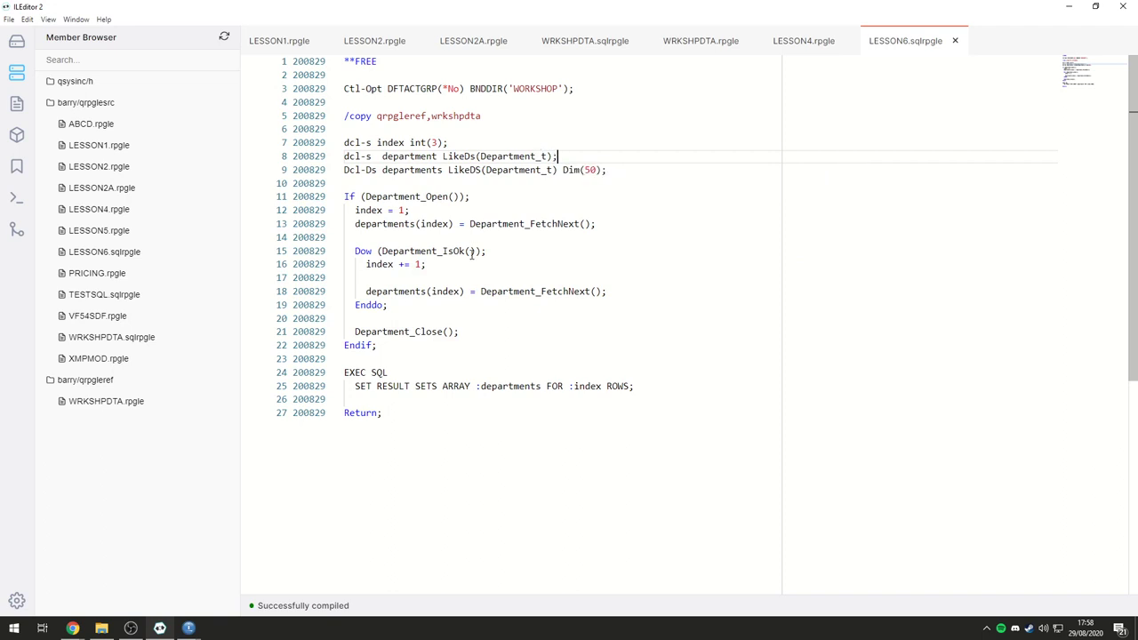
mouse_move(471, 224)
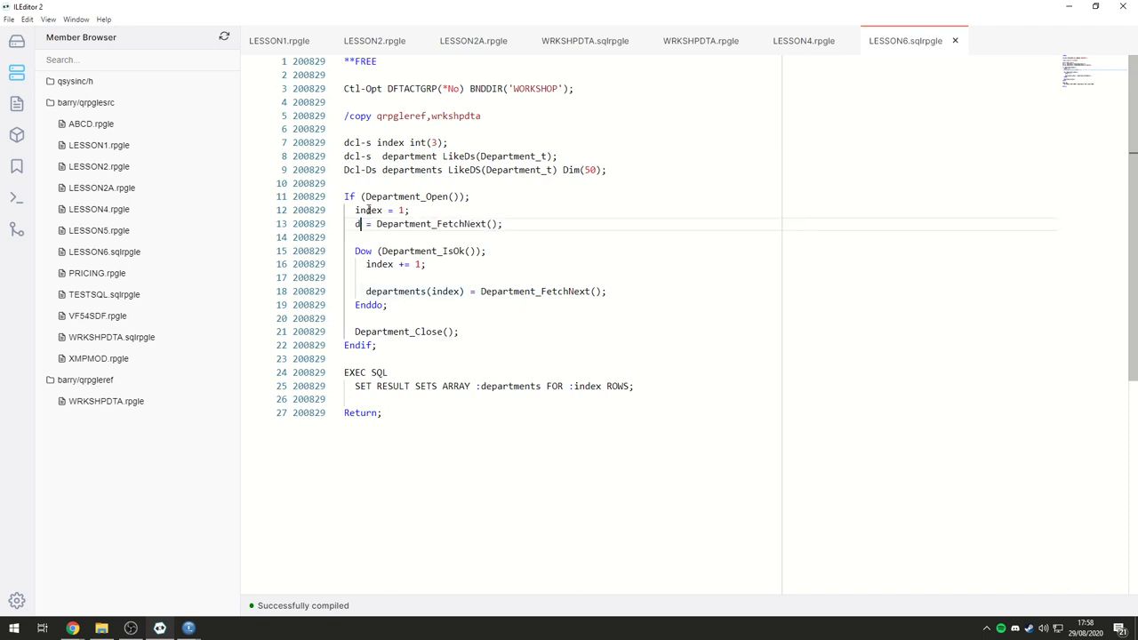
type("epartment")
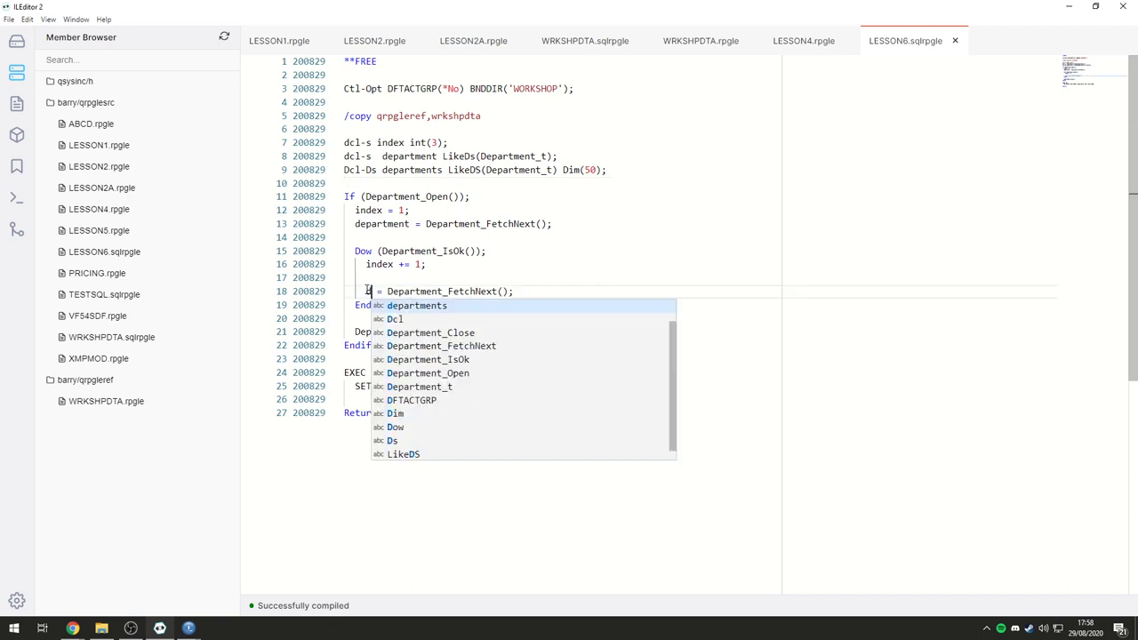
type("department")
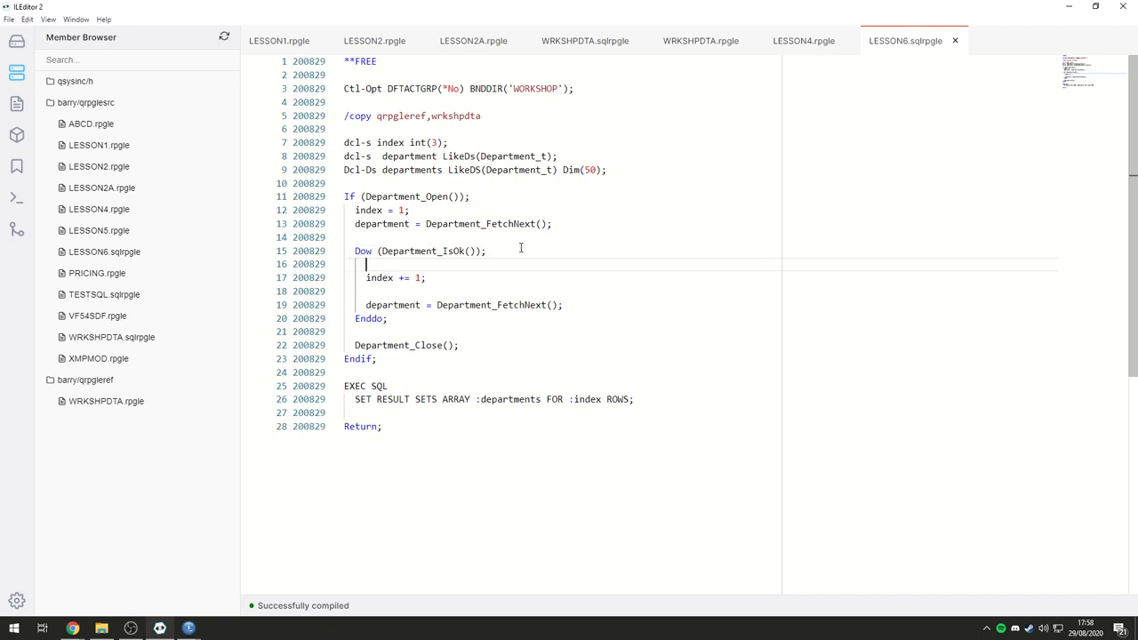
Step: Wrap departments(index) = department and the index increment in If manager_number <> -1 ... endif
type("If (department.manager_n")
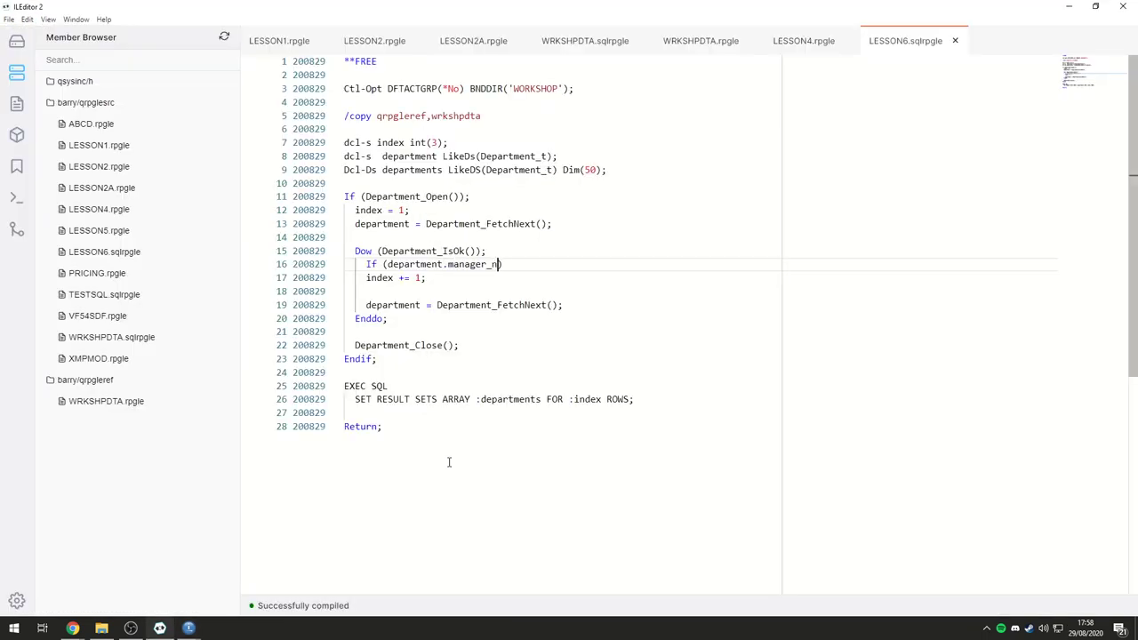
type("umber")
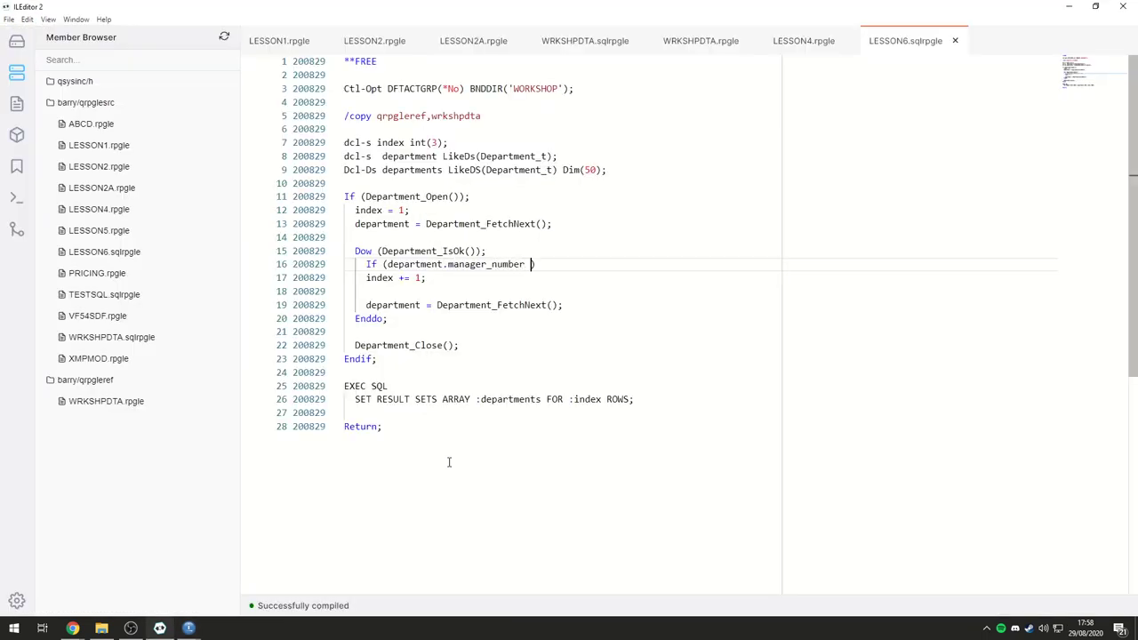
type("= -1)")
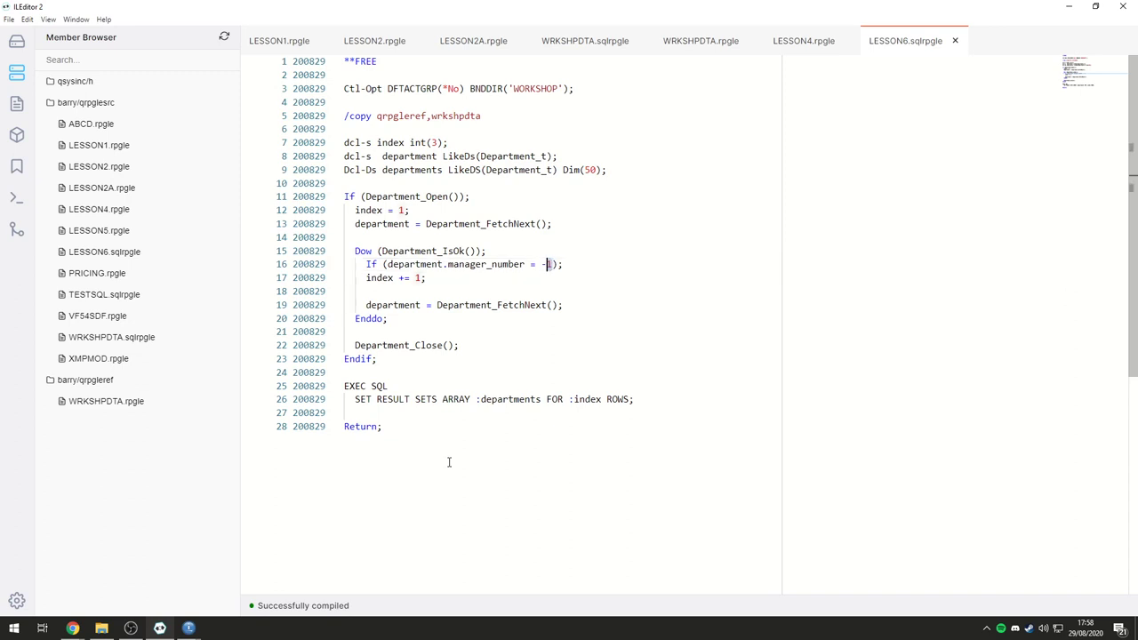
type(">")
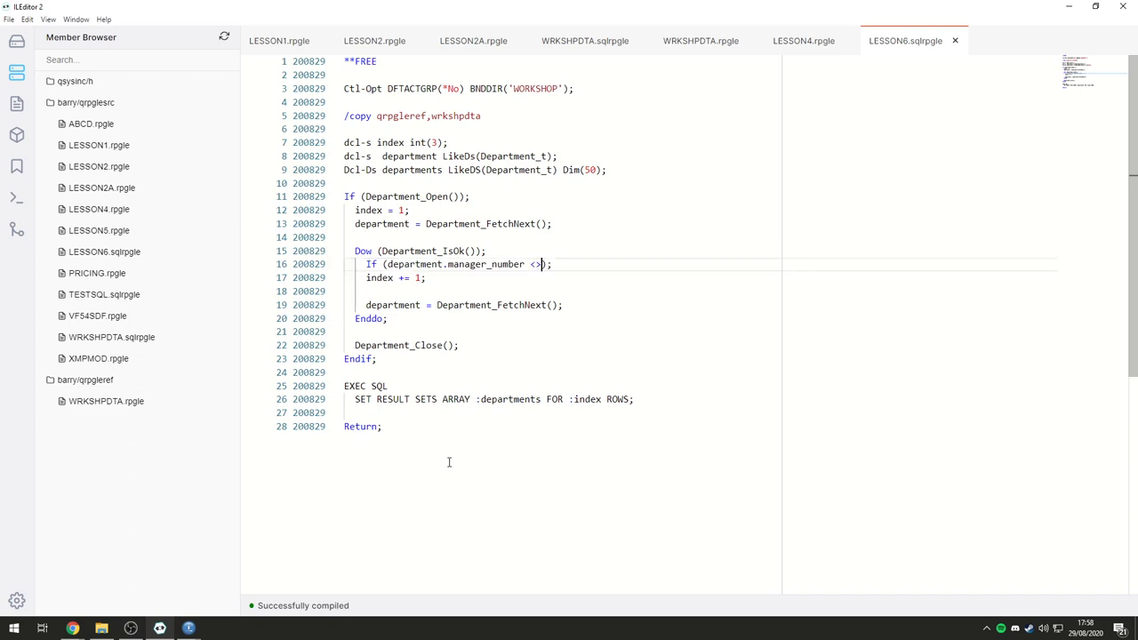
type("-1")
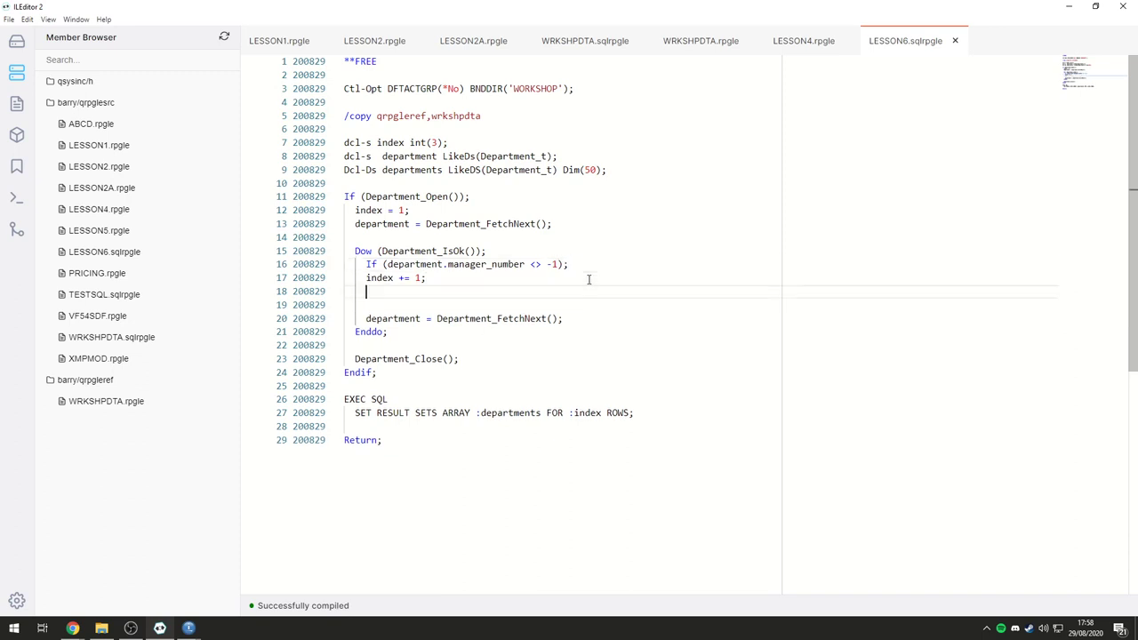
type("endif;")
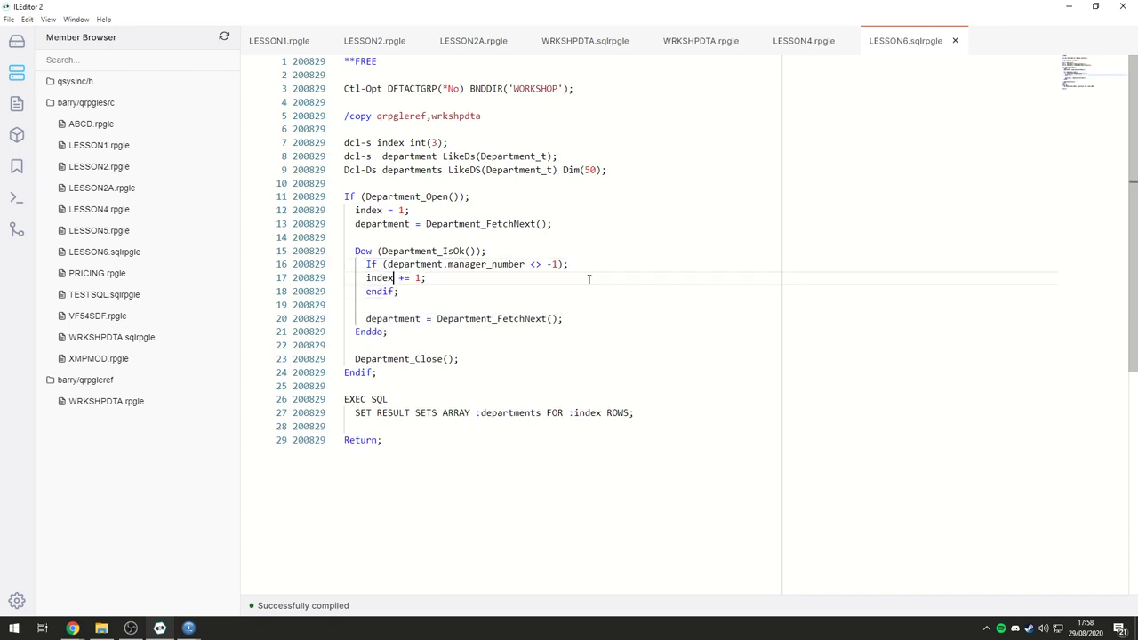
key("Enter")
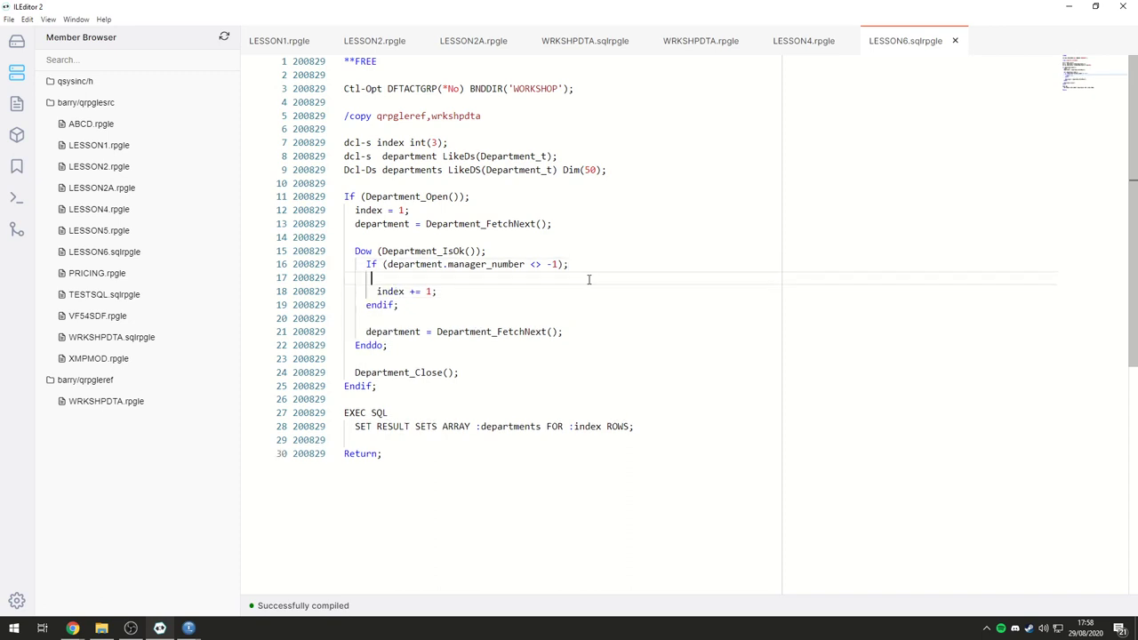
type("departments")
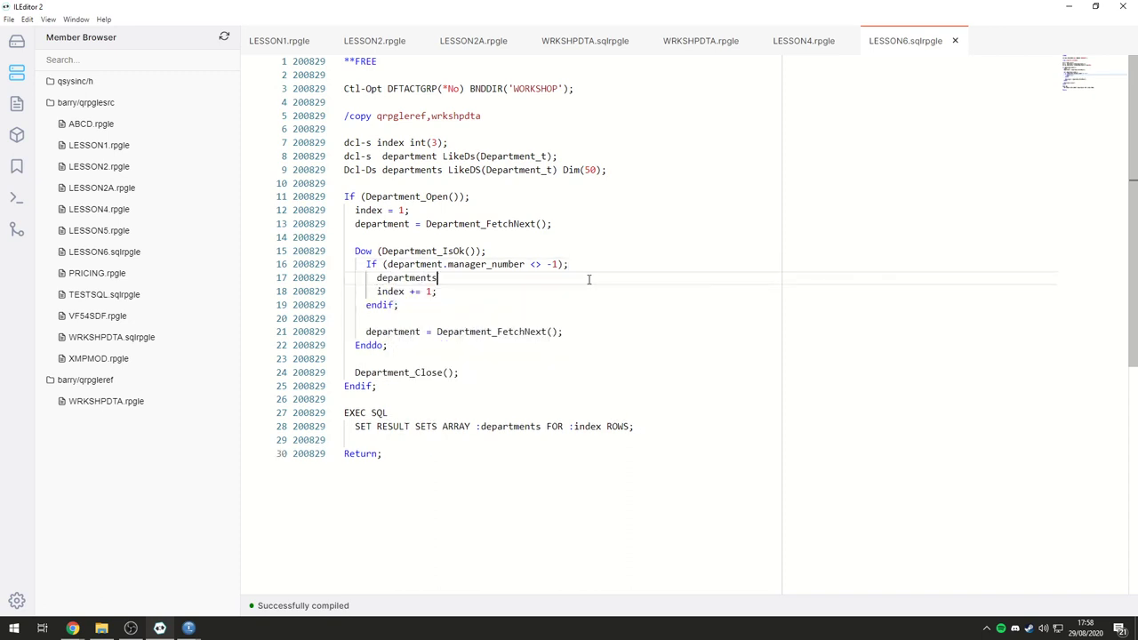
type("(index)")
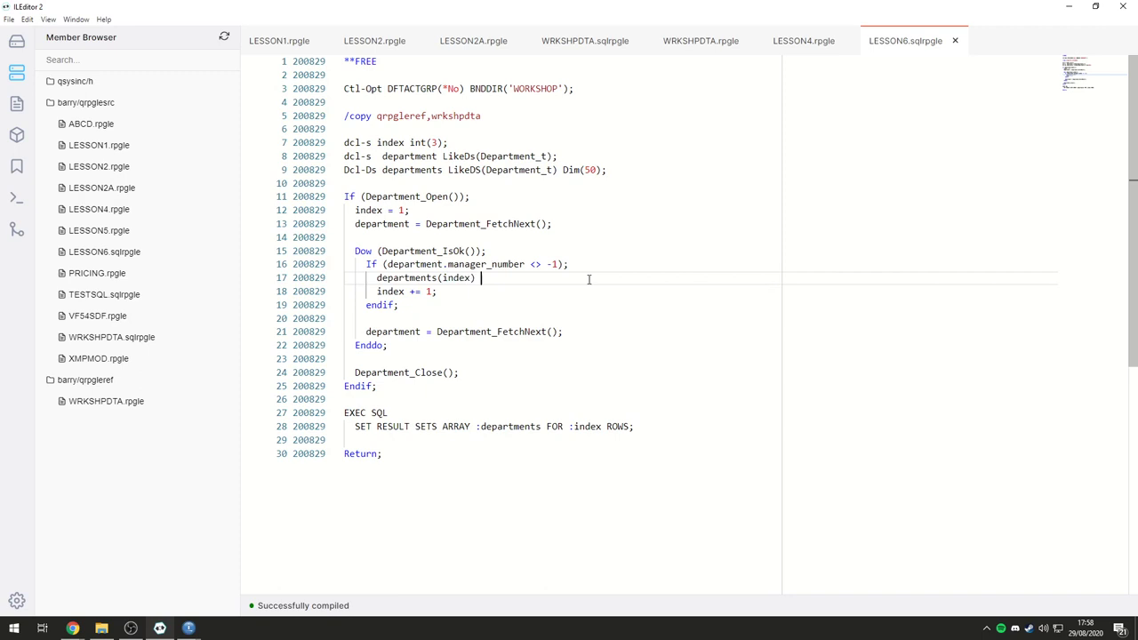
type("= department;")
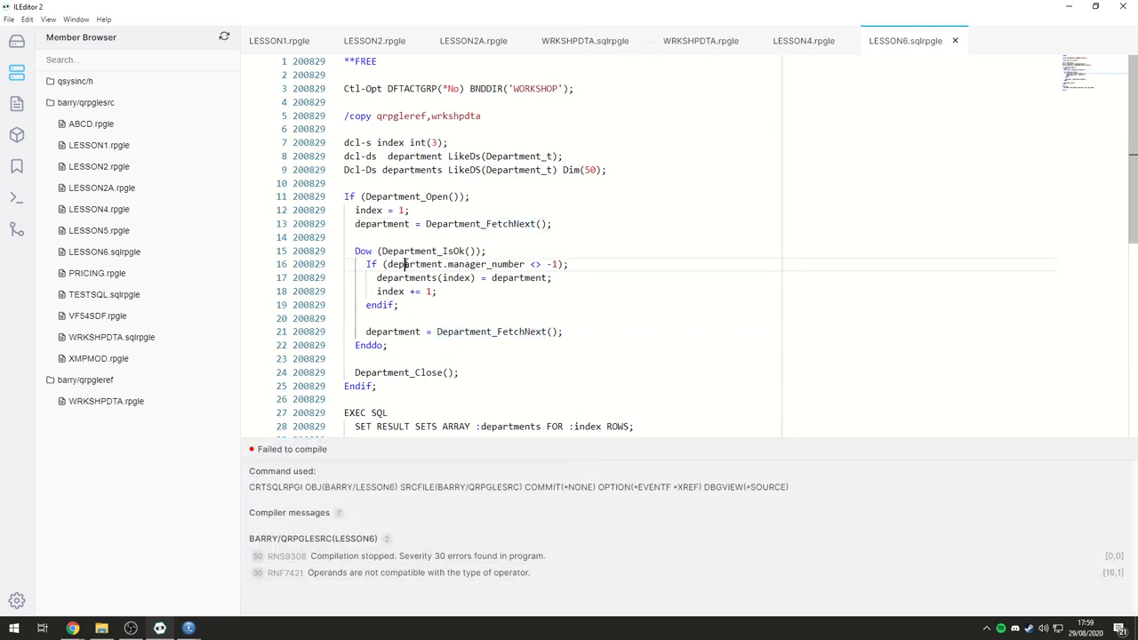
Step: Recompile LESSON6 and find manager_number declared as char(6) in the WRKSHPDTA.rpgle department template
double_click(477, 263)
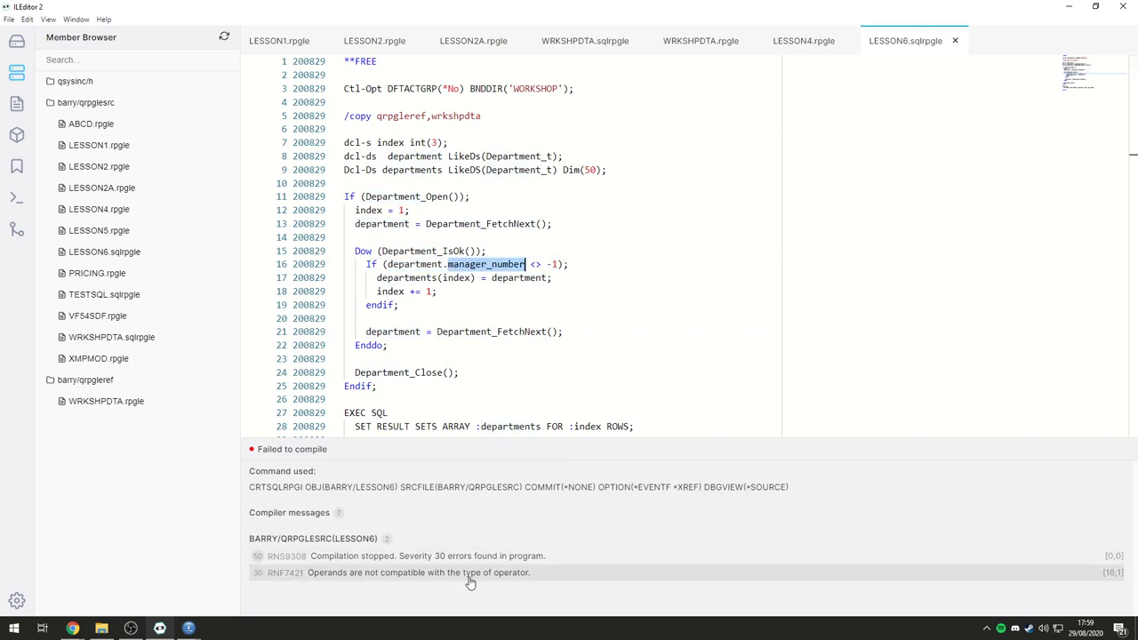
mouse_move(431, 587)
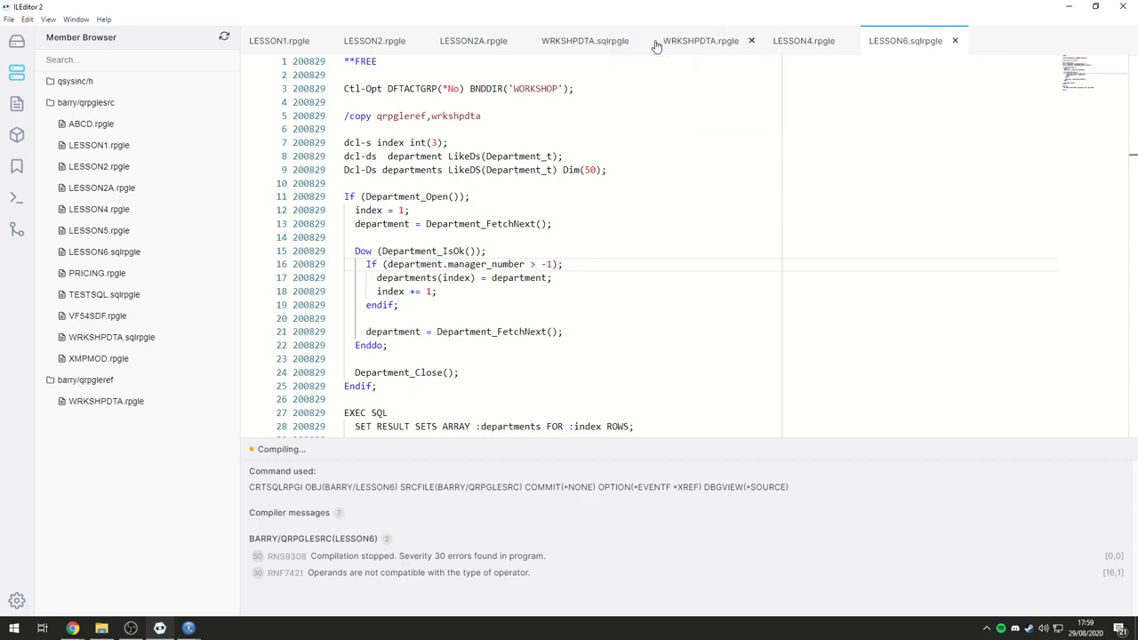
left_click(697, 40)
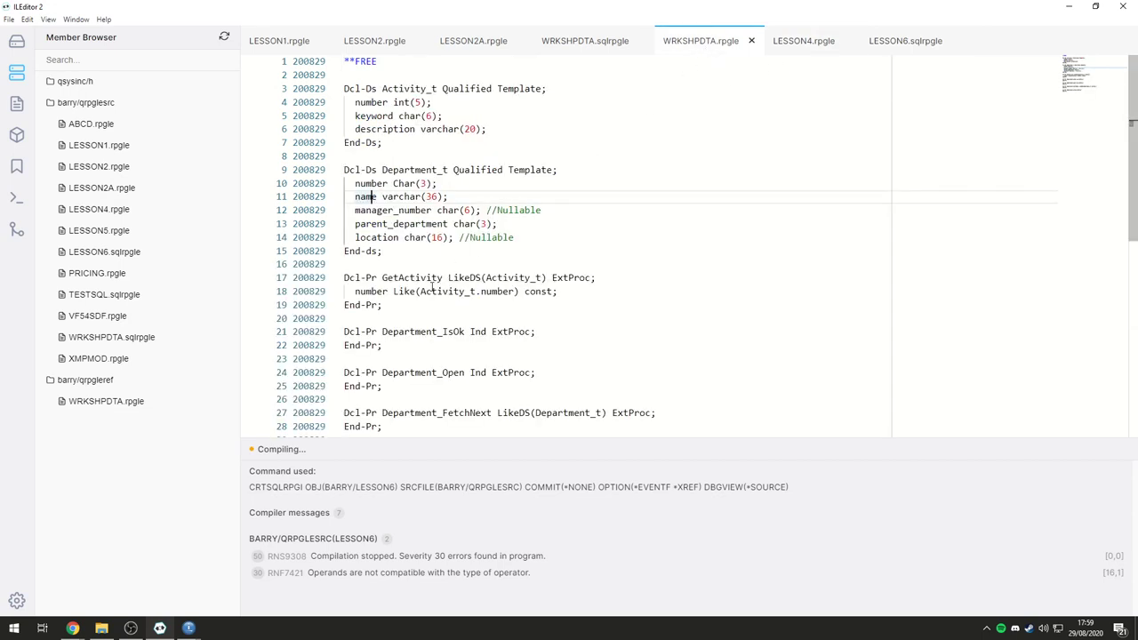
left_click(905, 41)
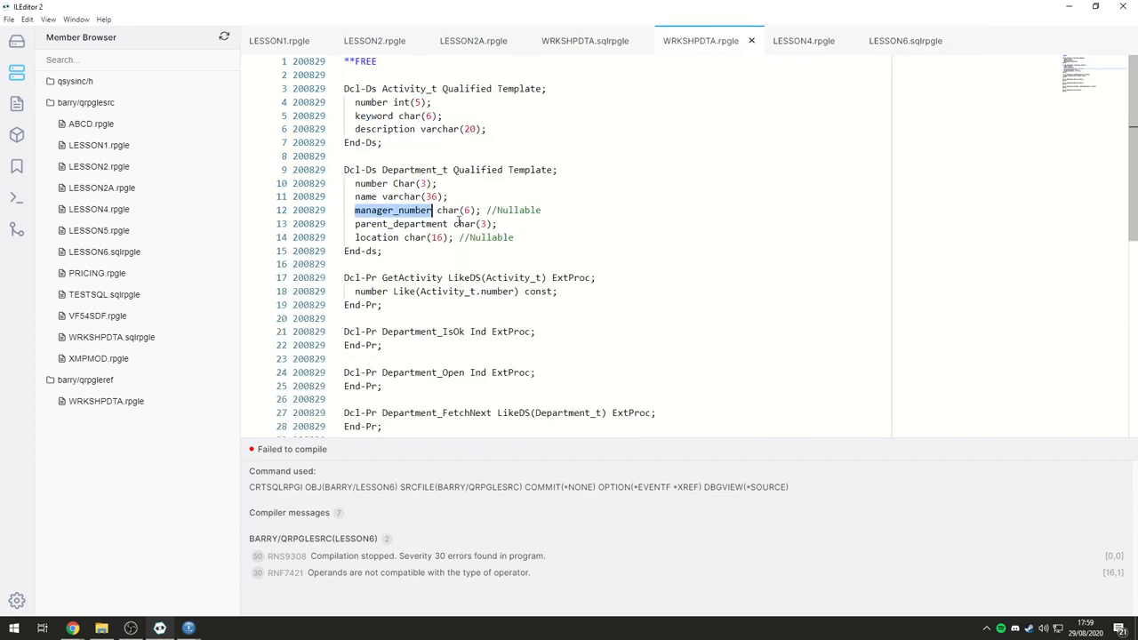
left_click(903, 41)
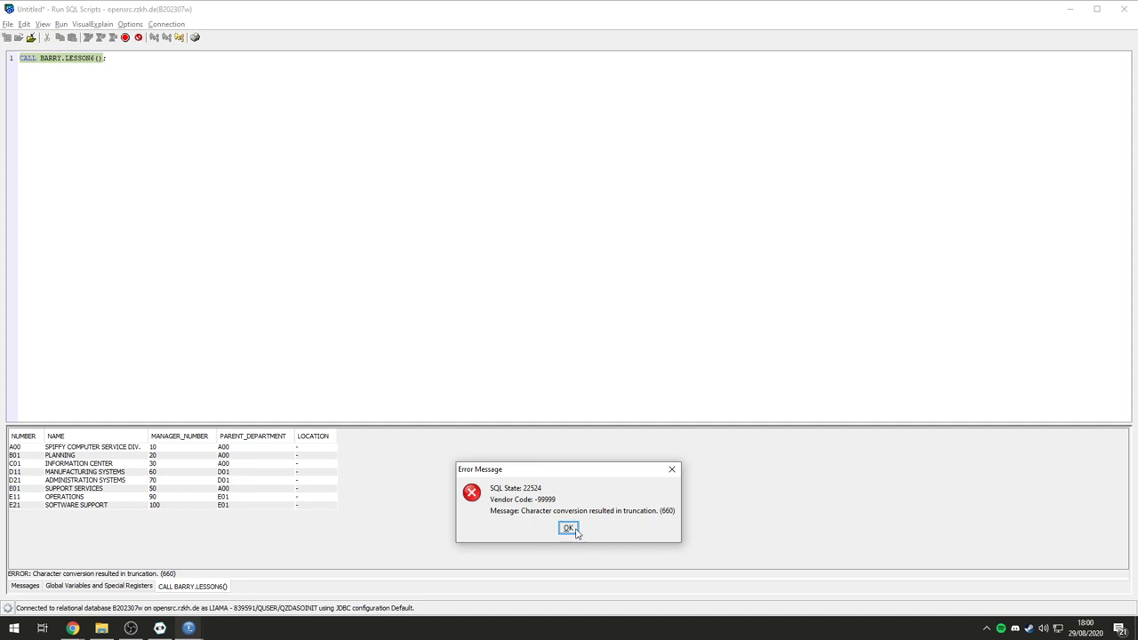
Step: Clear the truncation error, check a LOCATION value in the eight returned rows, and go back to ILEditor
left_click(569, 530)
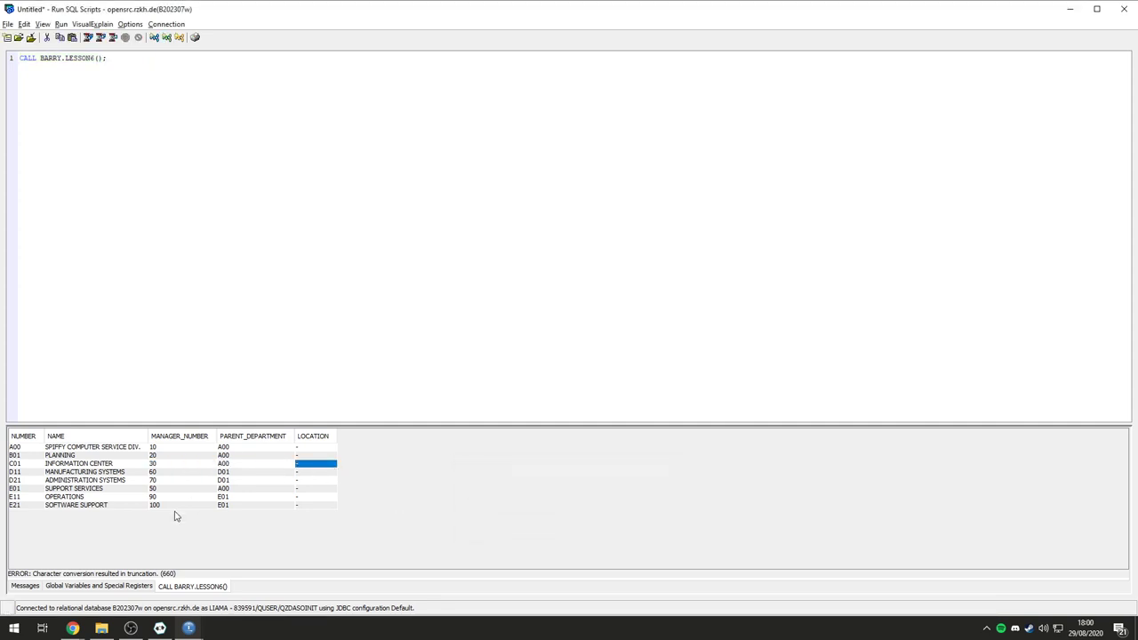
left_click(64, 498)
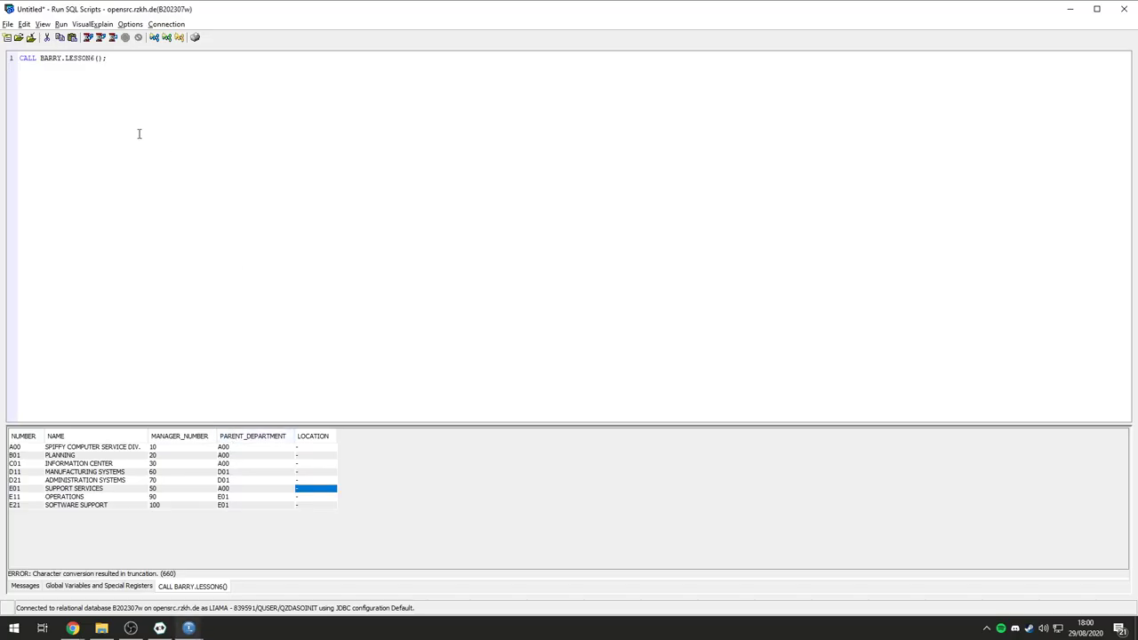
key("alt+tab")
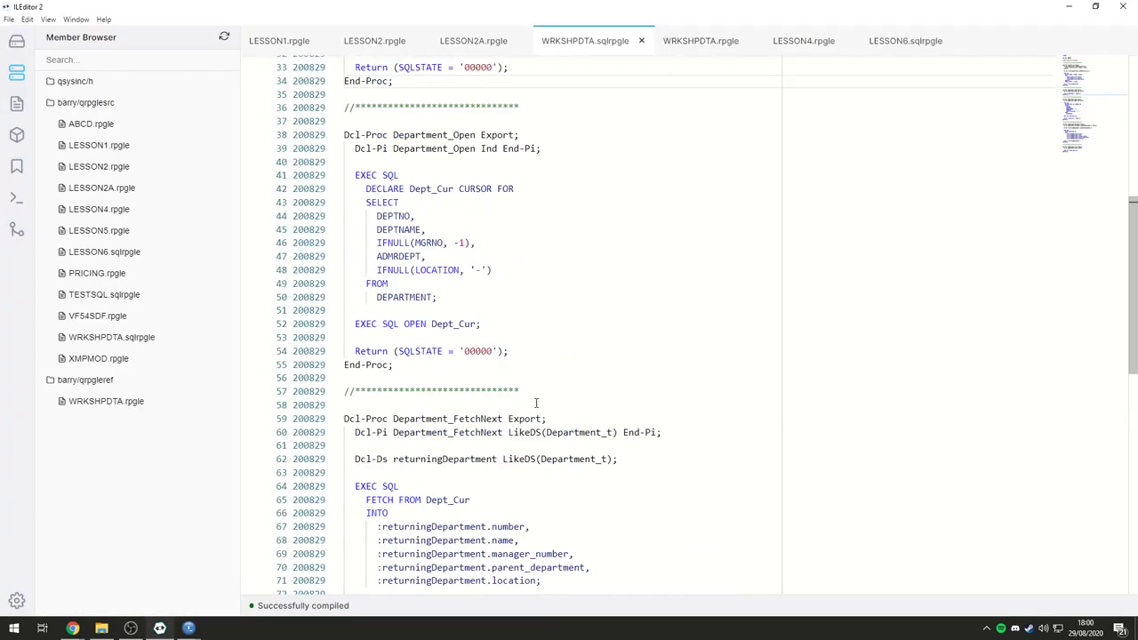
Step: Return to the compiled LESSON6 source and highlight the EXEC SQL SET RESULT SETS statement
left_click(905, 41)
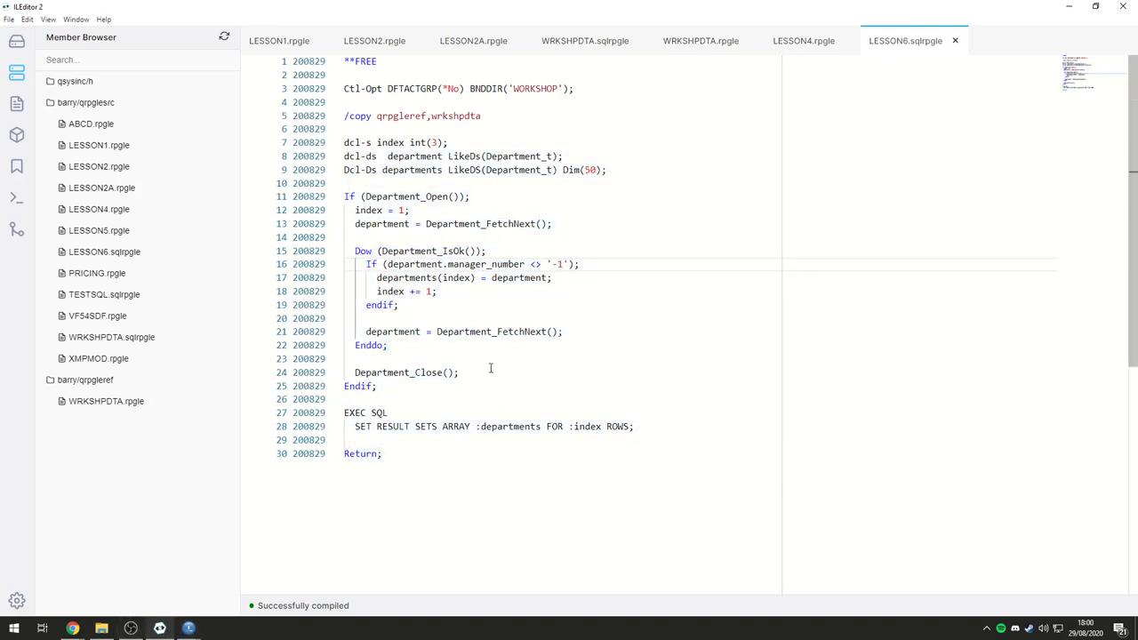
left_click_drag(345, 412, 633, 427)
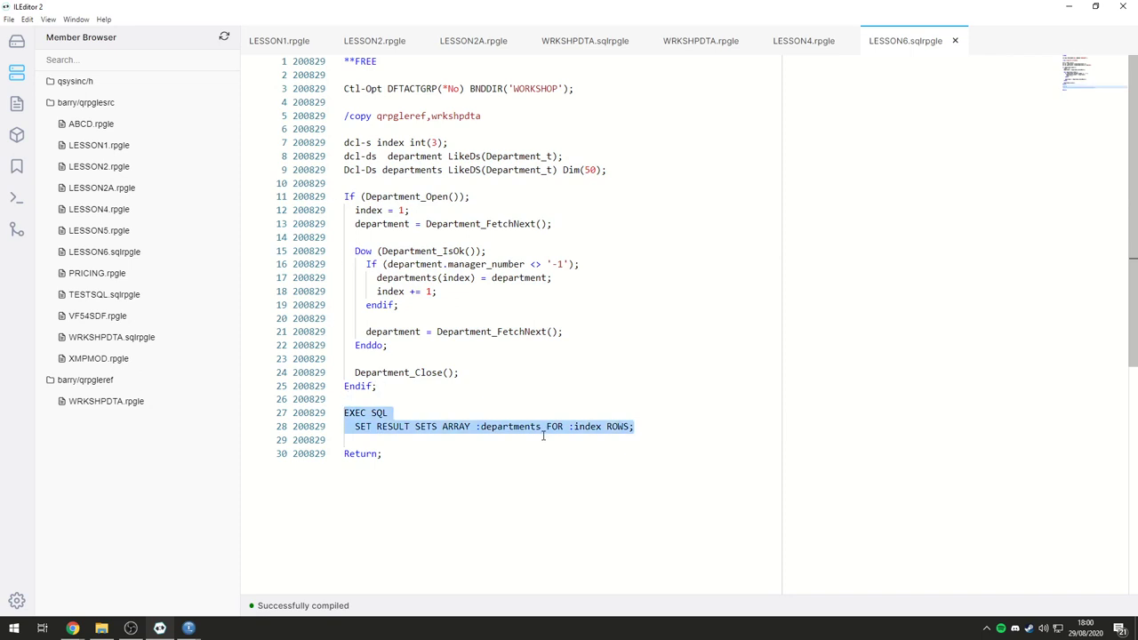